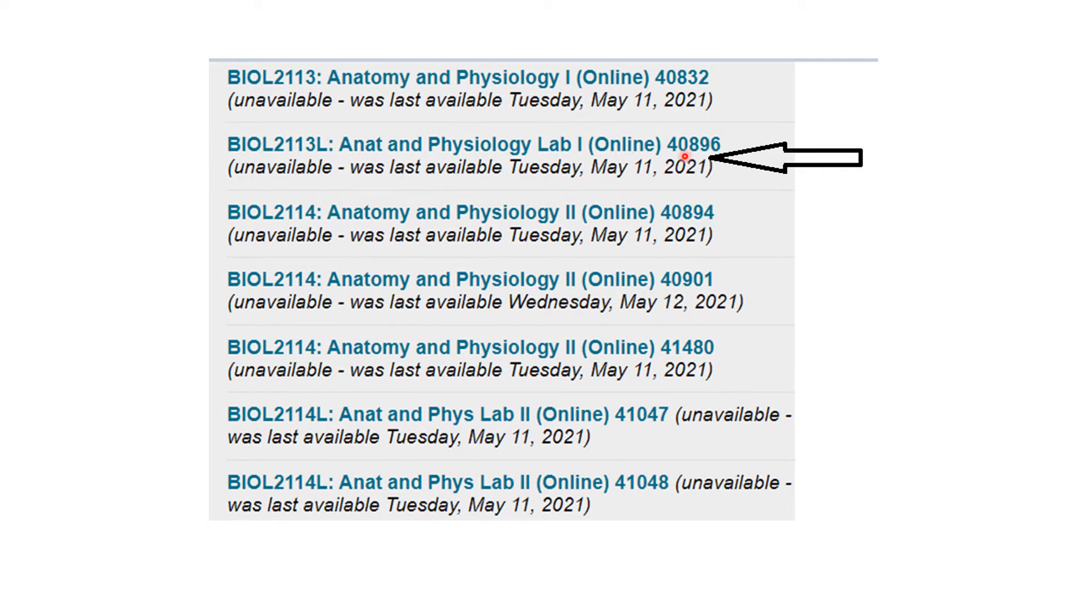
mouse_move(131, 162)
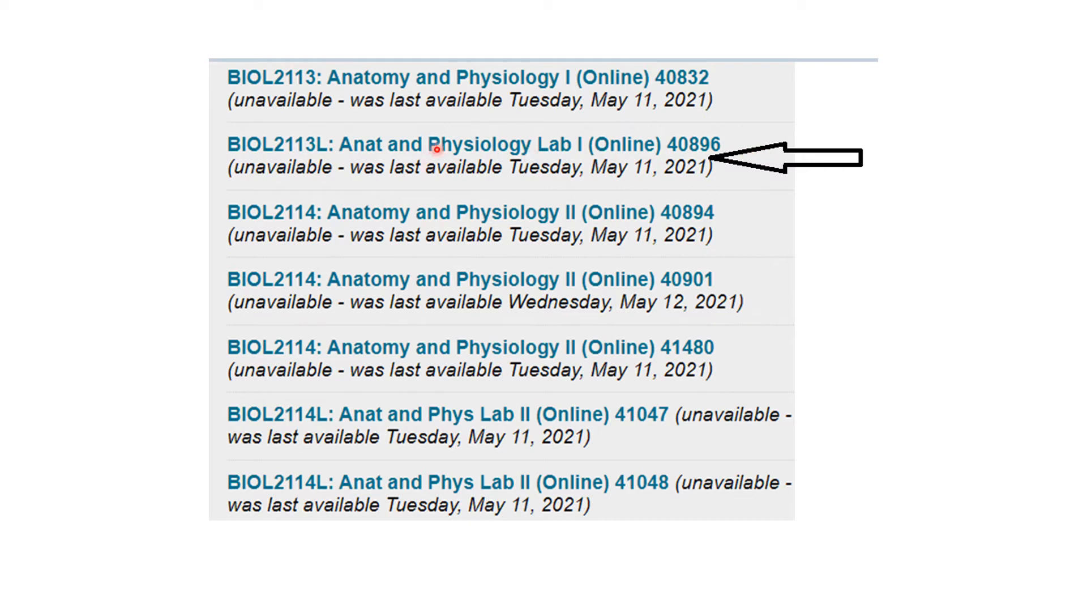
mouse_move(490, 222)
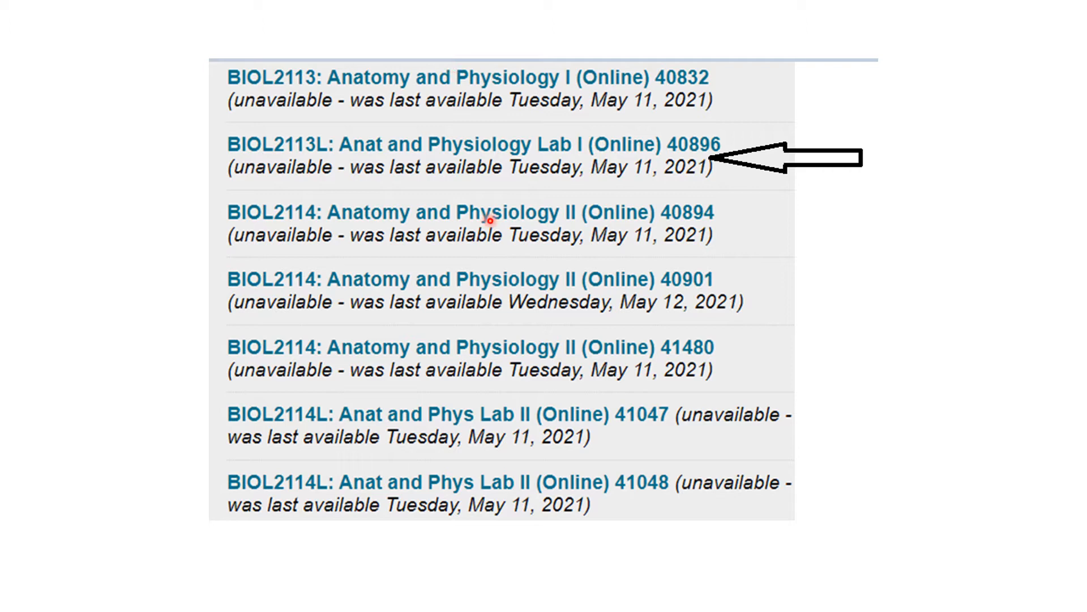
mouse_move(494, 397)
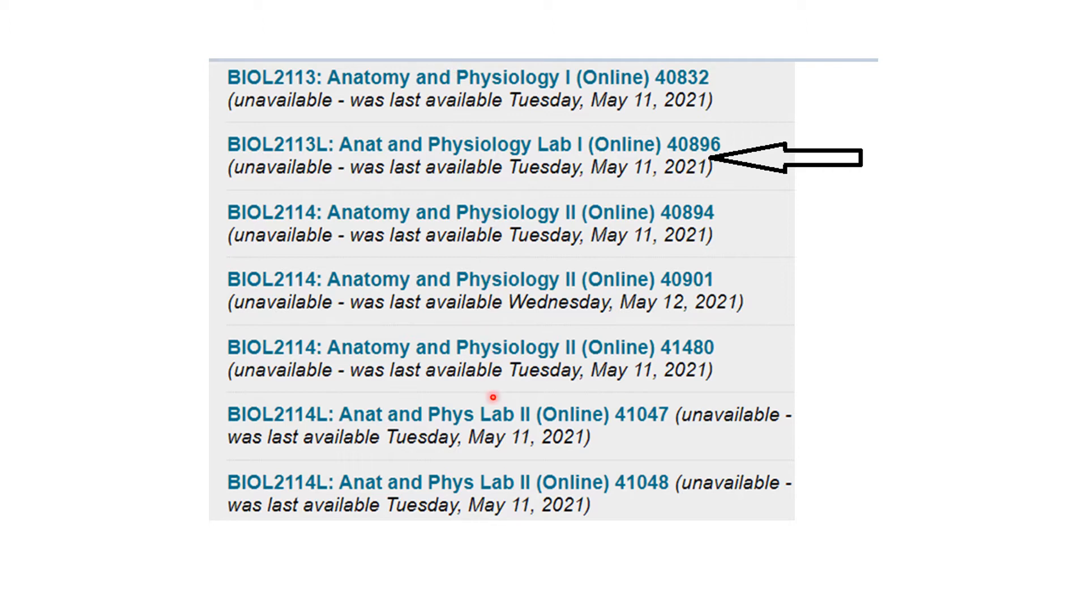
mouse_move(260, 170)
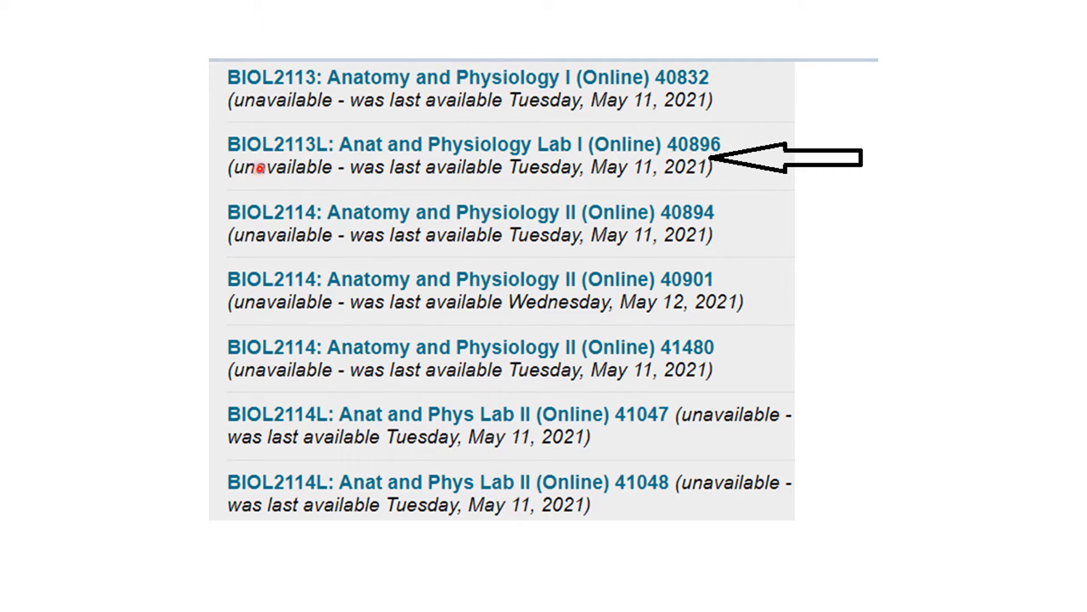
mouse_move(485, 161)
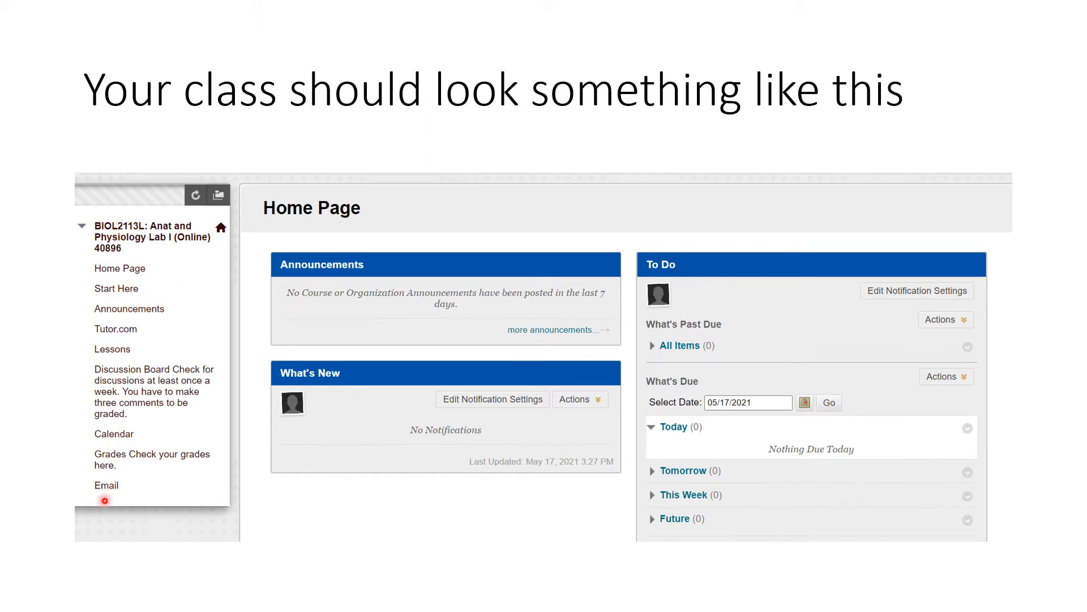
mouse_move(145, 301)
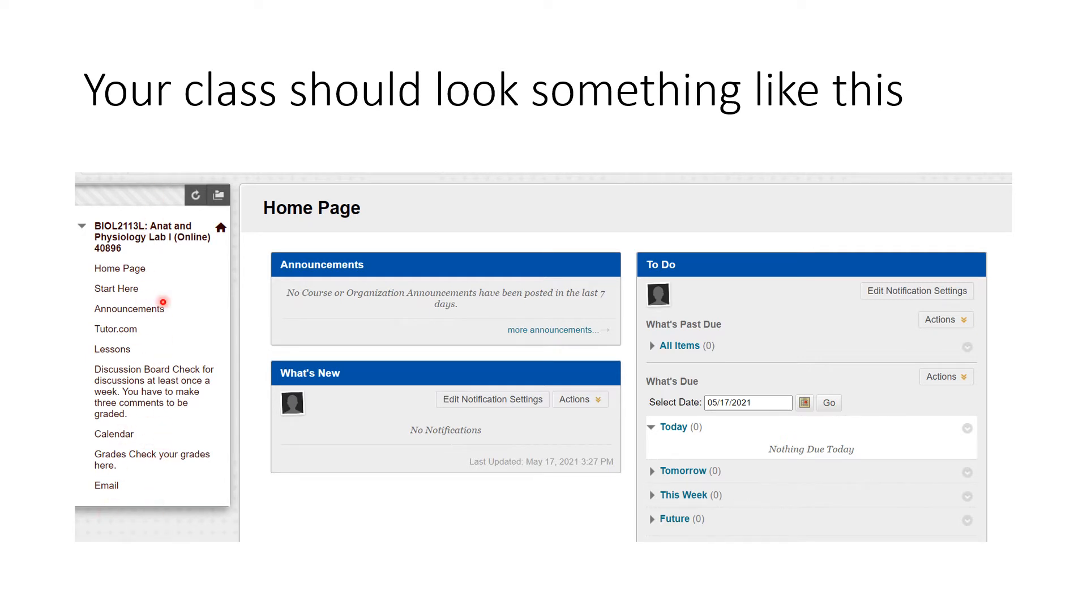
mouse_move(155, 466)
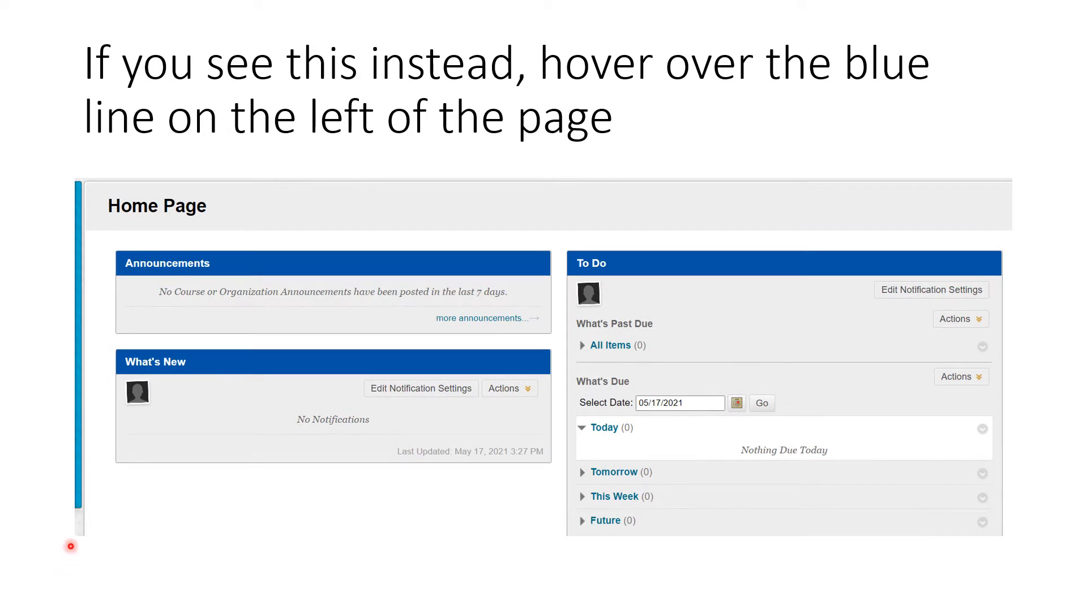
mouse_move(78, 235)
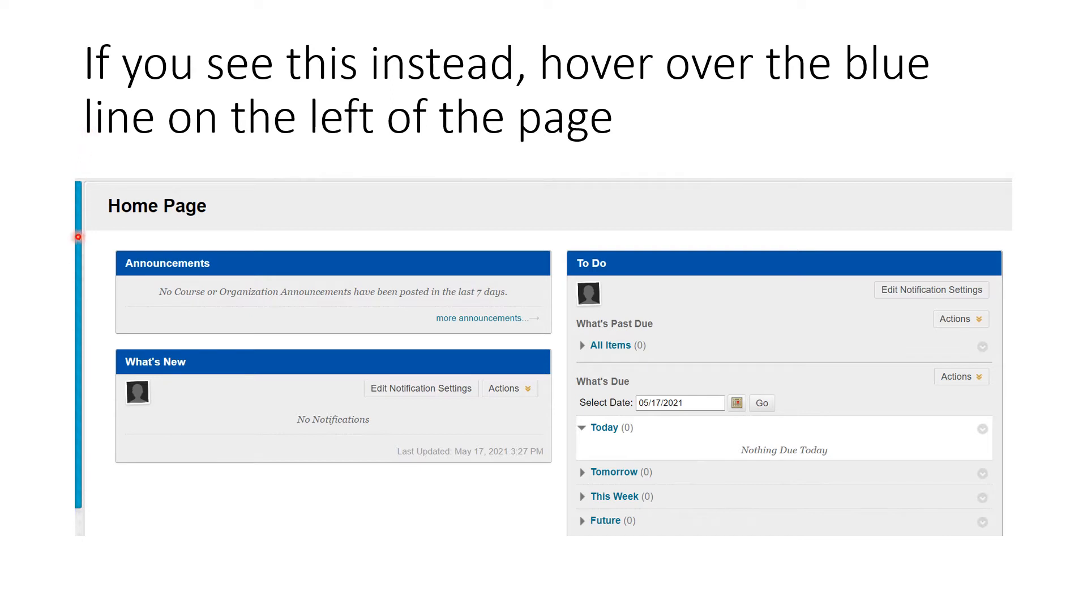
mouse_move(63, 361)
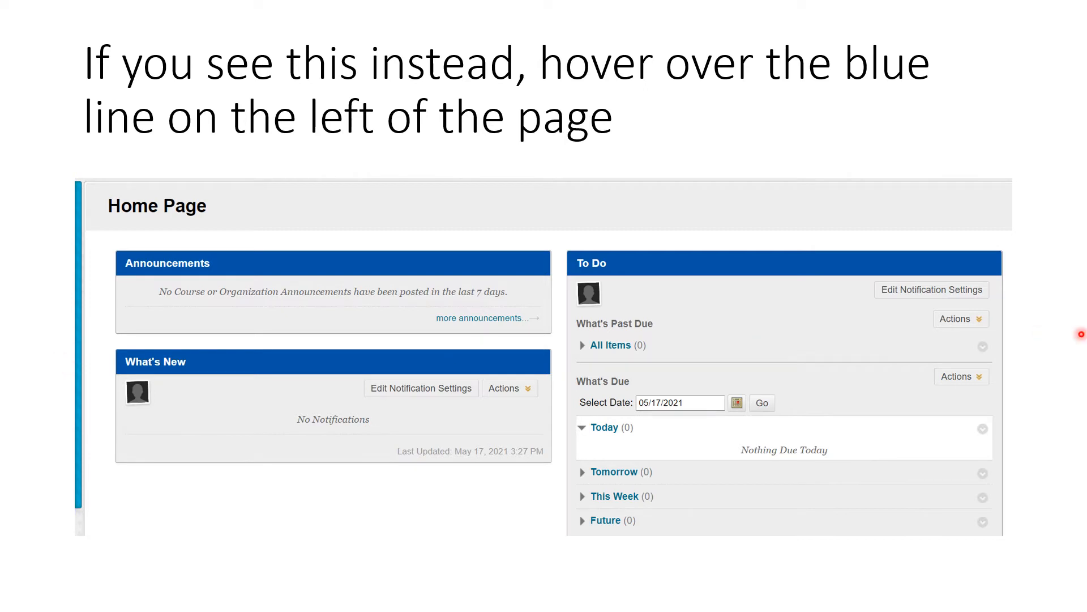
mouse_move(188, 37)
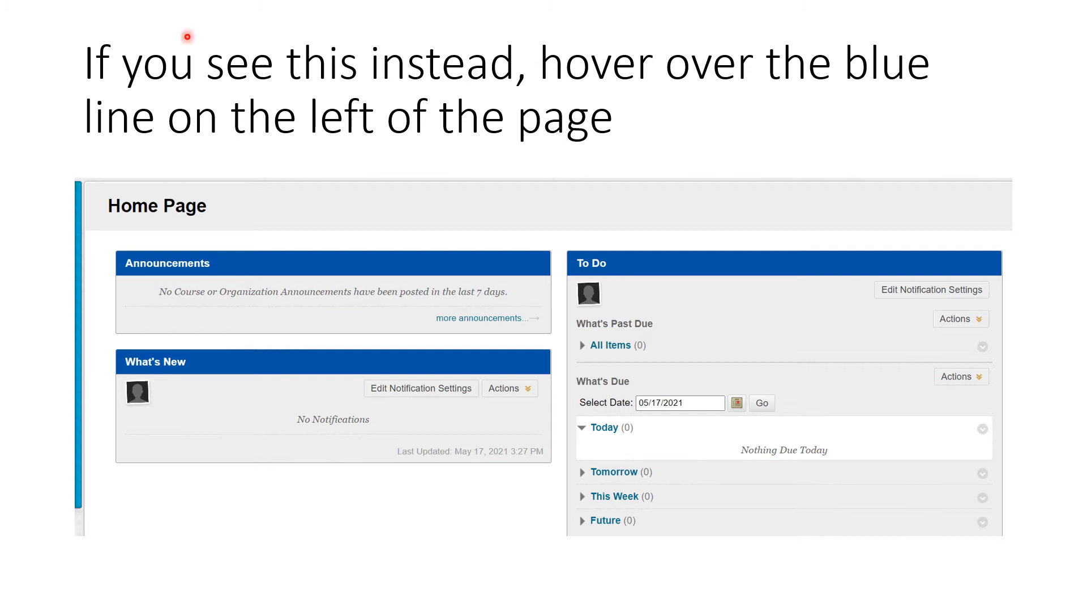
mouse_move(84, 362)
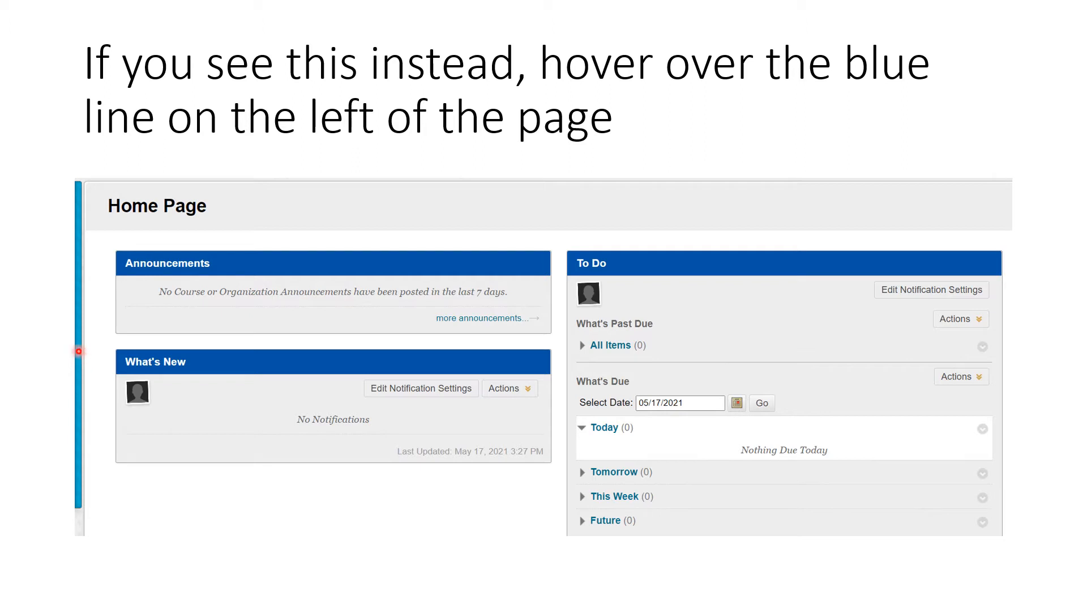
mouse_move(72, 489)
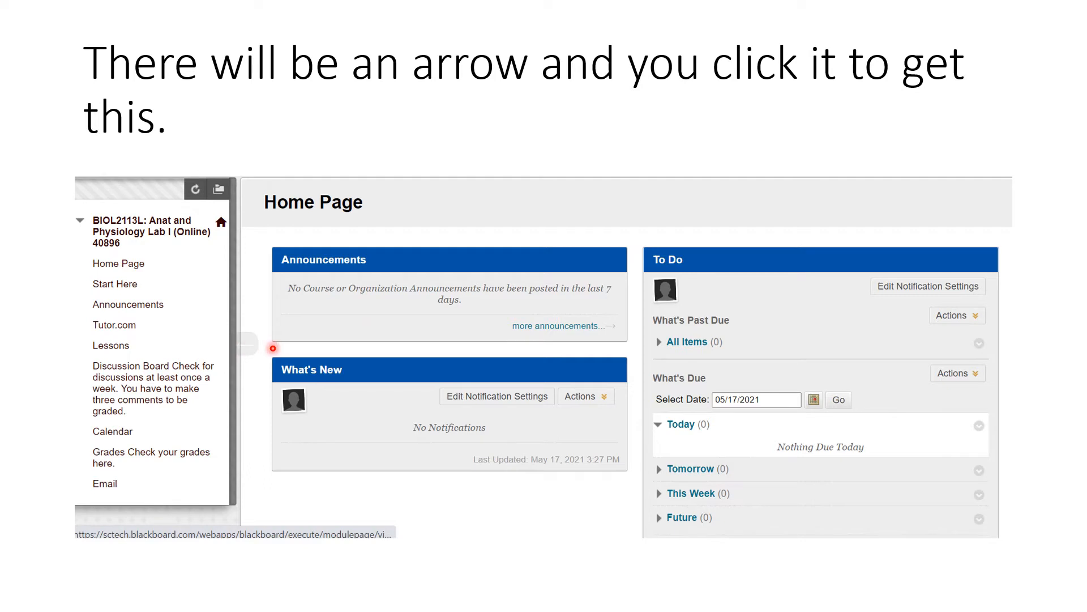
mouse_move(373, 473)
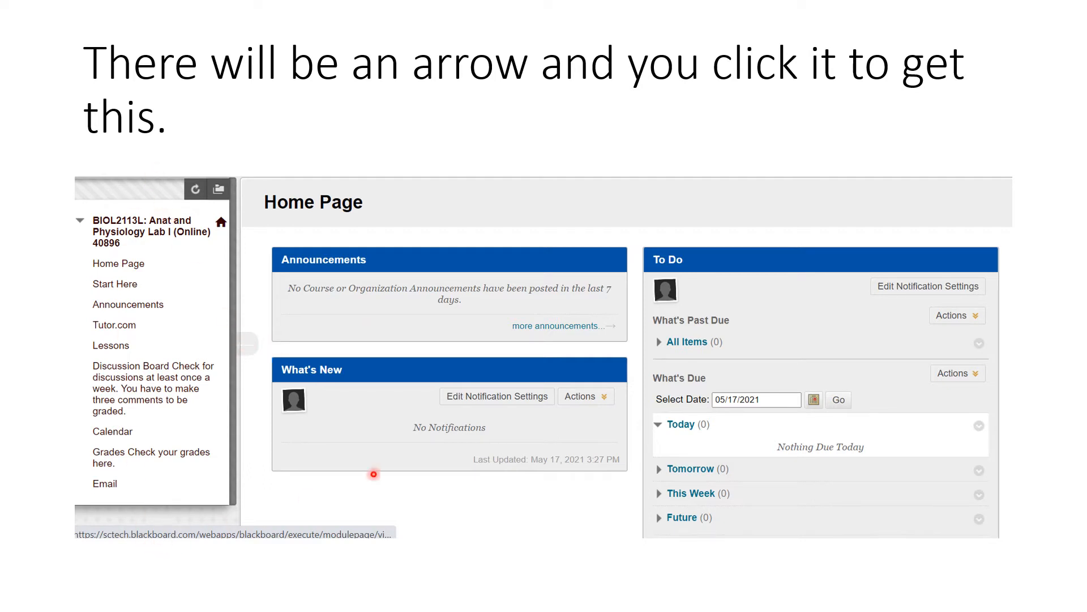
mouse_move(116, 266)
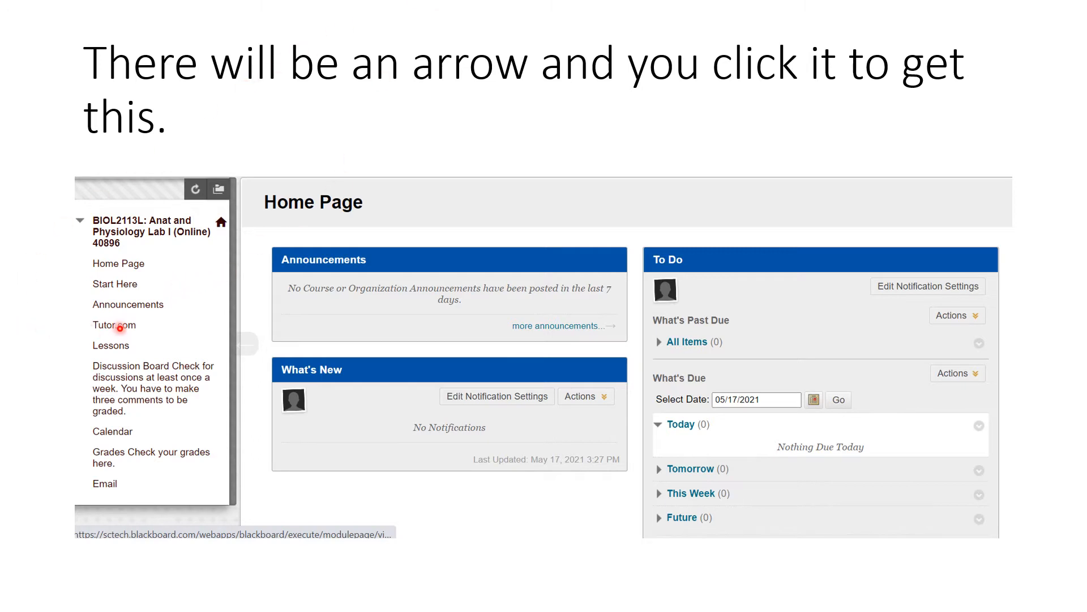
mouse_move(154, 505)
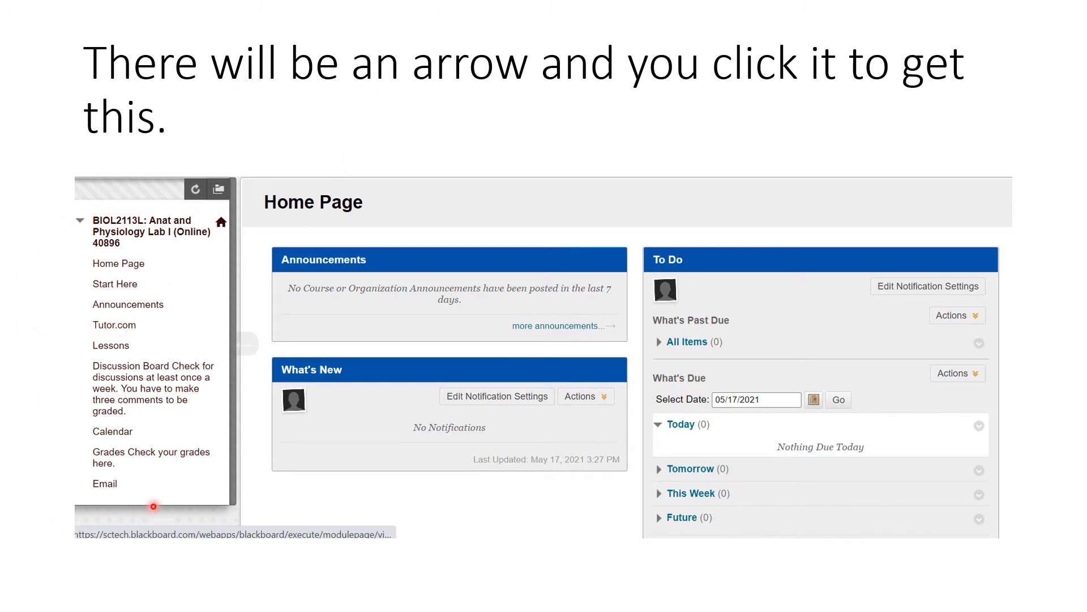
mouse_move(135, 328)
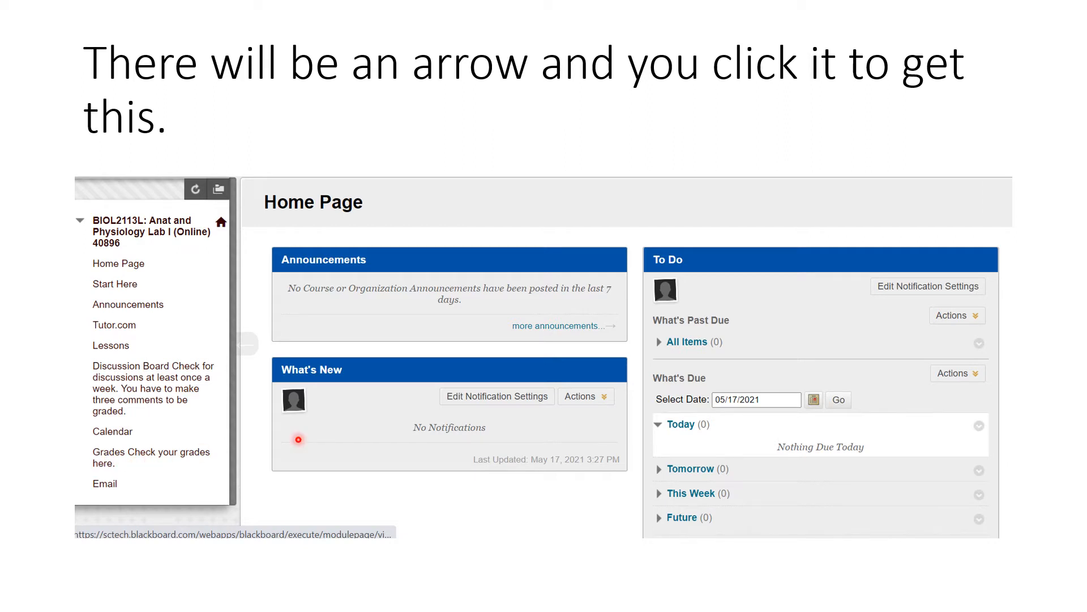
mouse_move(115, 289)
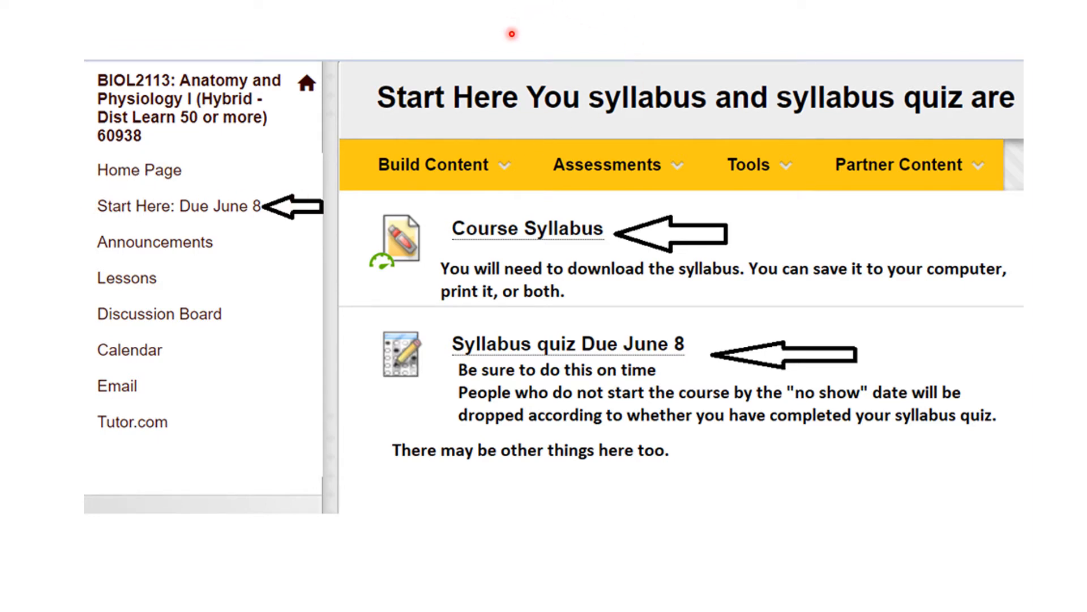
mouse_move(683, 313)
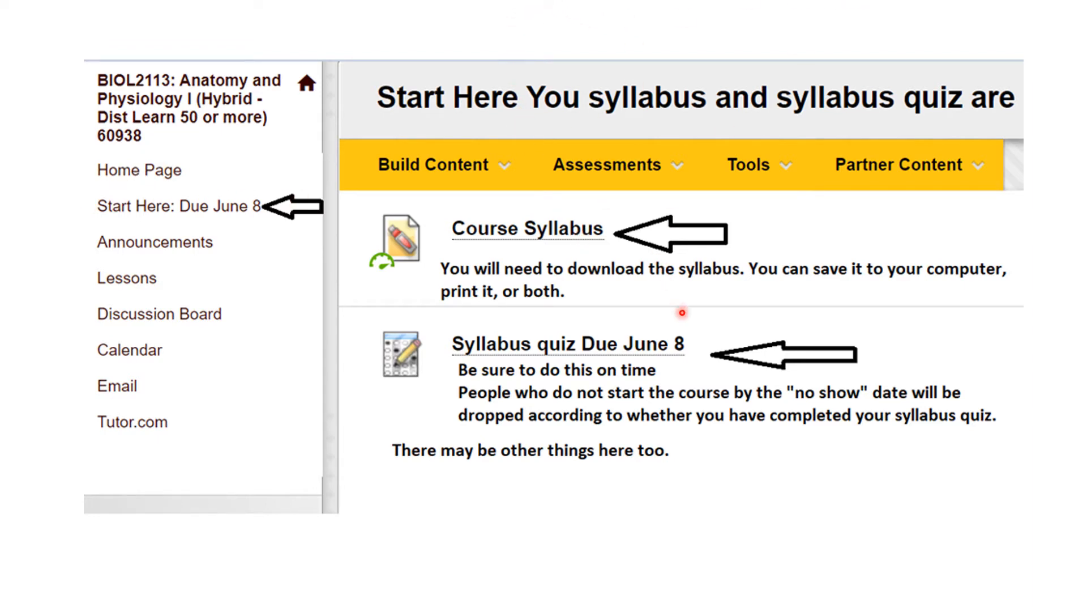
mouse_move(806, 479)
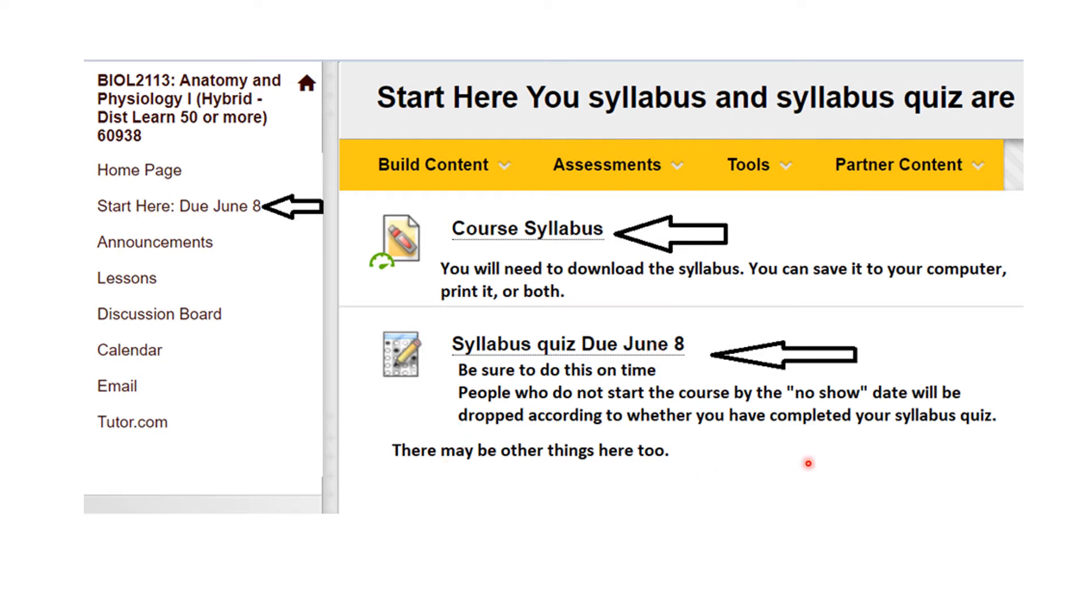
mouse_move(736, 270)
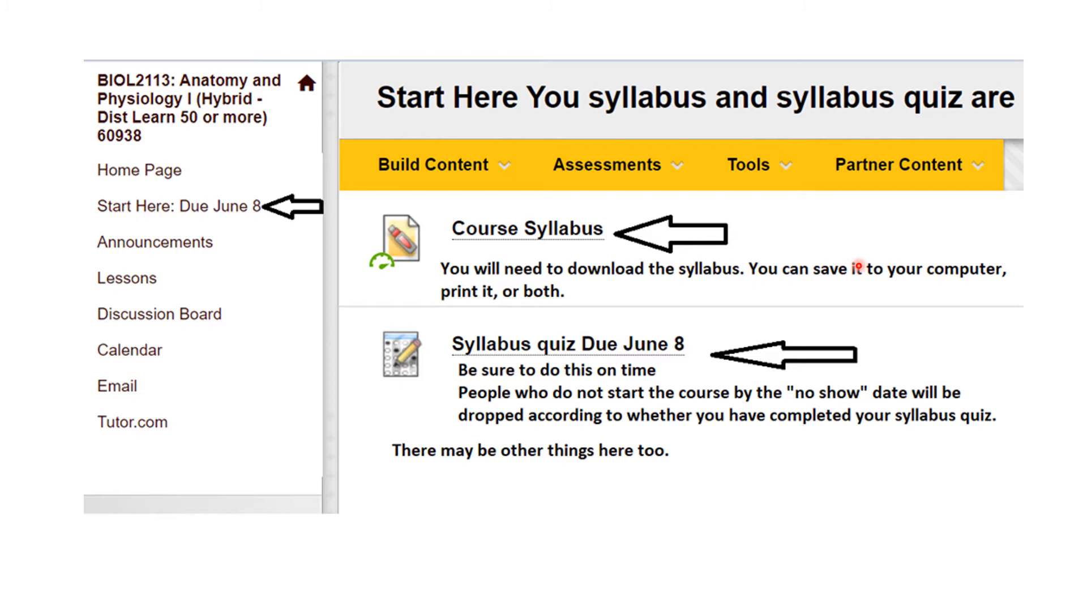
mouse_move(963, 299)
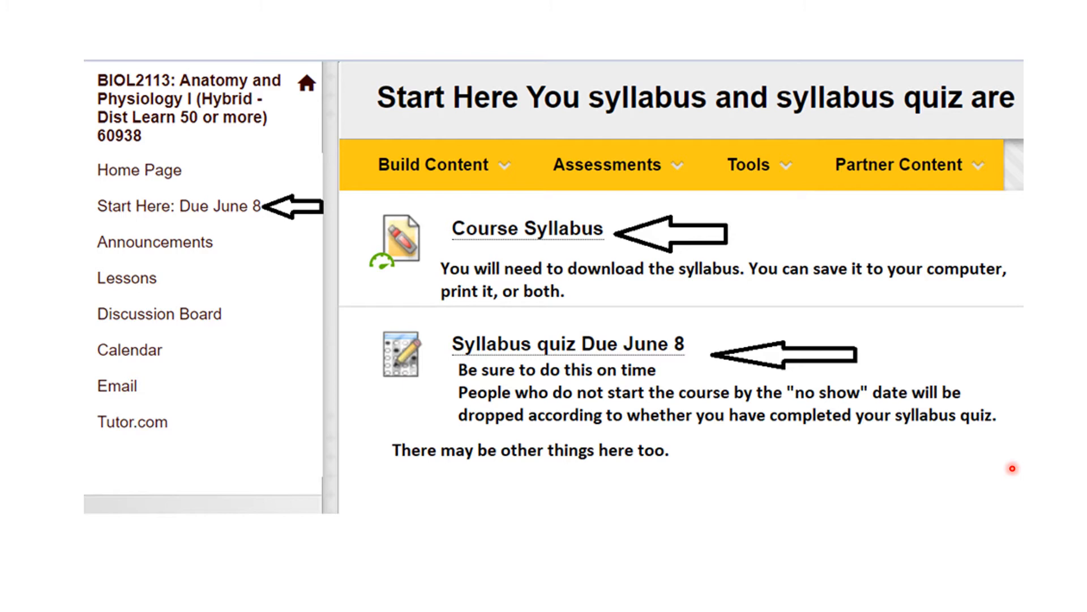
mouse_move(910, 197)
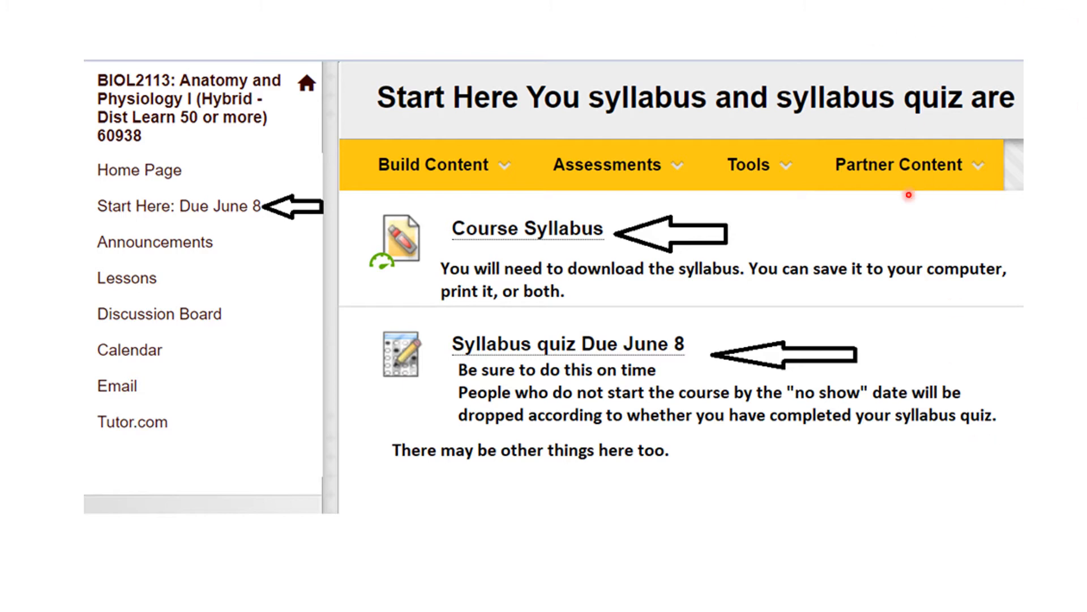
mouse_move(1074, 325)
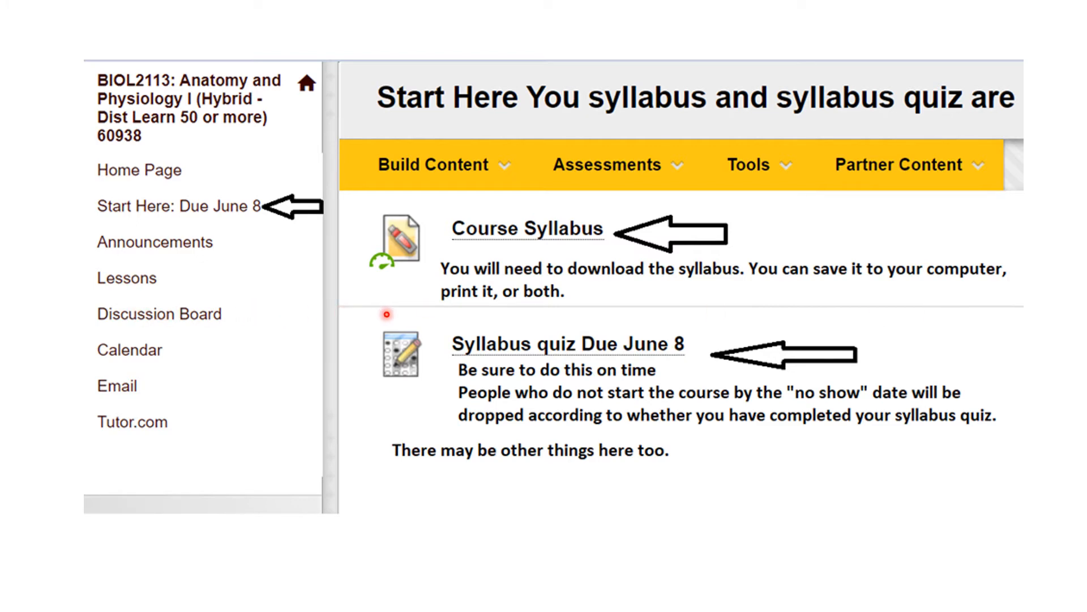
mouse_move(604, 313)
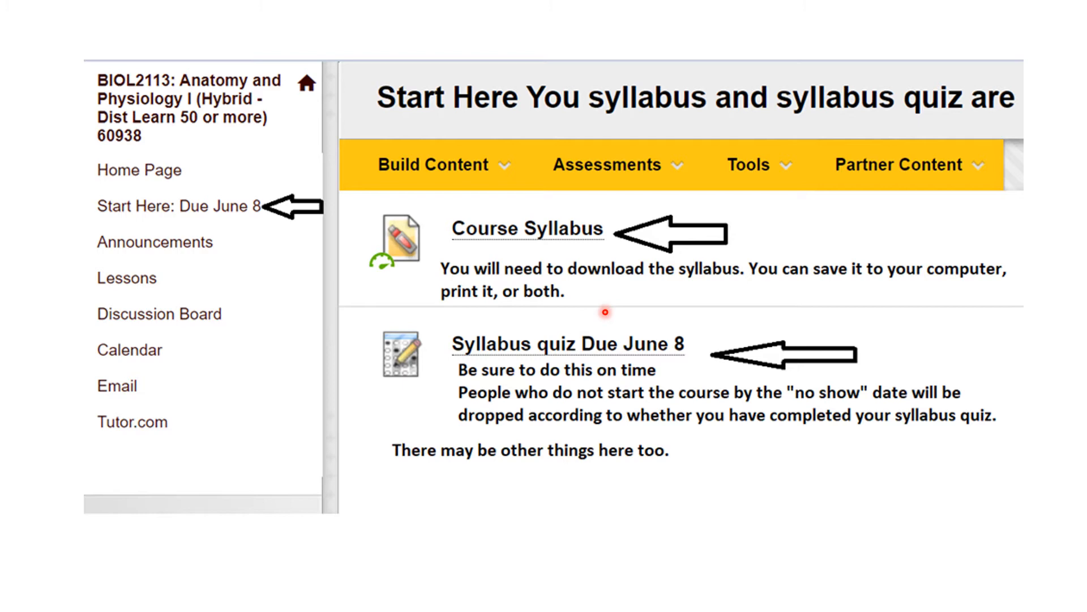
mouse_move(179, 232)
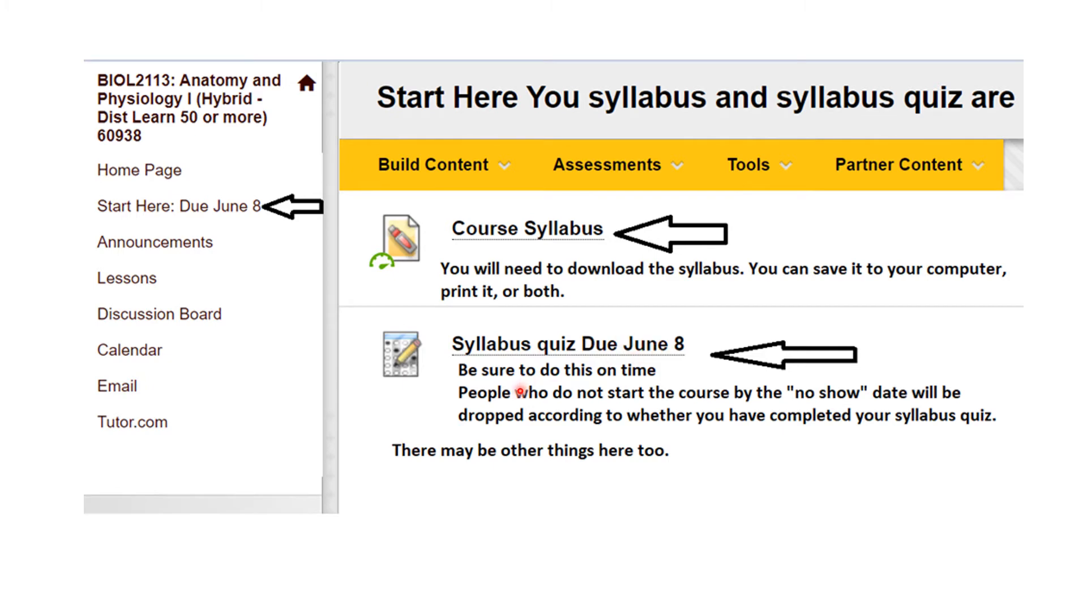
mouse_move(793, 422)
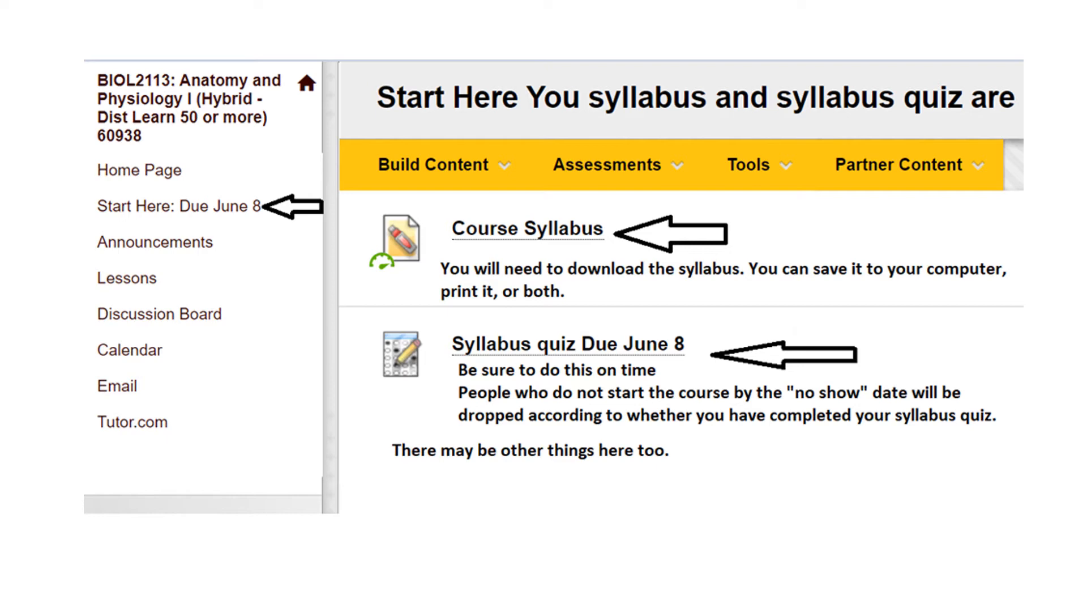
Step: Advance through the Syllabus quiz instructions slide to the slide about saving every answer
left_click(568, 345)
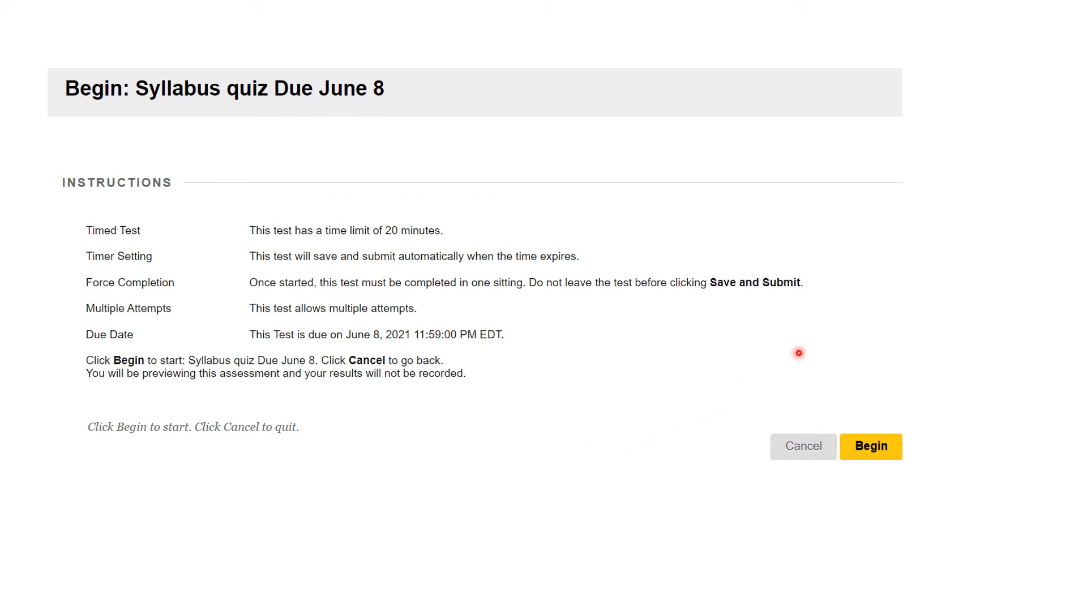
mouse_move(695, 393)
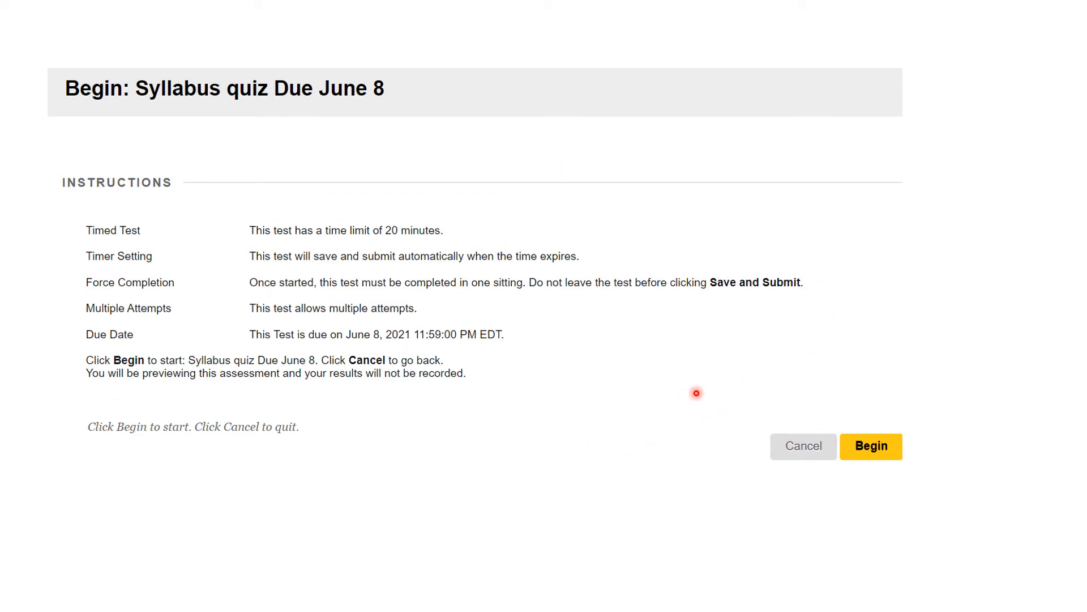
mouse_move(478, 417)
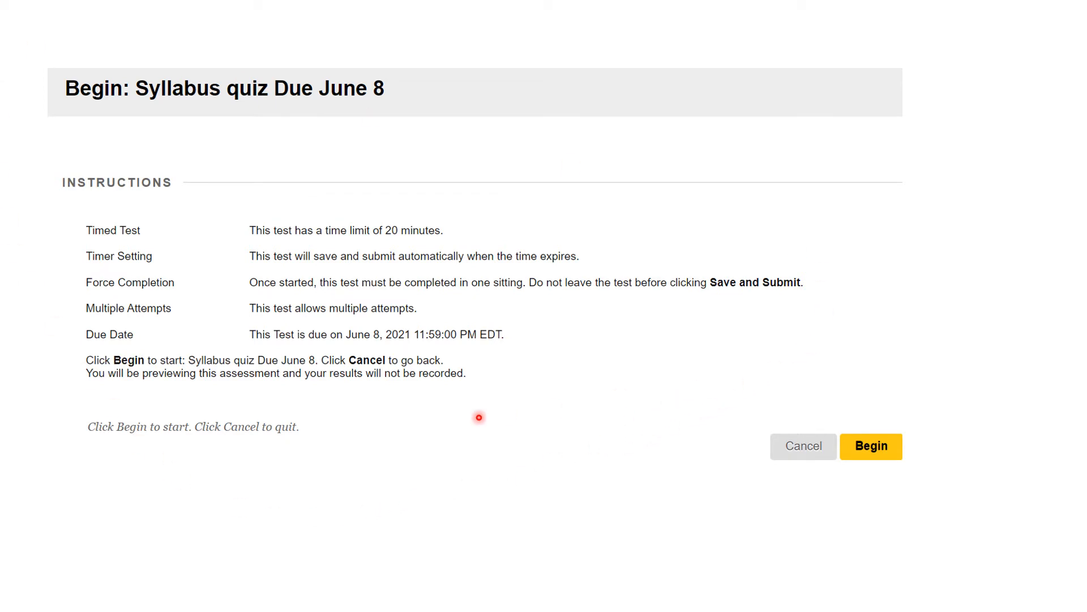
mouse_move(170, 397)
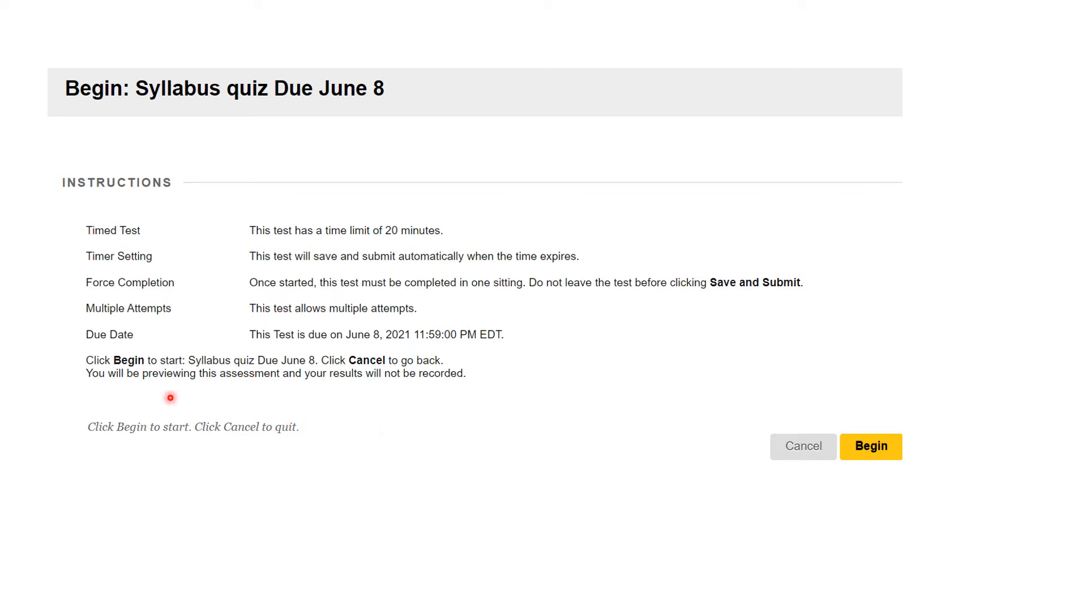
mouse_move(331, 251)
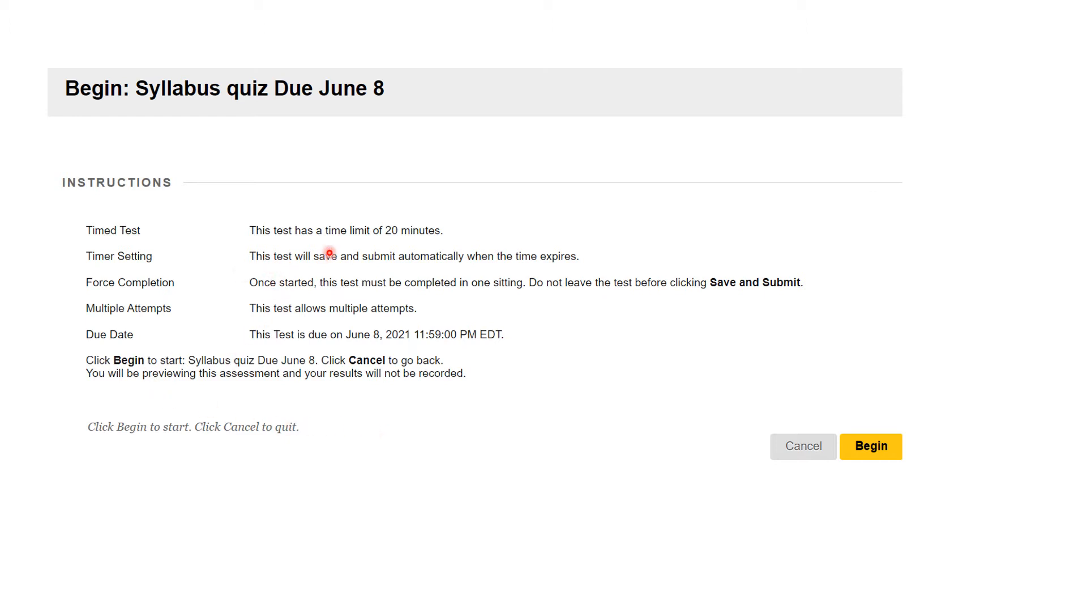
mouse_move(307, 242)
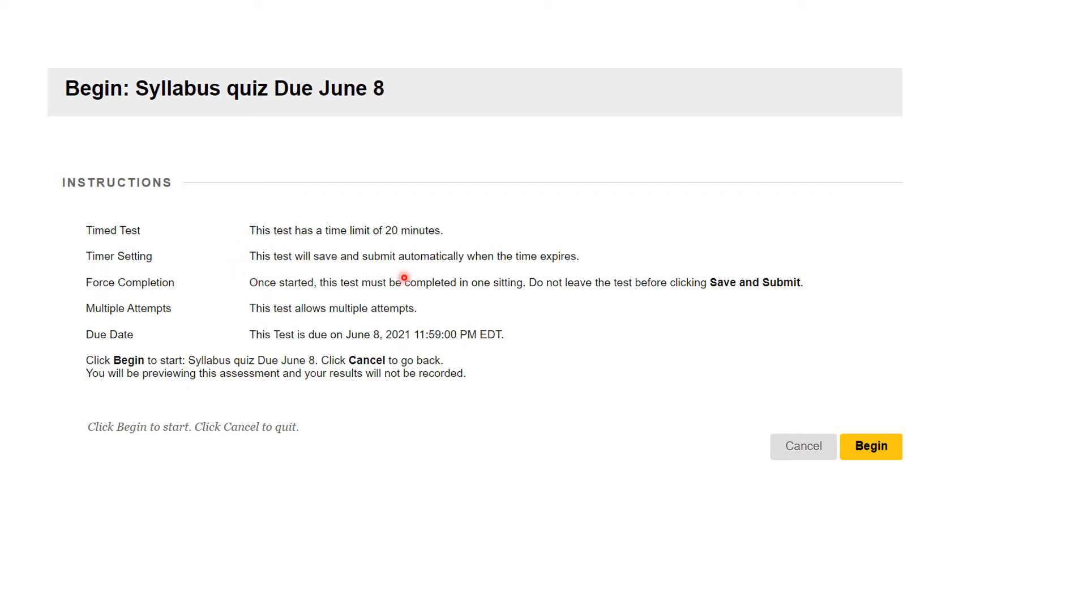
mouse_move(357, 272)
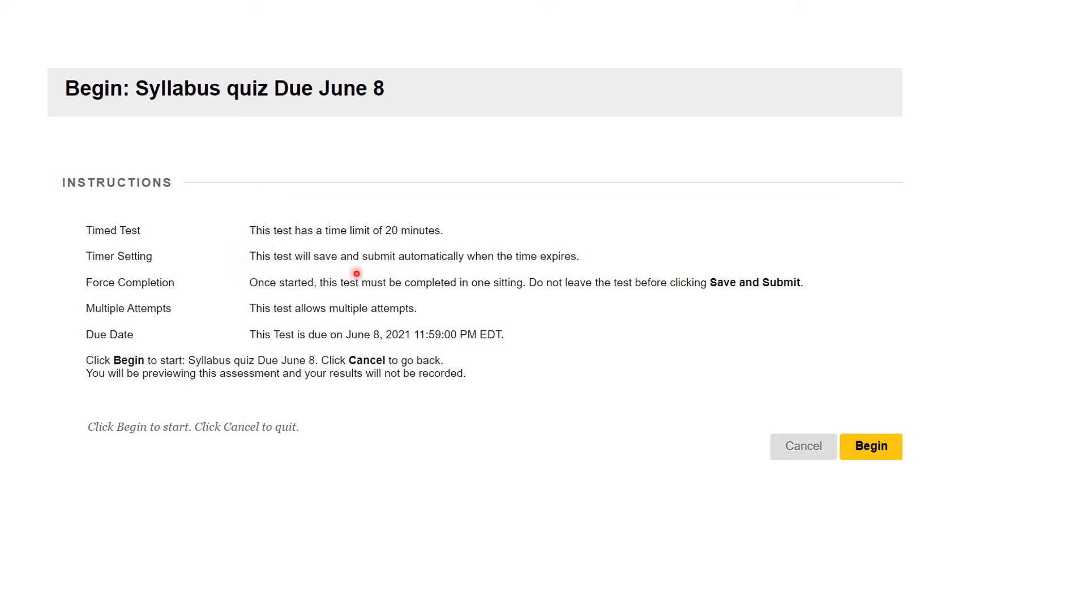
mouse_move(238, 262)
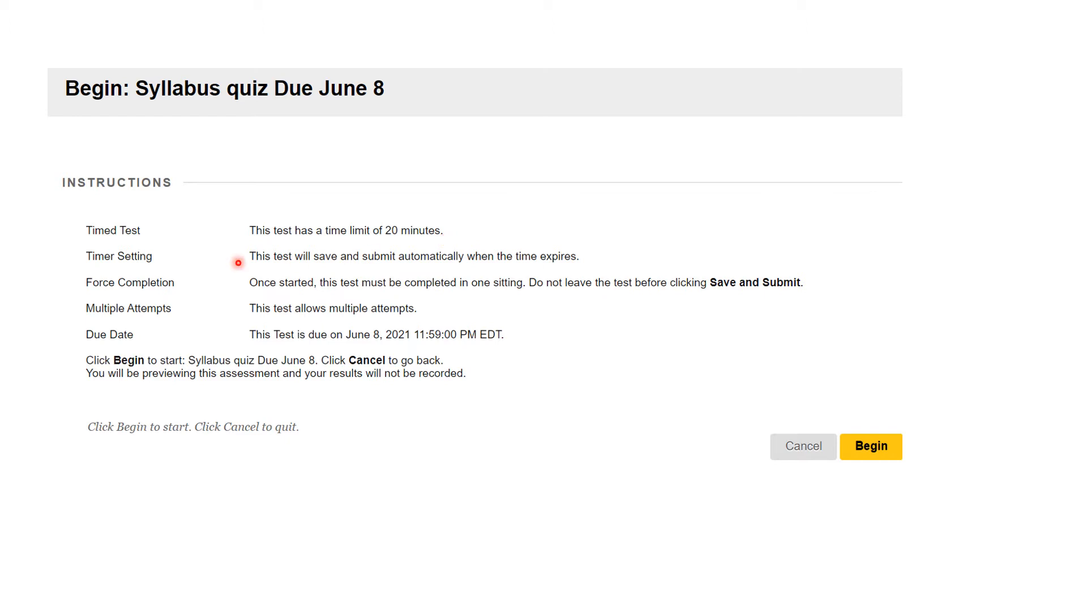
mouse_move(265, 308)
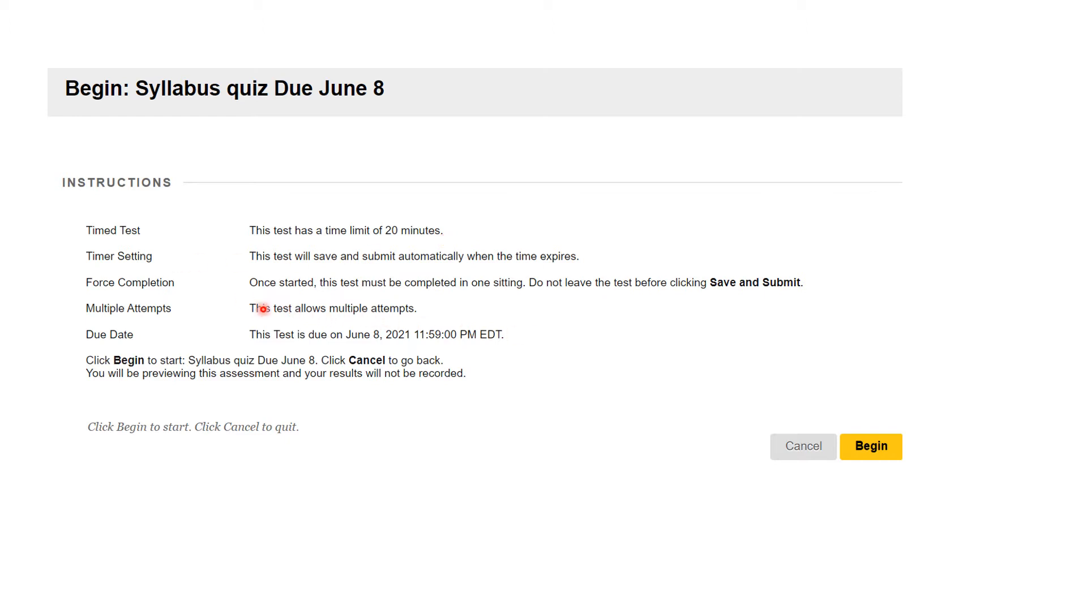
mouse_move(365, 442)
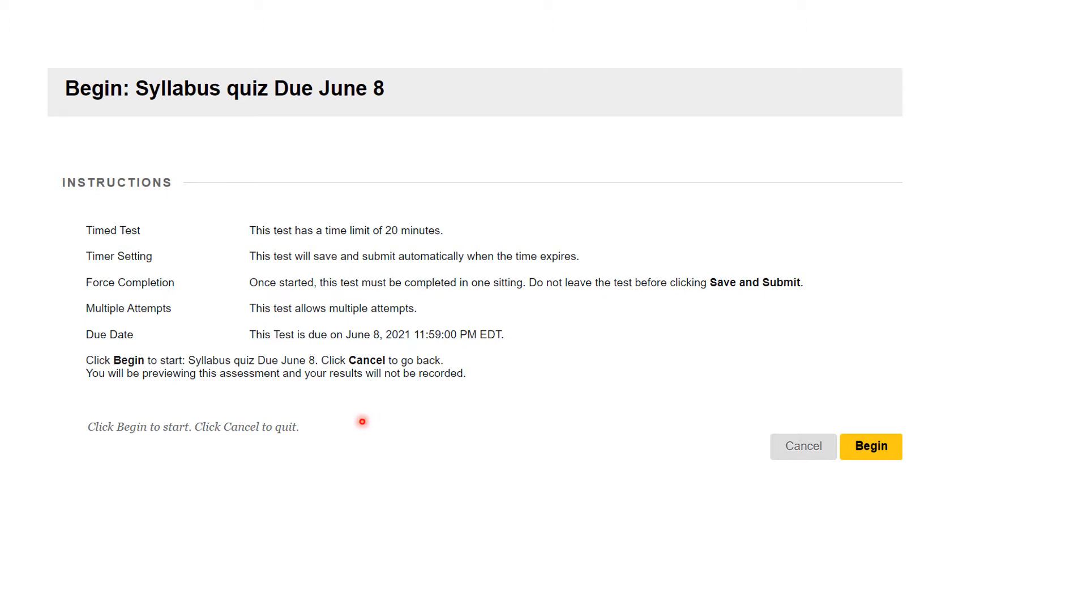
mouse_move(349, 419)
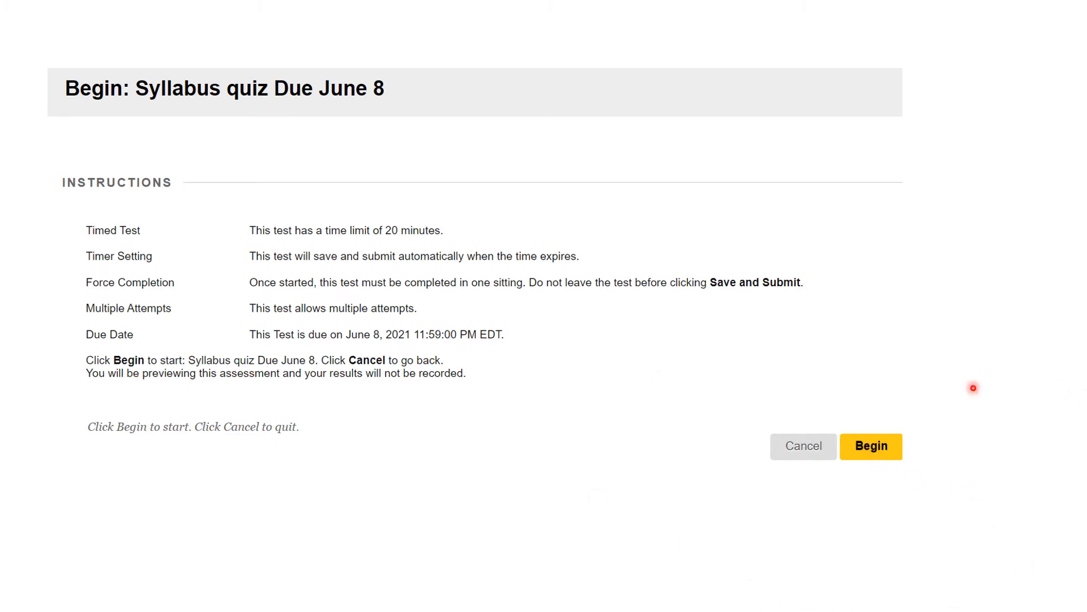
mouse_move(107, 556)
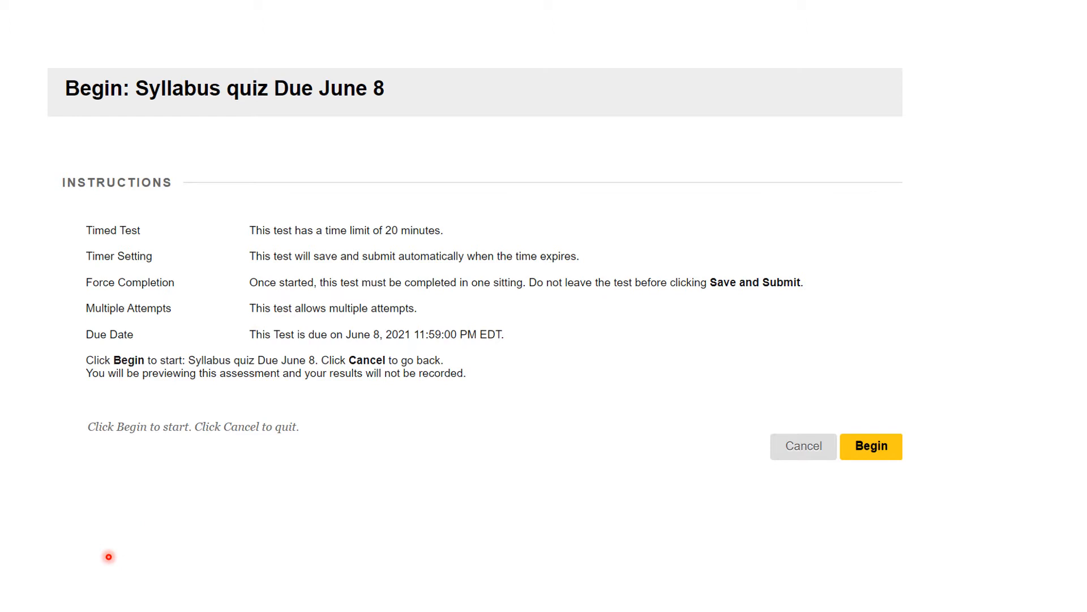
mouse_move(146, 503)
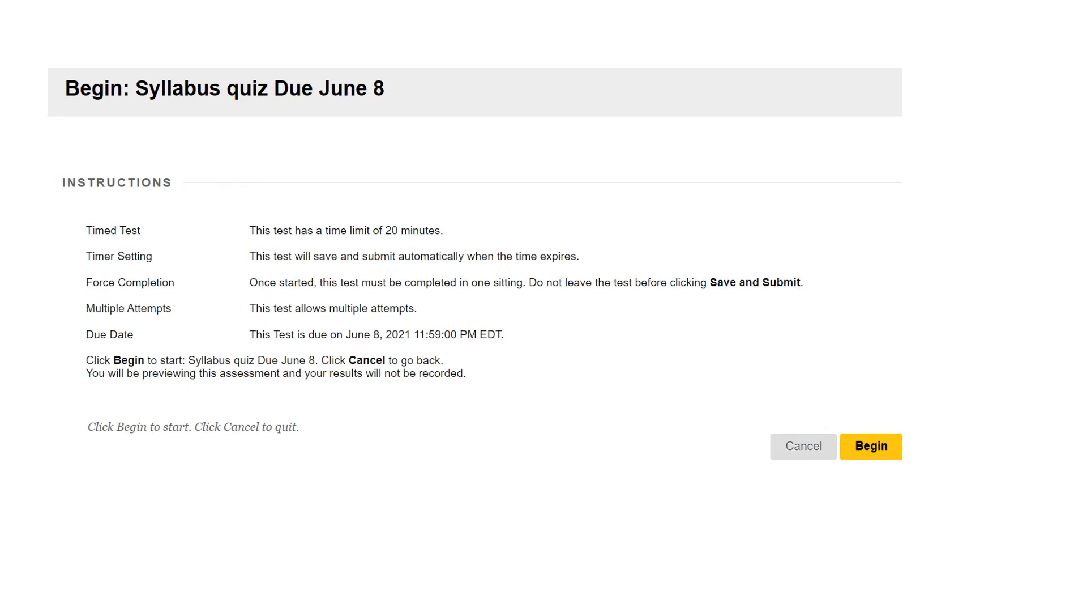
left_click(872, 447)
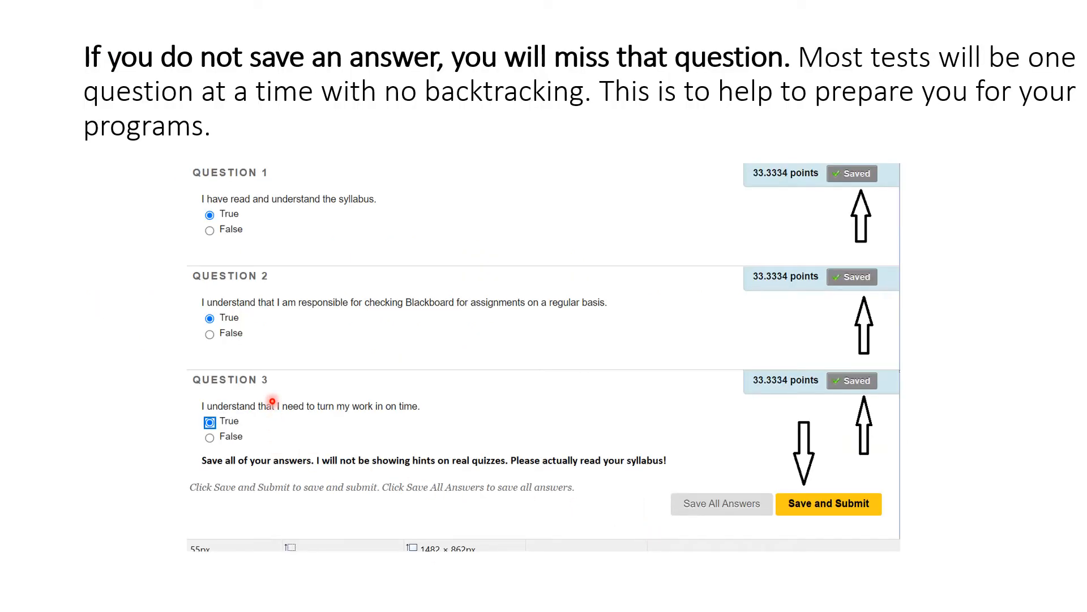
mouse_move(288, 545)
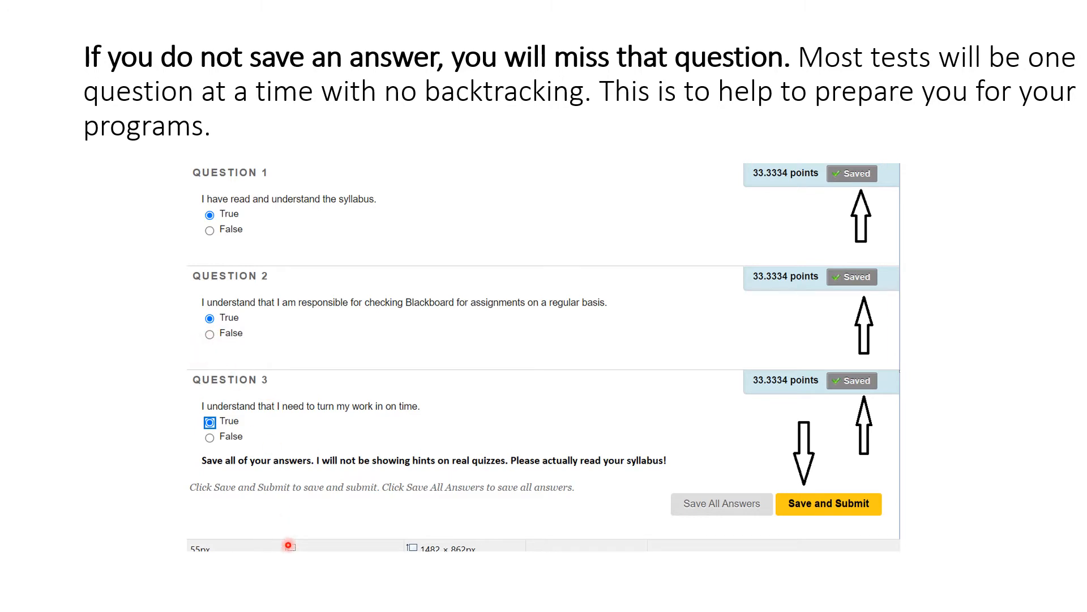
mouse_move(34, 39)
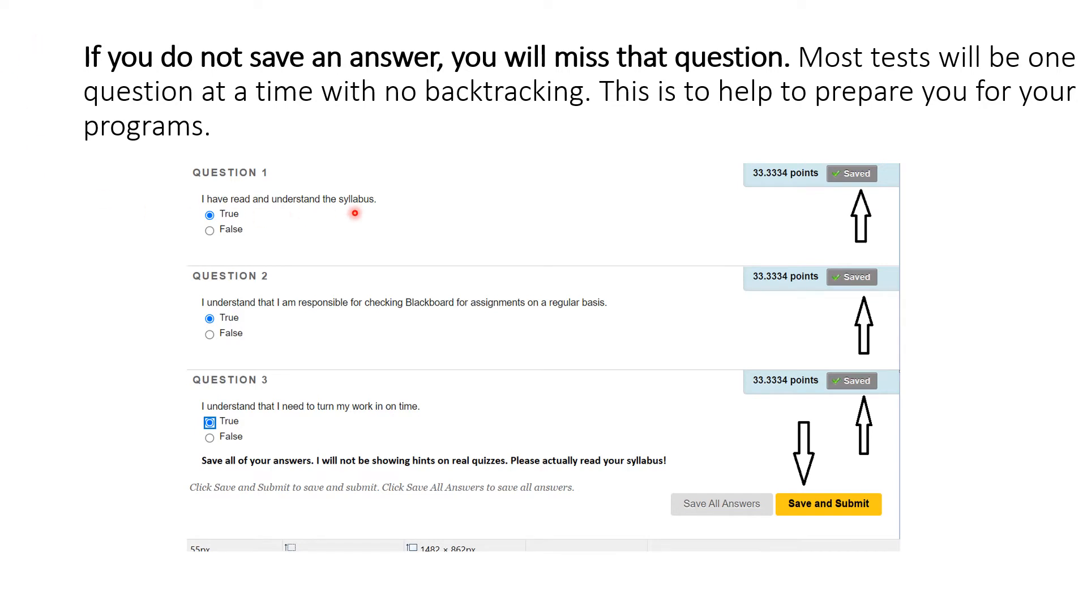
mouse_move(373, 211)
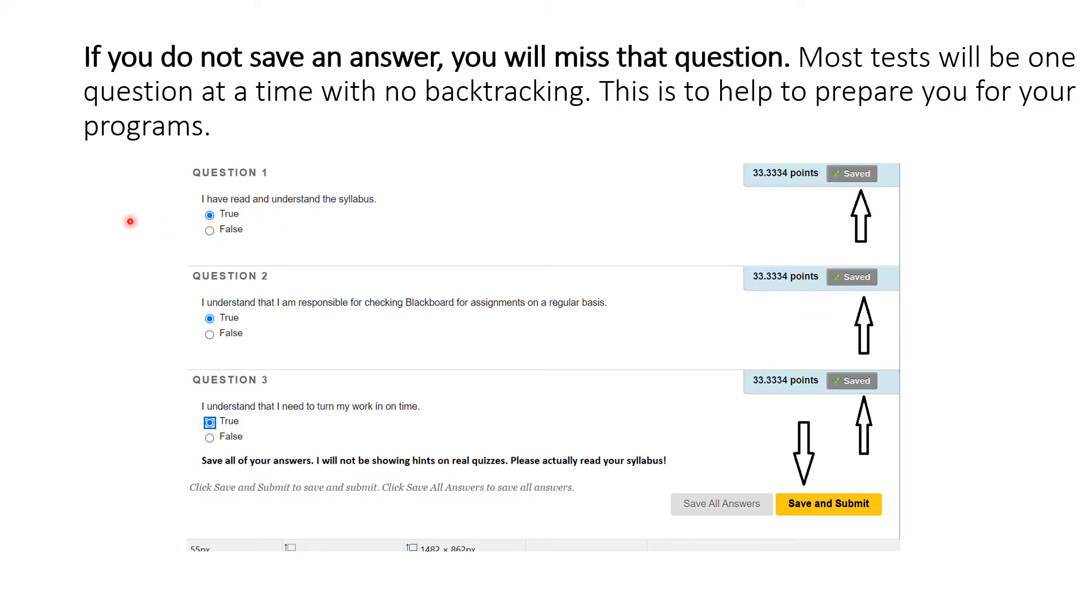
mouse_move(75, 213)
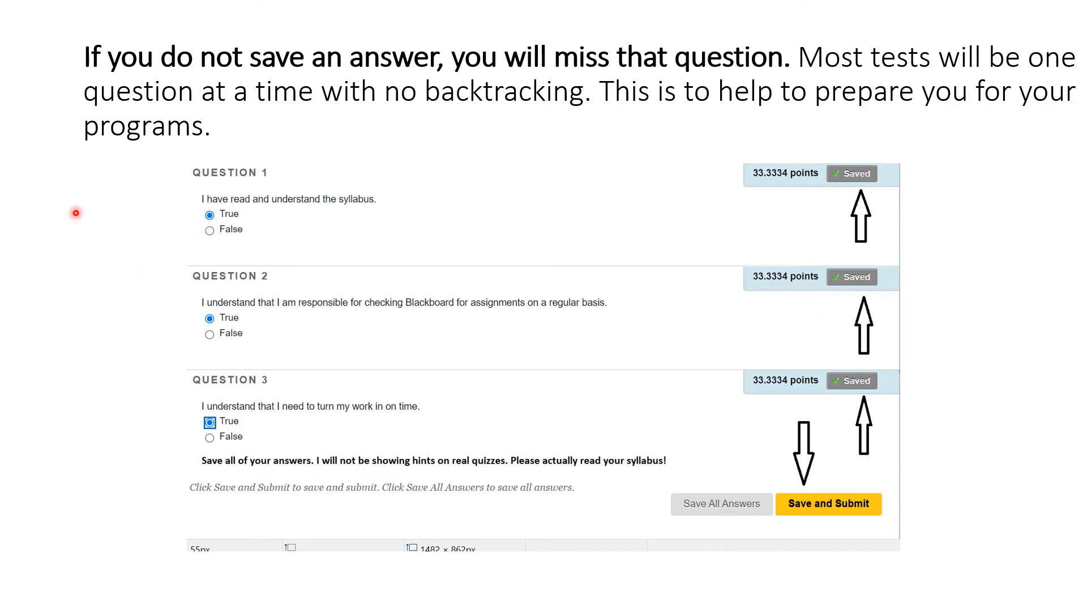
mouse_move(219, 299)
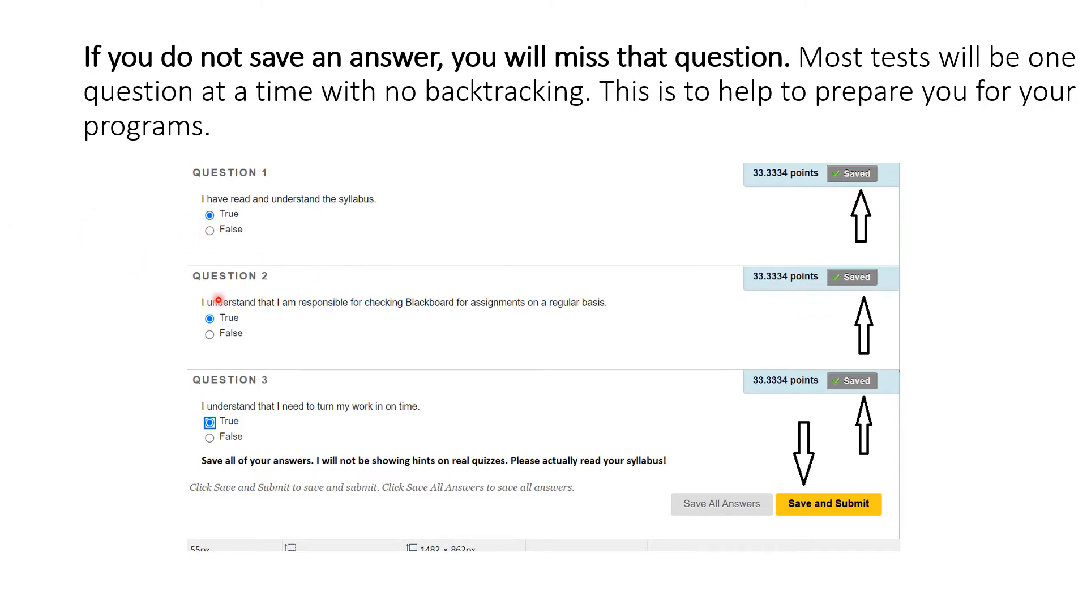
mouse_move(412, 319)
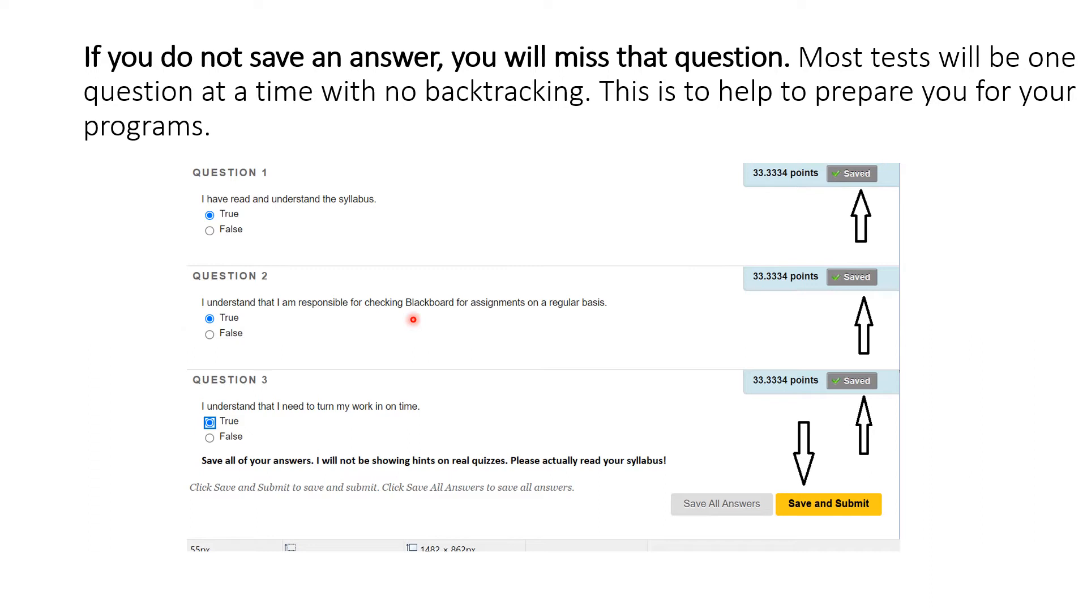
mouse_move(577, 315)
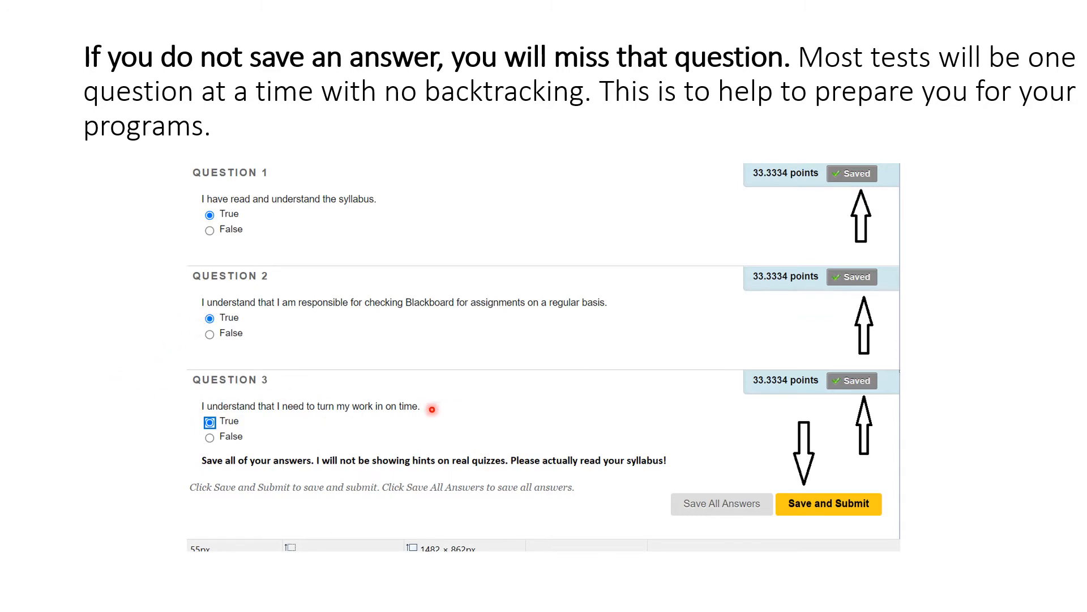
mouse_move(58, 364)
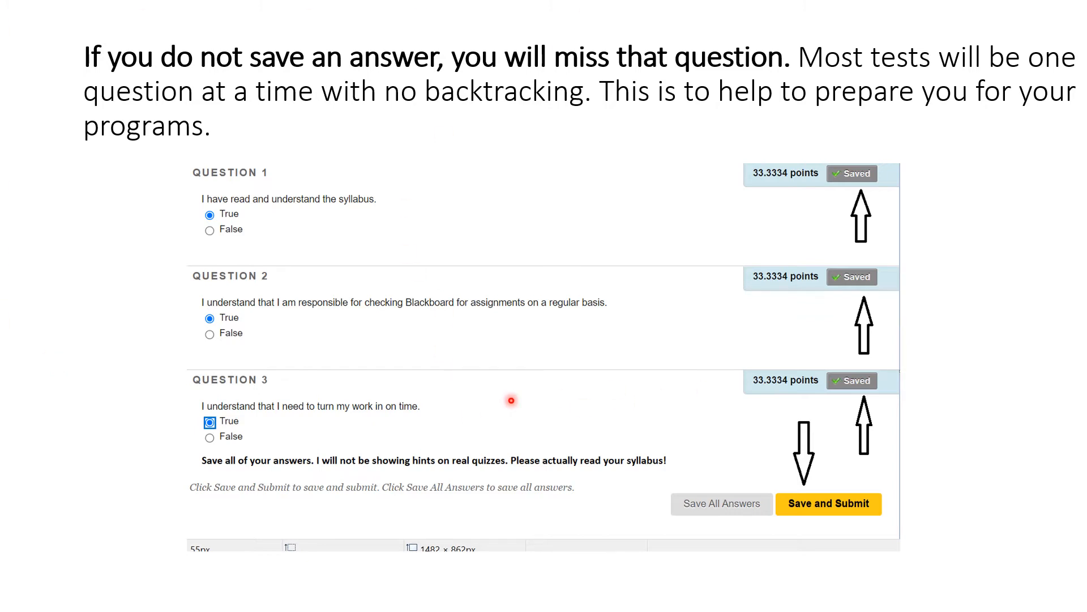
mouse_move(594, 412)
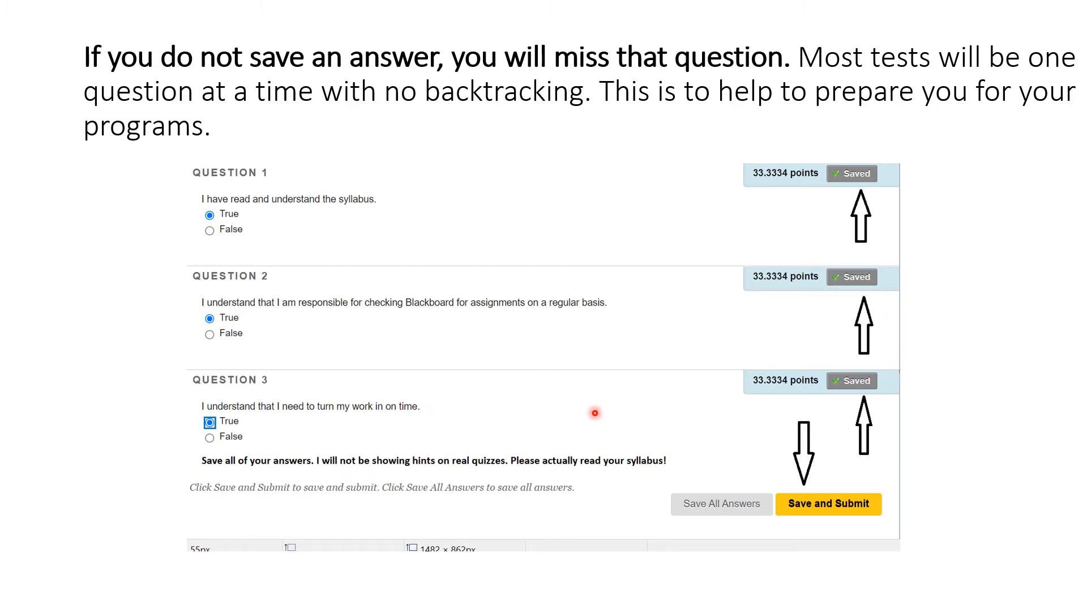
mouse_move(599, 407)
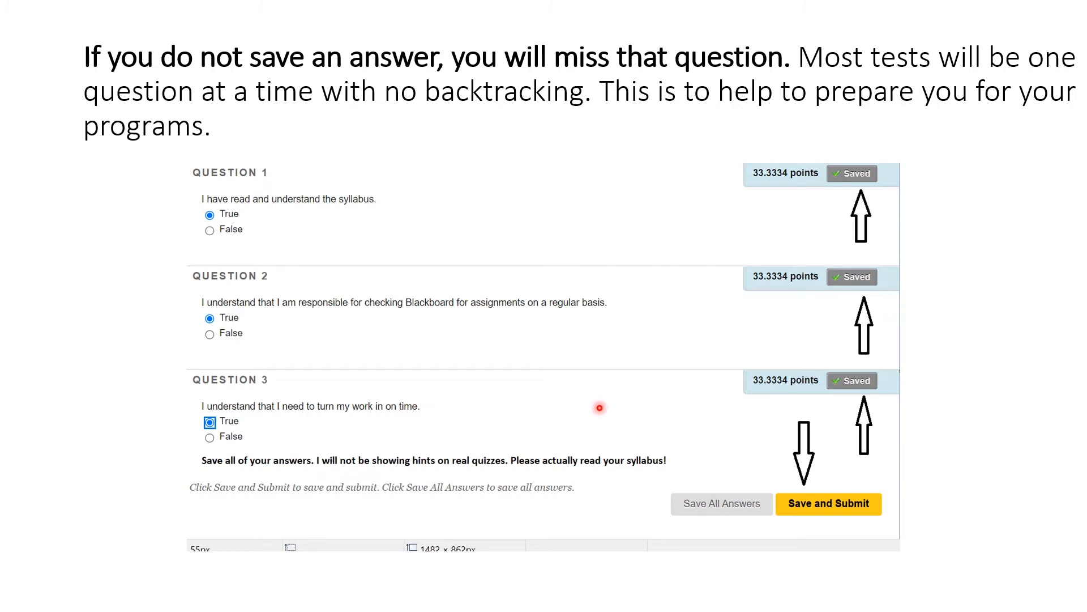
mouse_move(533, 417)
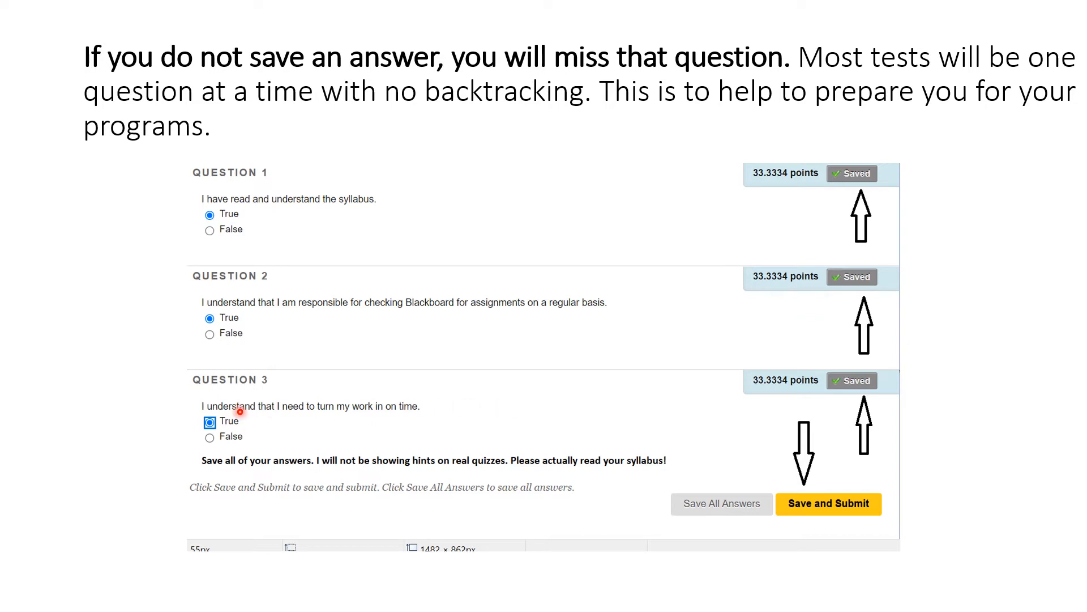
mouse_move(505, 407)
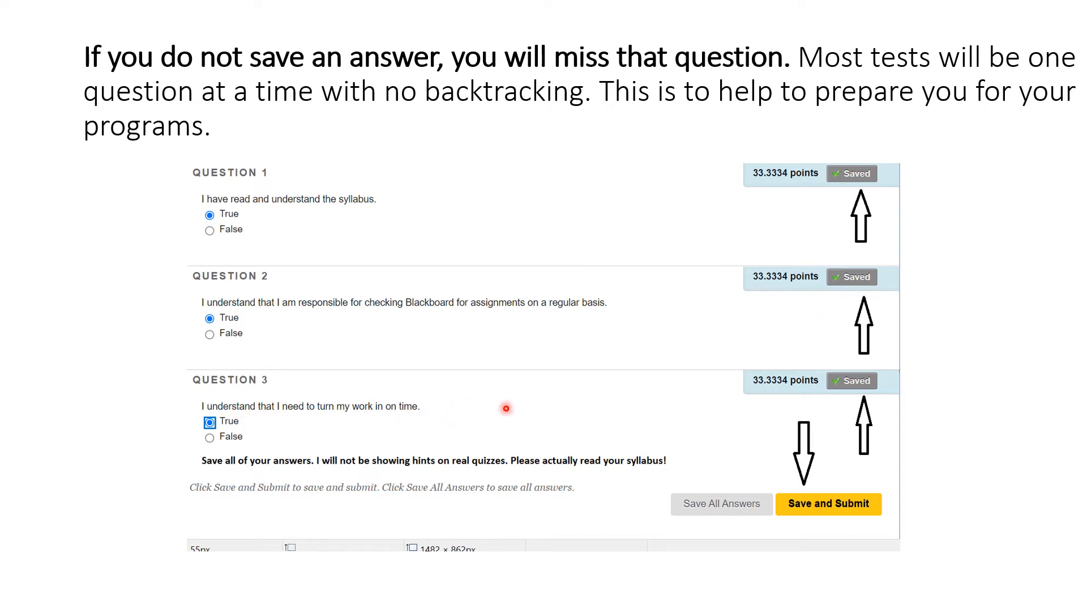
mouse_move(452, 44)
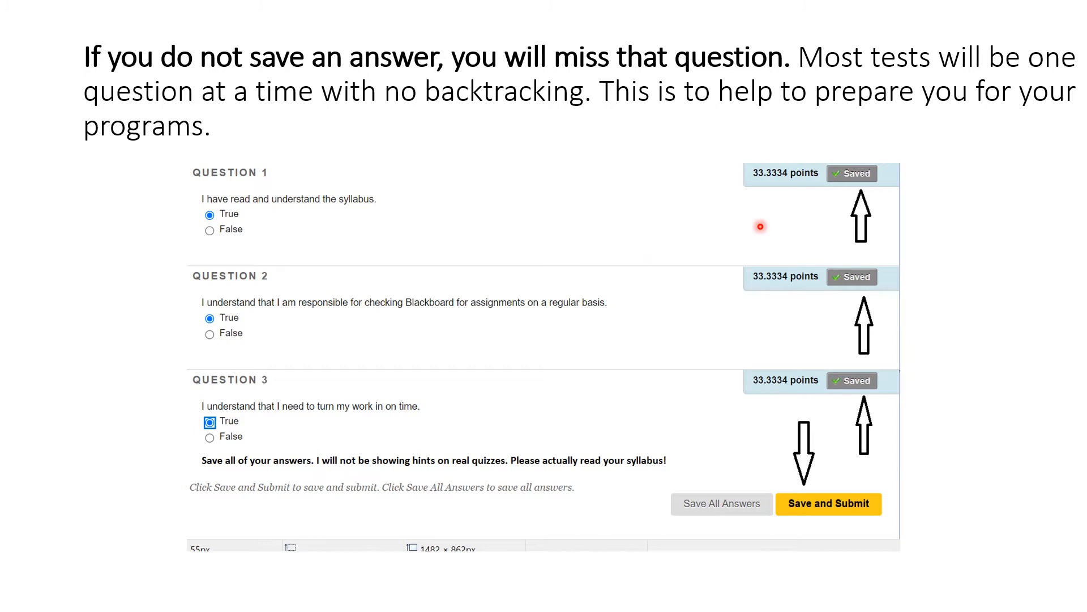
mouse_move(679, 380)
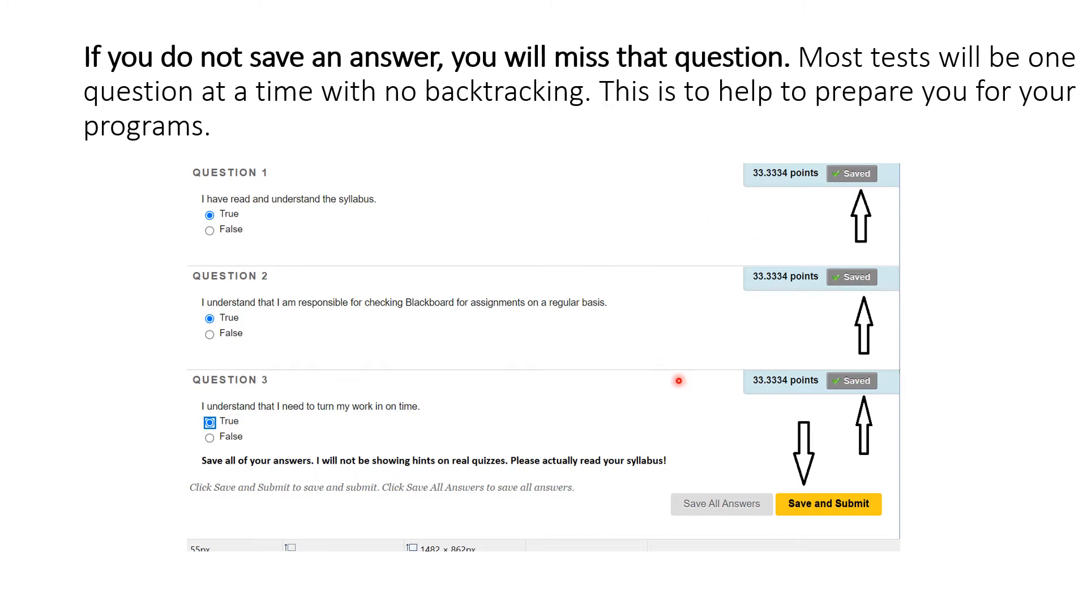
mouse_move(861, 156)
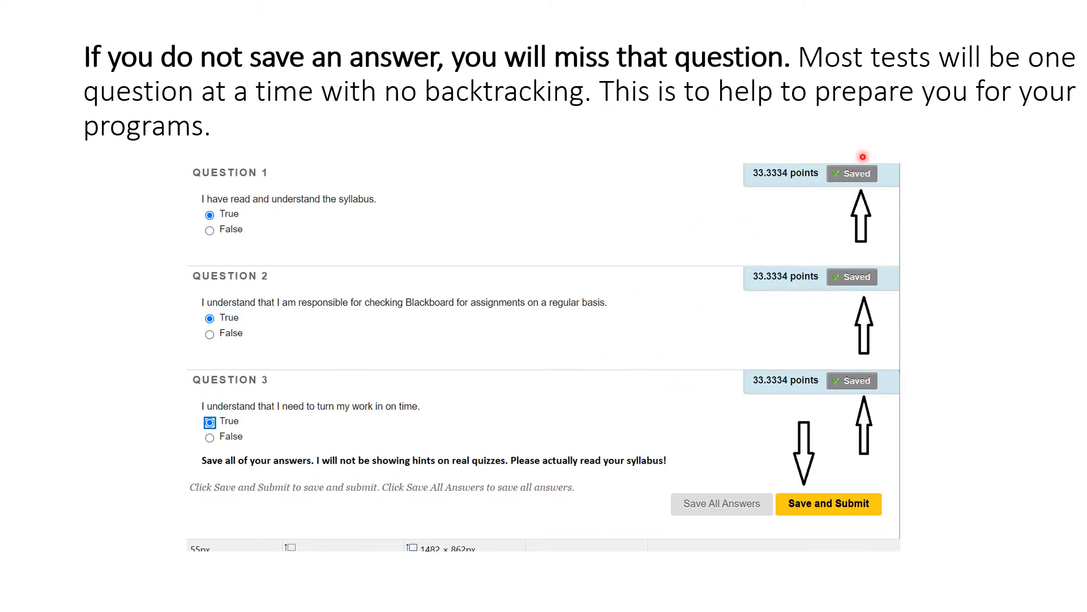
mouse_move(854, 253)
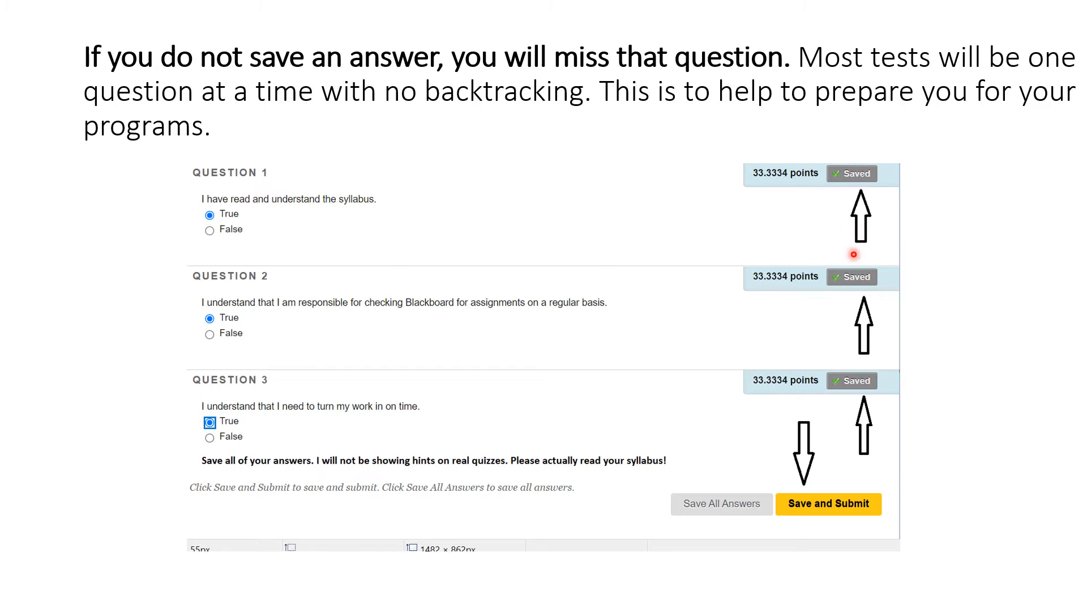
mouse_move(958, 122)
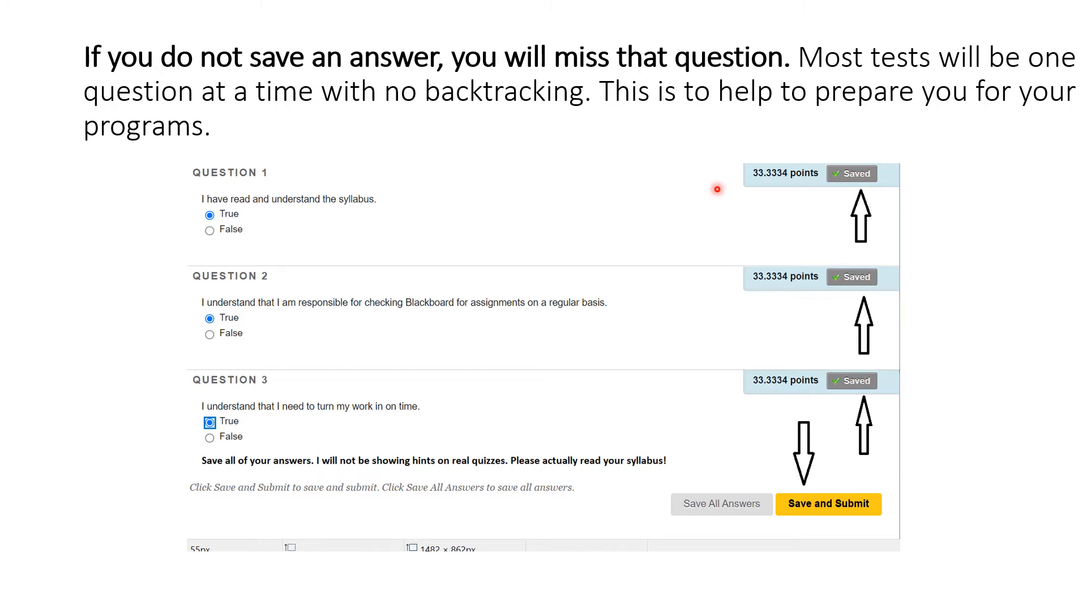
mouse_move(637, 435)
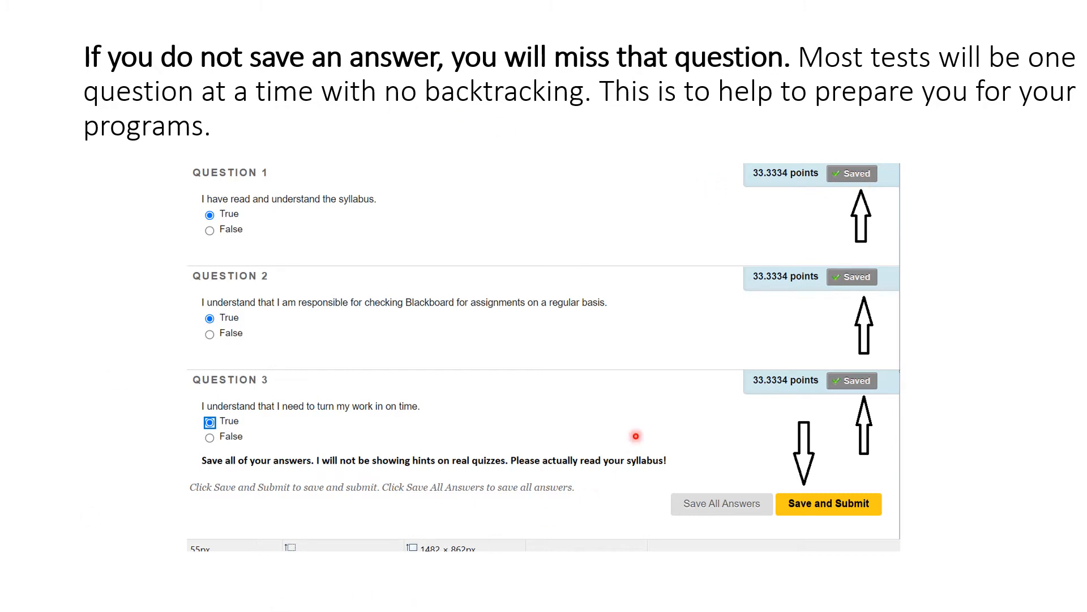
mouse_move(733, 237)
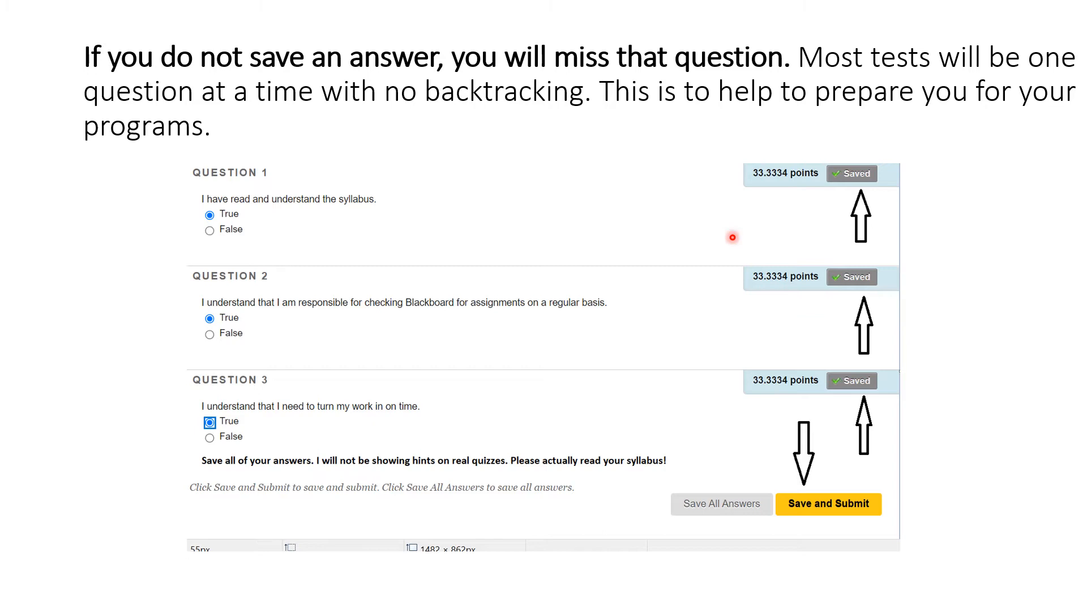
mouse_move(358, 262)
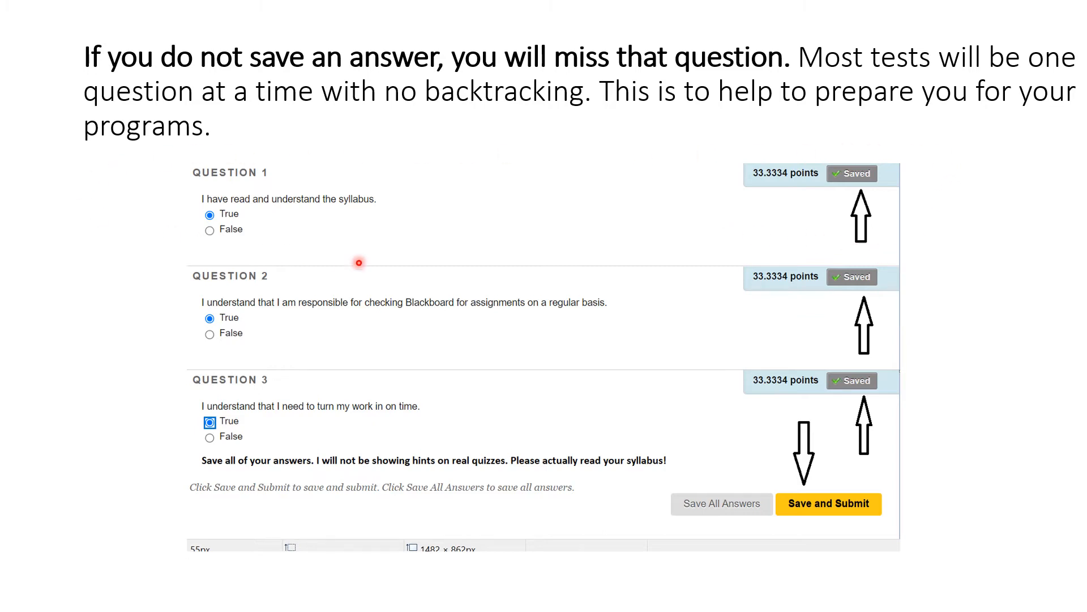
mouse_move(965, 217)
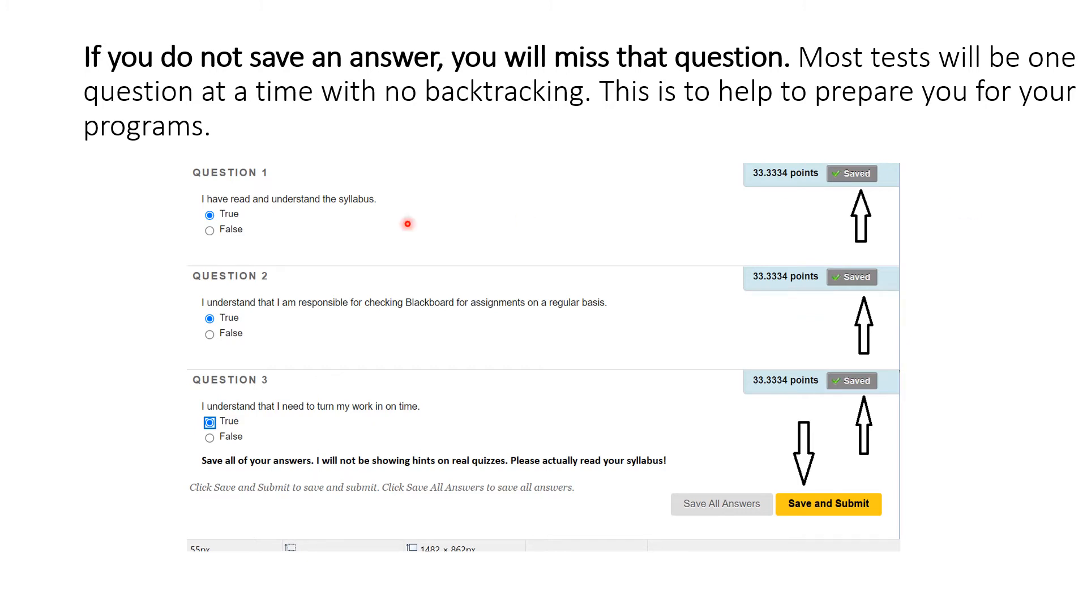
mouse_move(1060, 183)
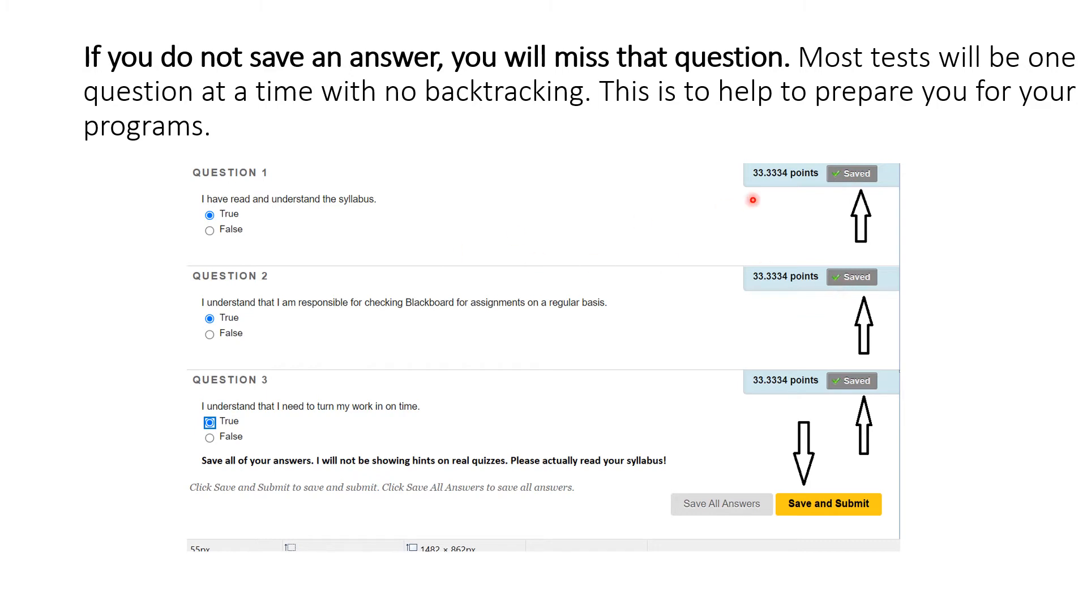
mouse_move(858, 175)
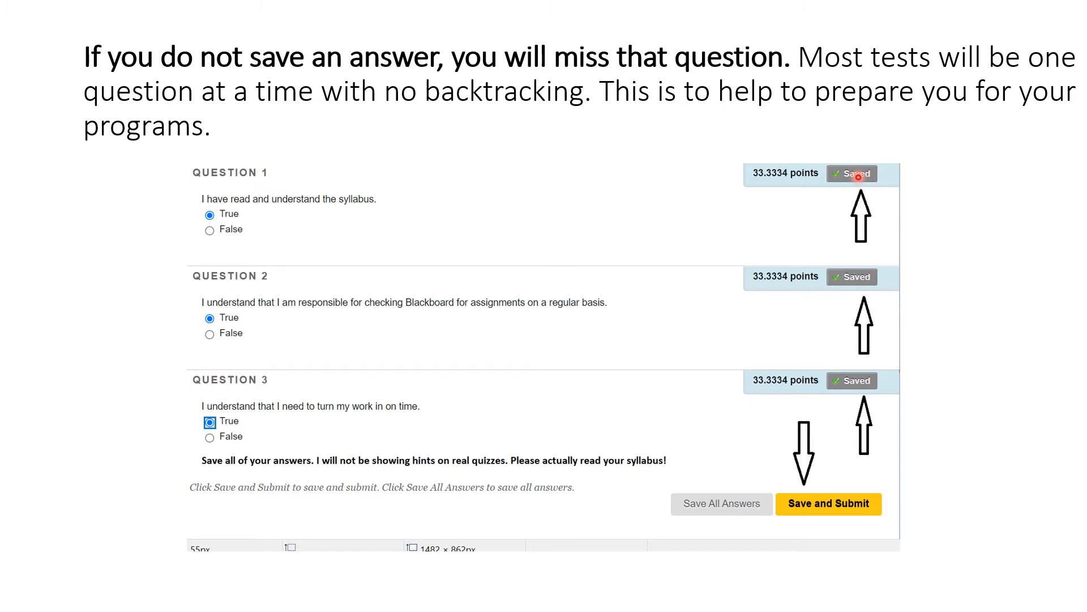
mouse_move(979, 179)
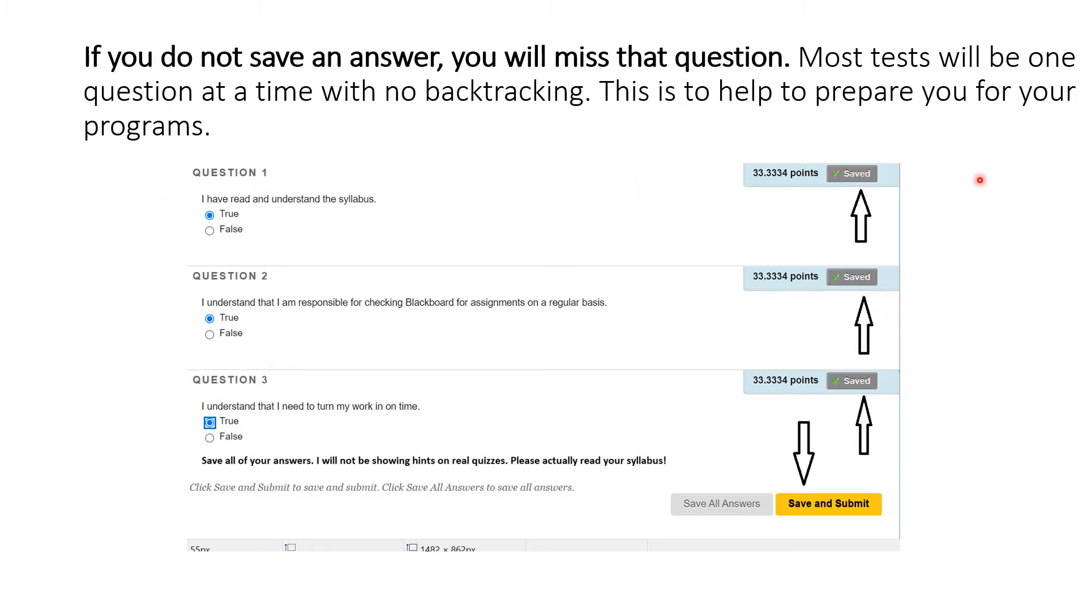
mouse_move(993, 294)
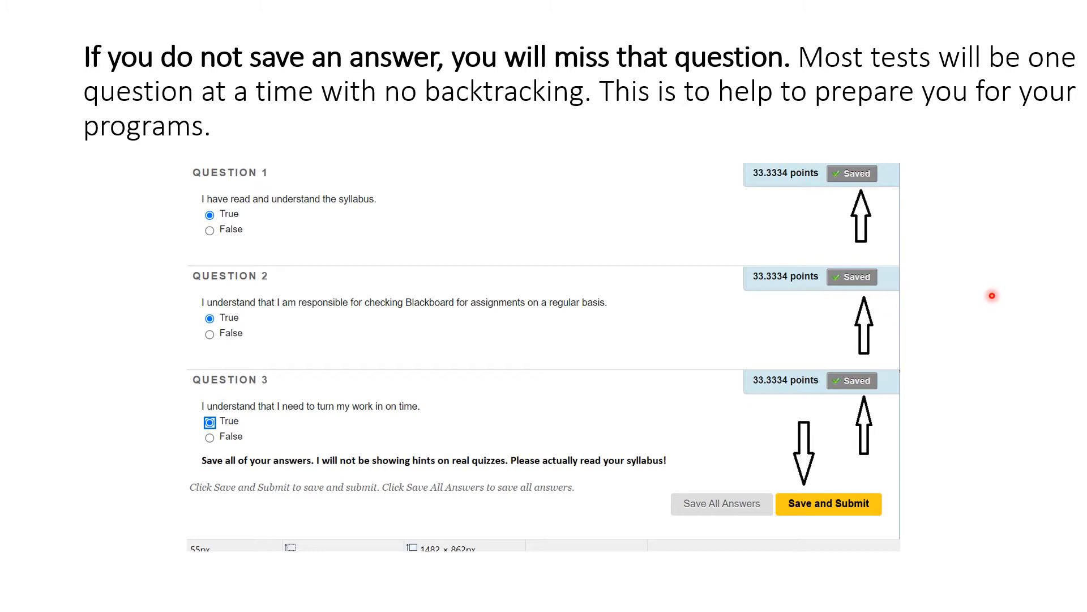
mouse_move(788, 528)
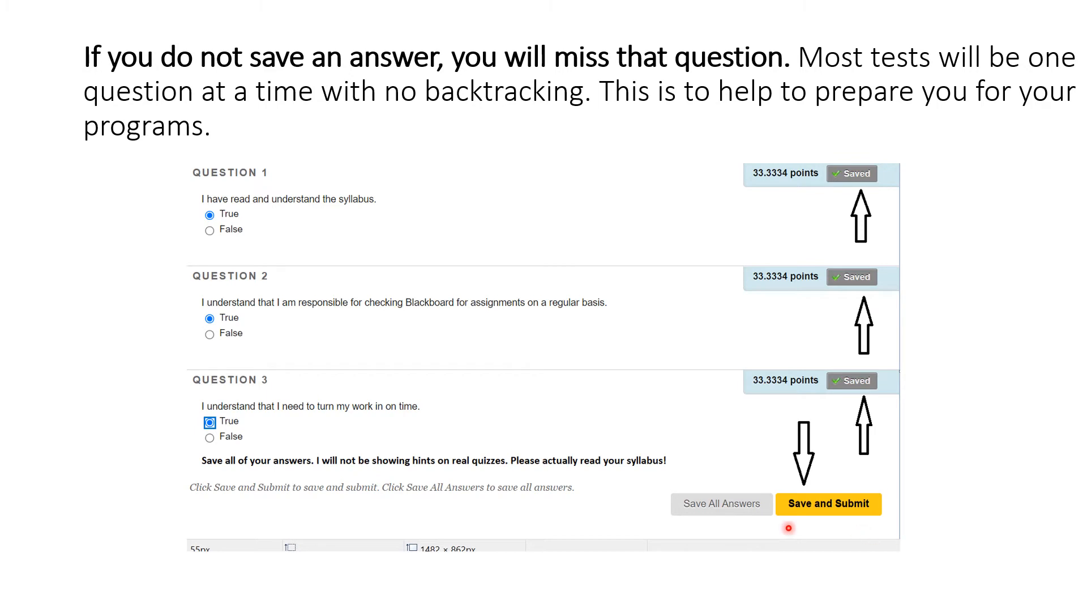
mouse_move(46, 574)
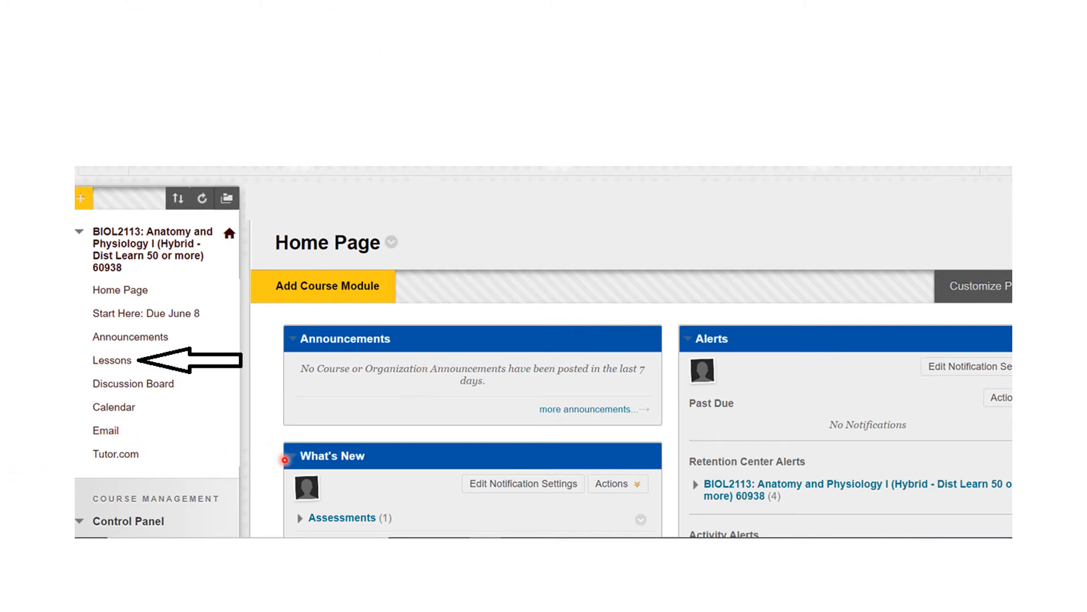
mouse_move(572, 420)
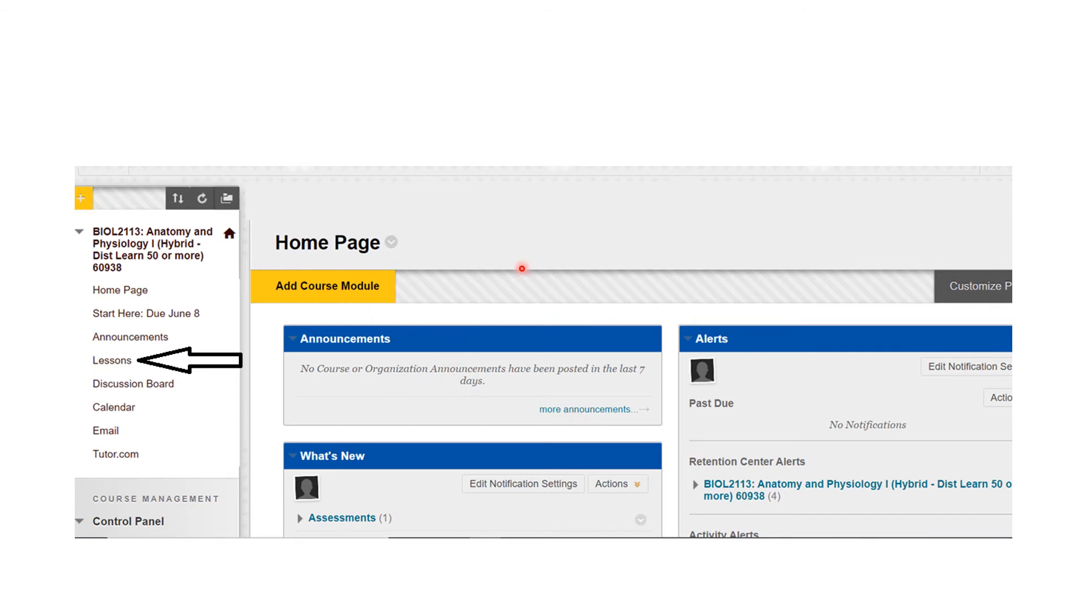
mouse_move(581, 319)
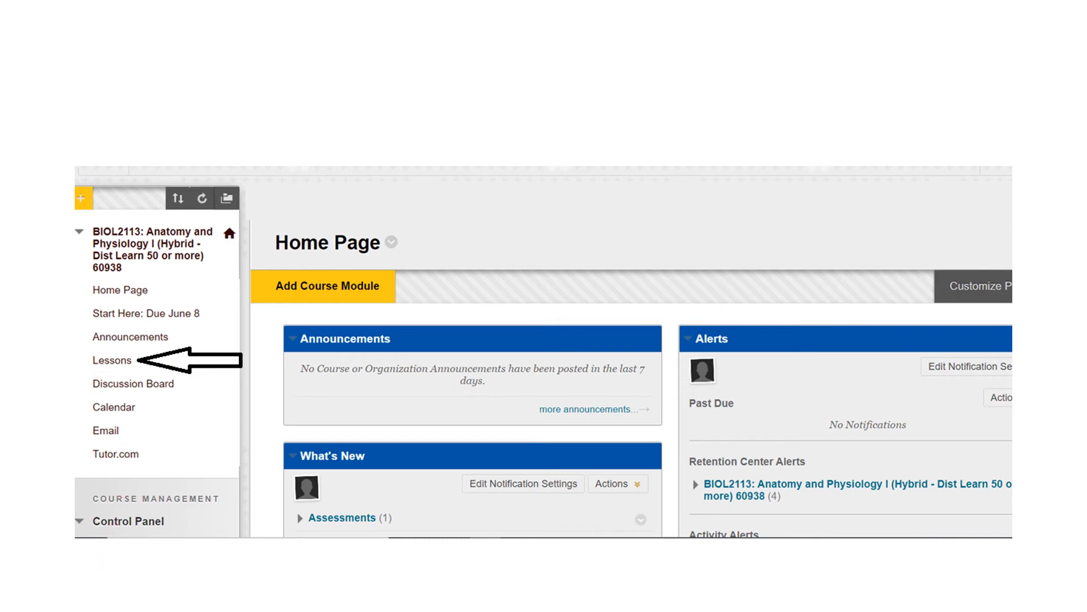
Step: Advance to the slide showing the Lessons page with Course Introduction, Unit 1 and Unit 2
left_click(111, 360)
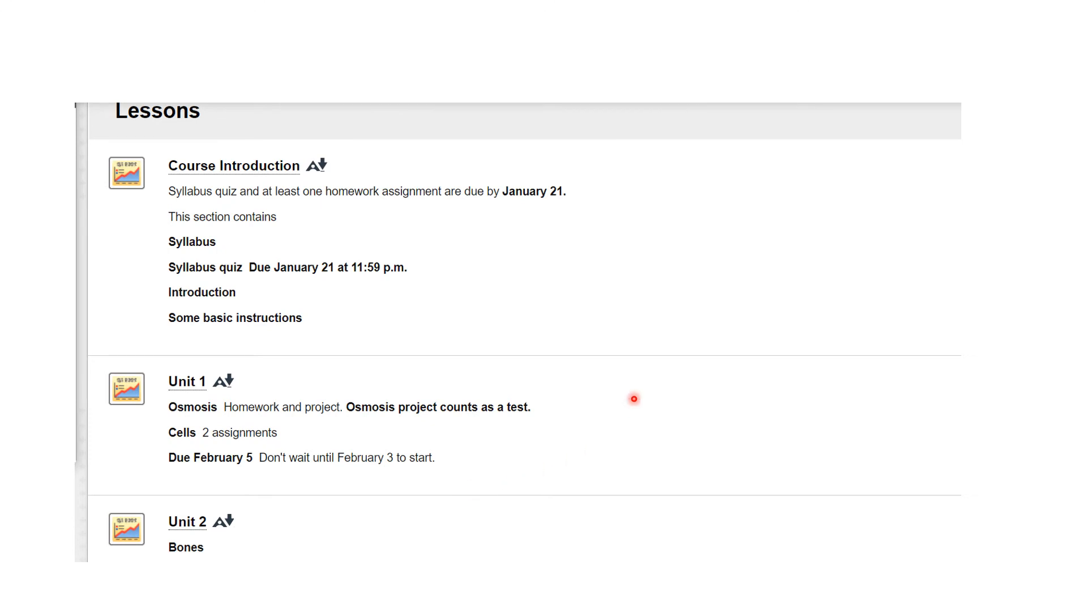
mouse_move(307, 119)
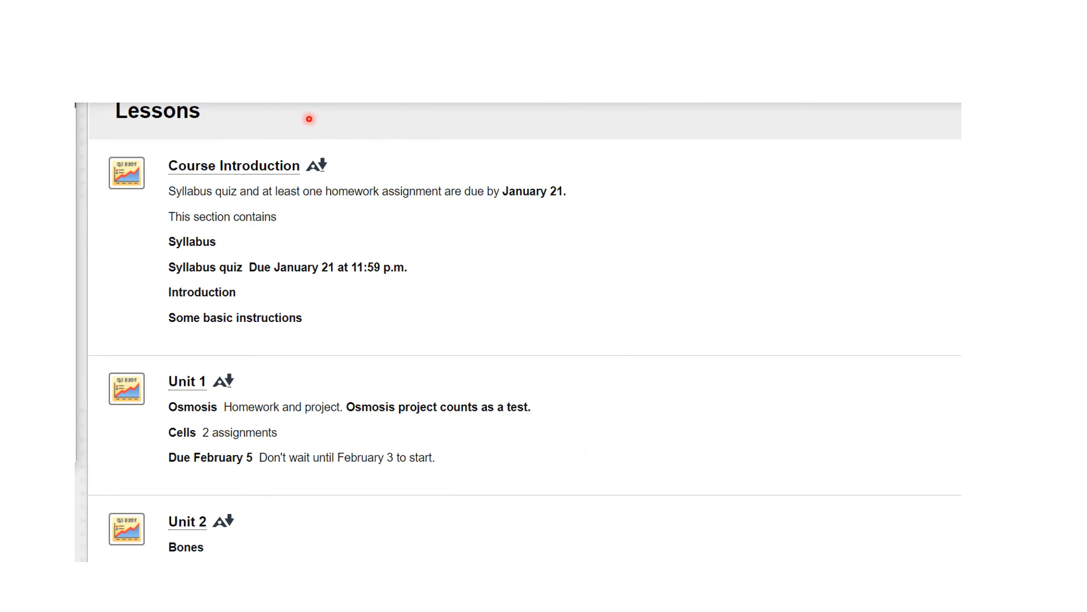
mouse_move(136, 115)
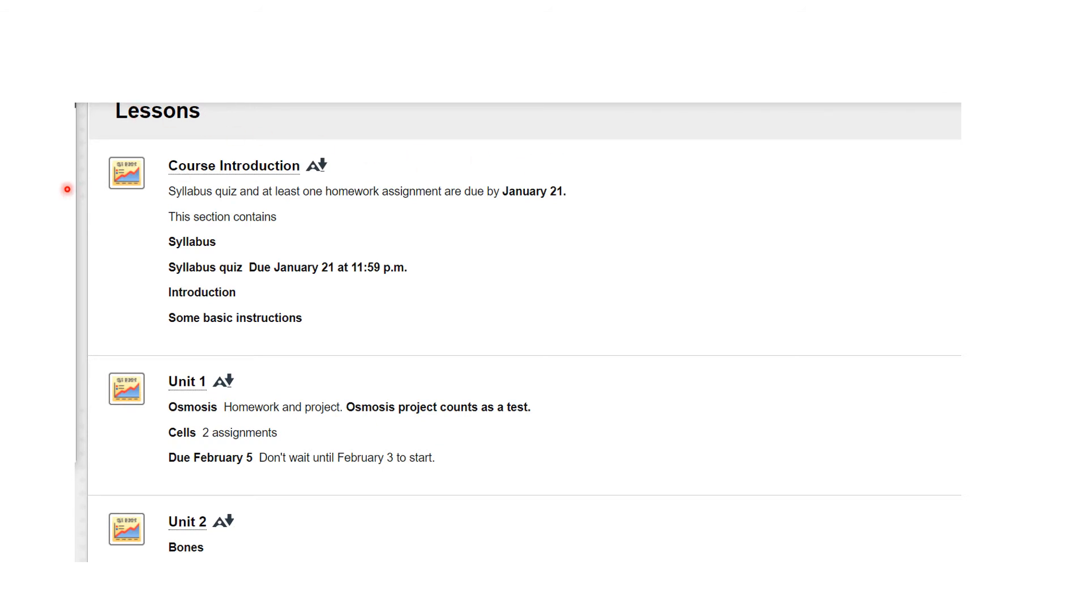
mouse_move(161, 241)
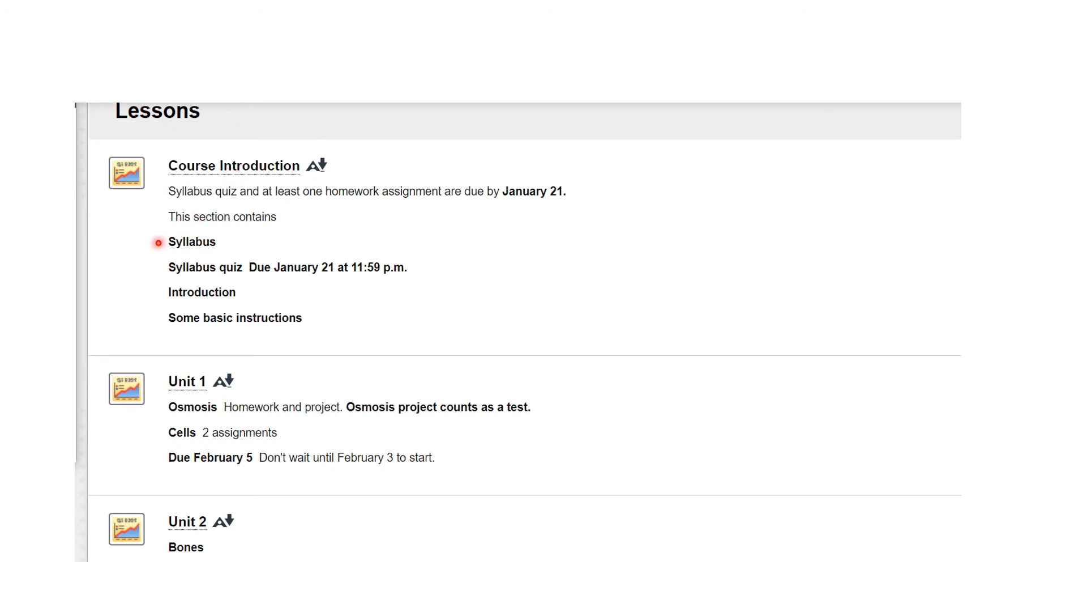
mouse_move(486, 264)
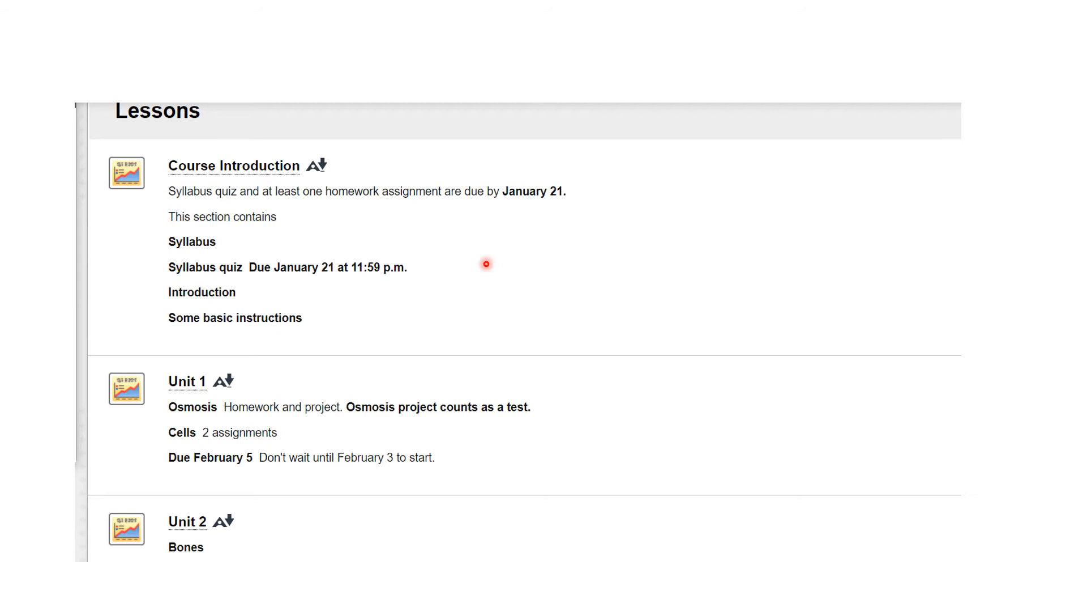
mouse_move(506, 251)
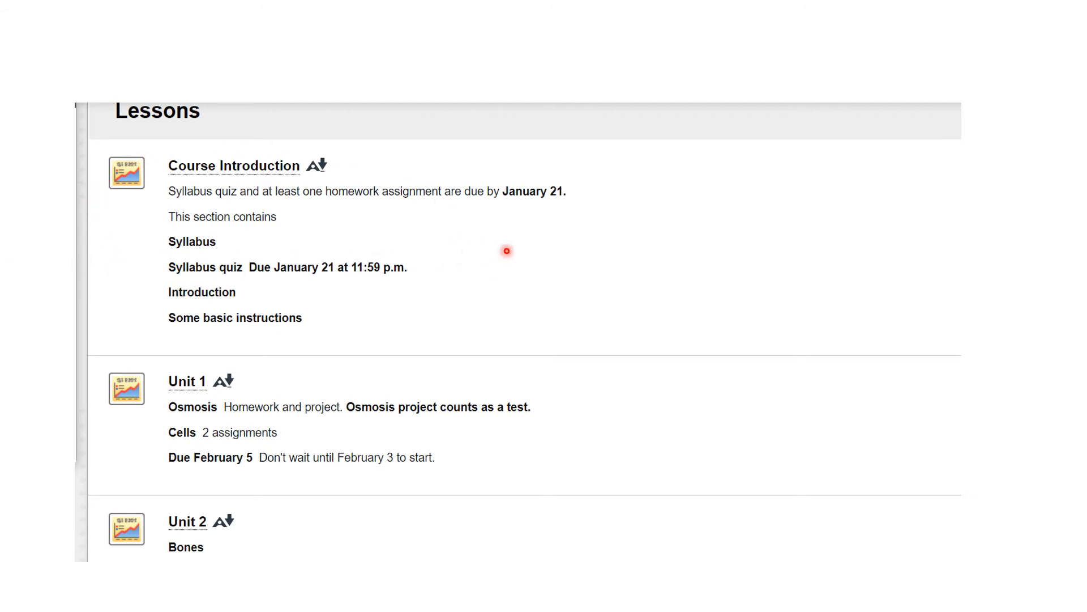
mouse_move(214, 222)
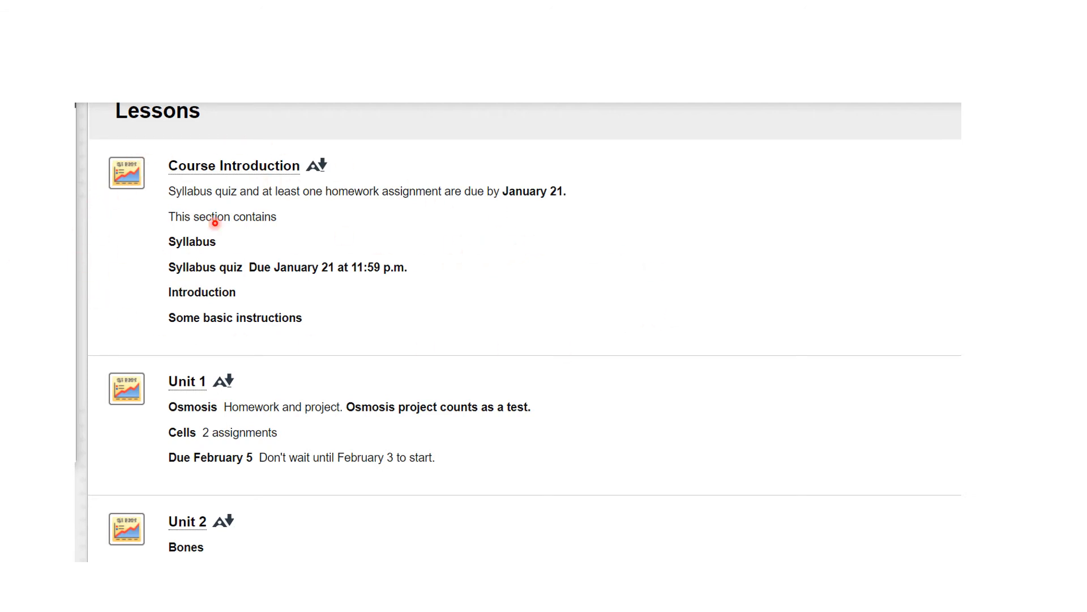
mouse_move(273, 170)
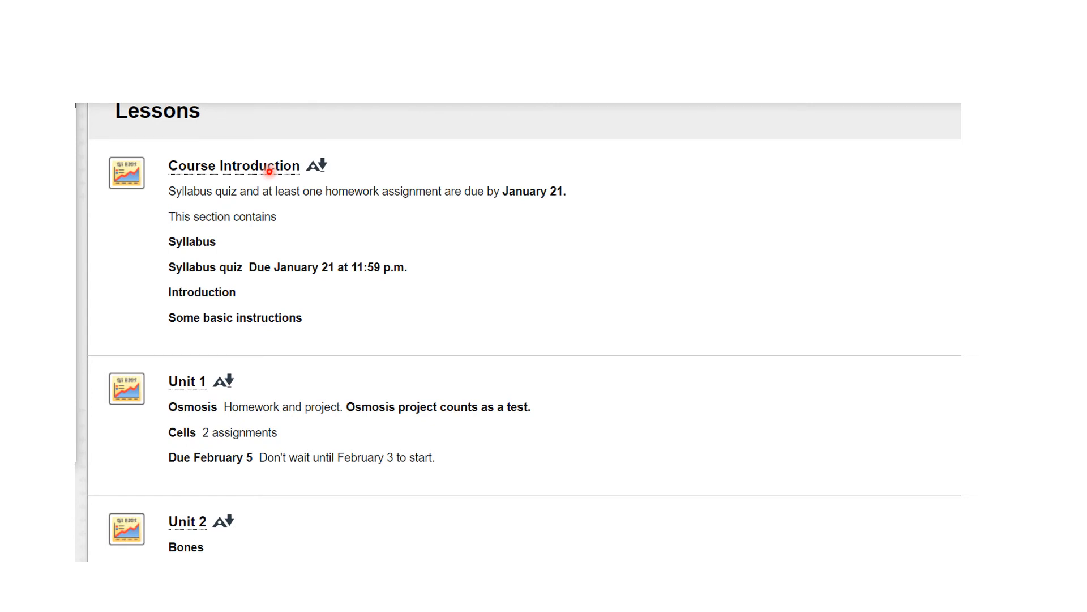
mouse_move(255, 181)
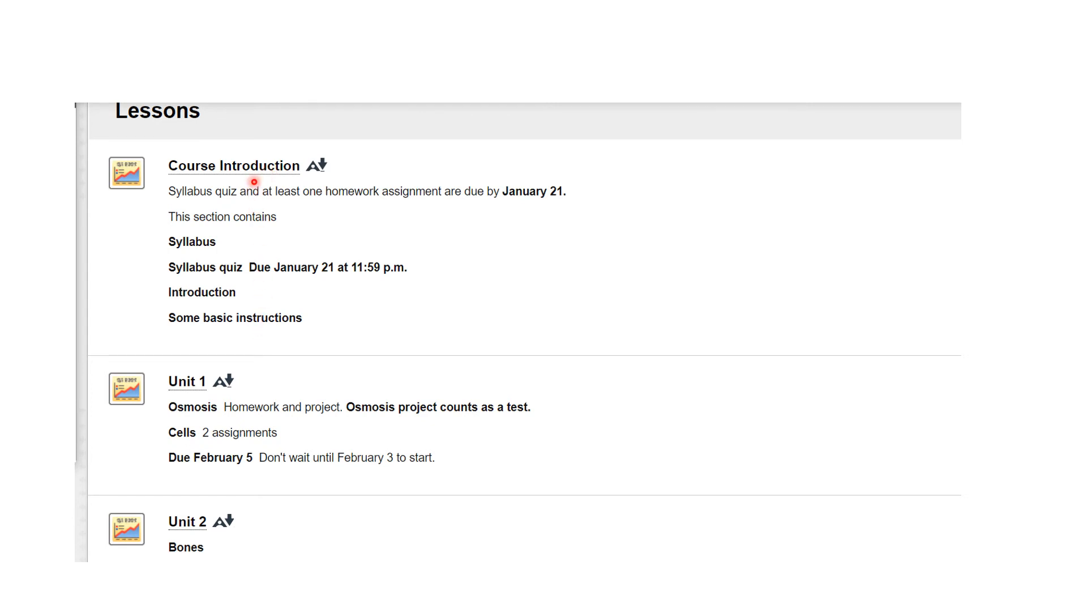
mouse_move(267, 351)
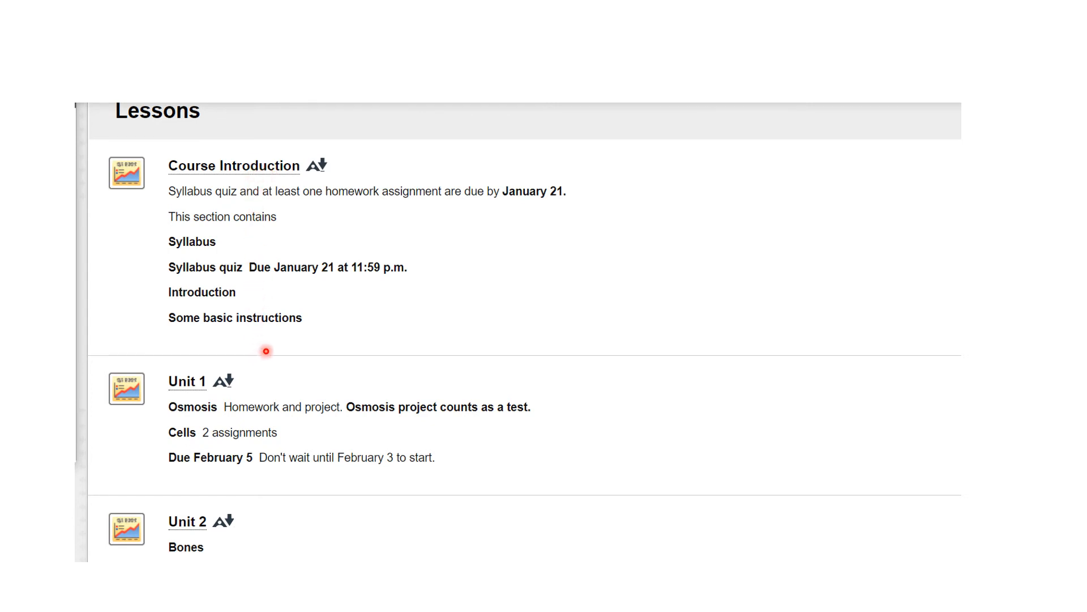
mouse_move(192, 388)
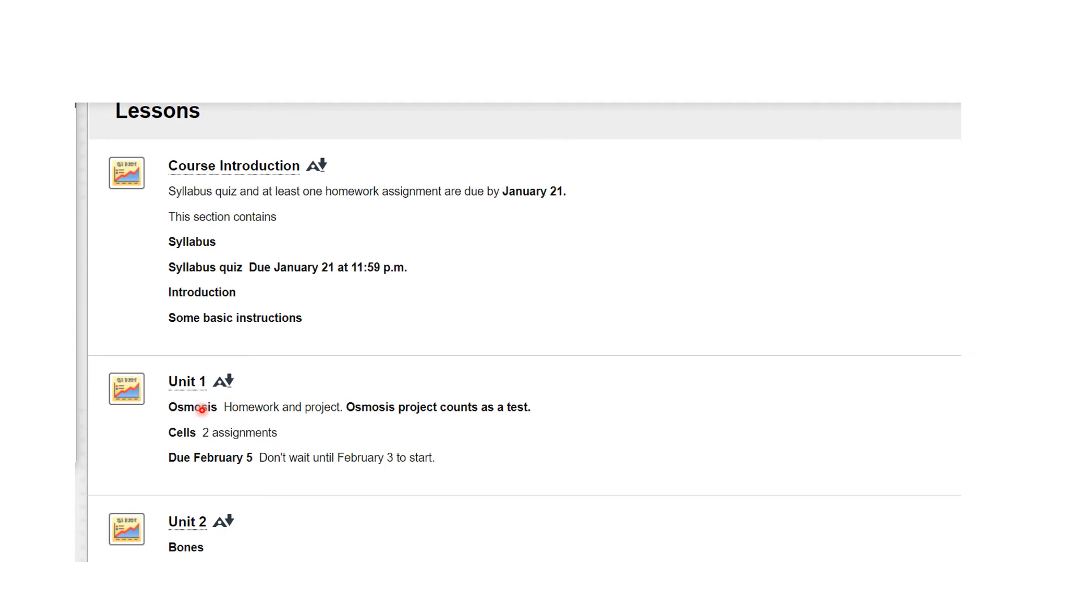
mouse_move(99, 449)
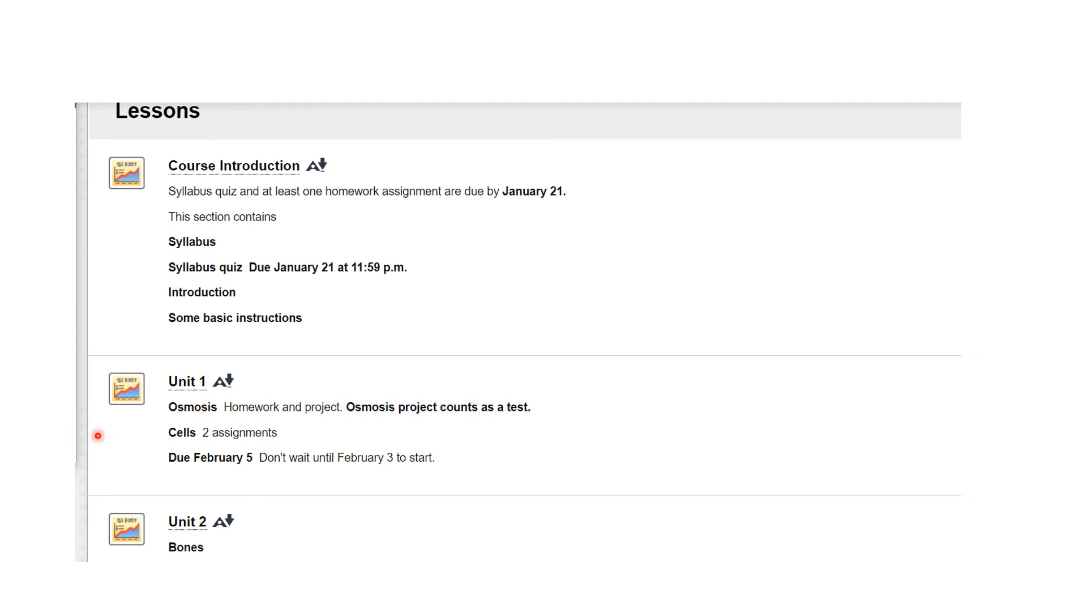
mouse_move(404, 406)
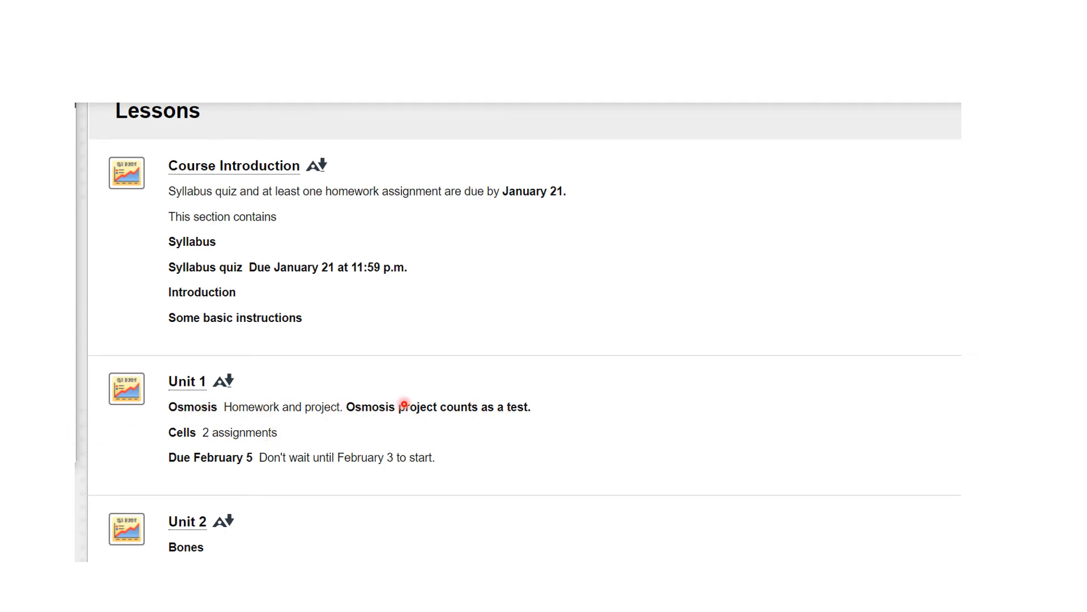
mouse_move(342, 458)
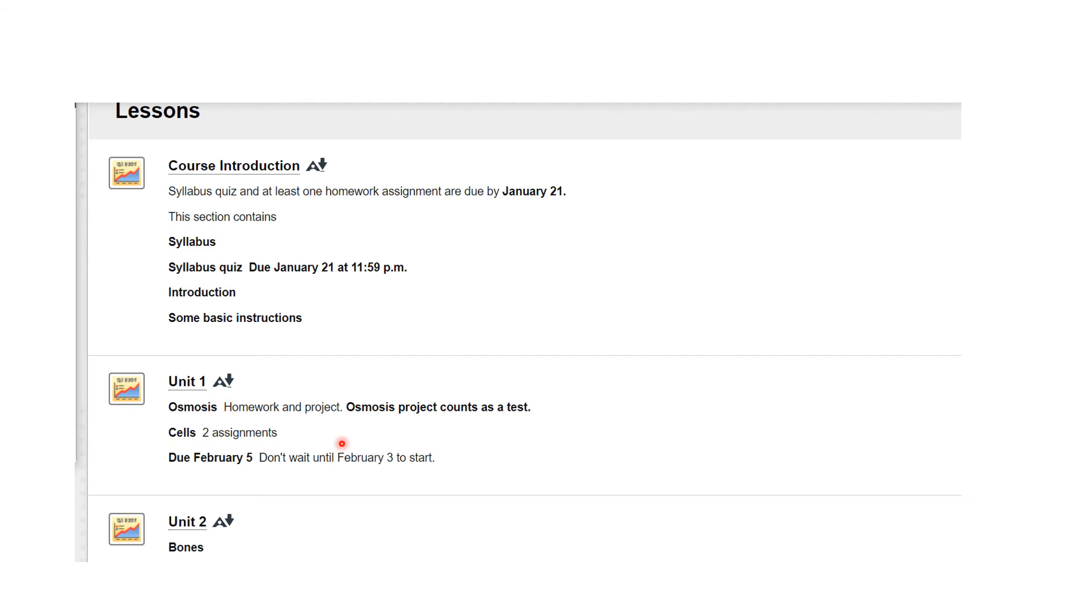
mouse_move(396, 399)
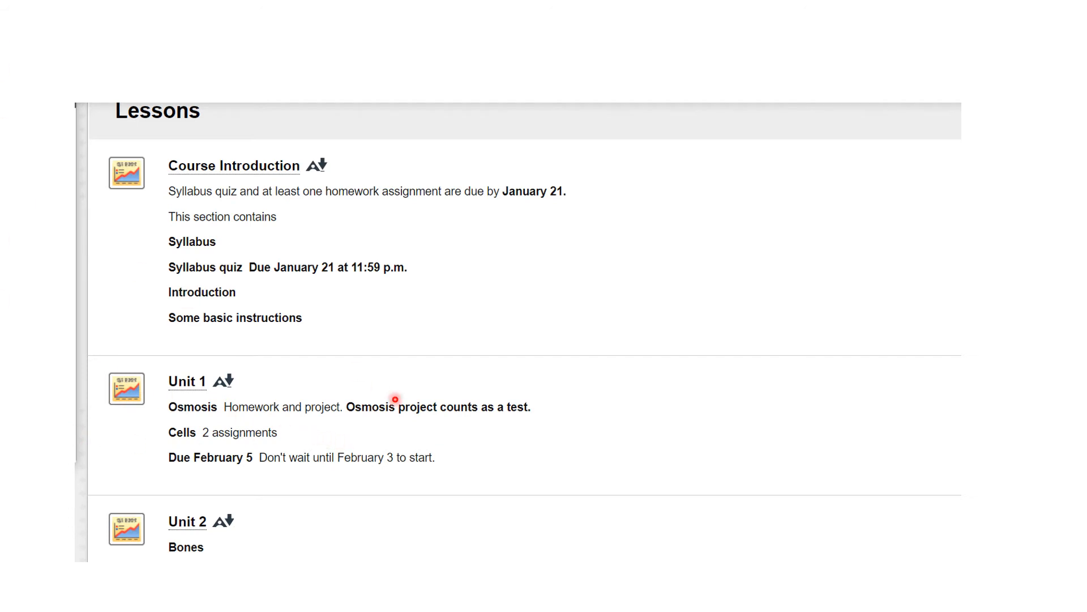
mouse_move(195, 527)
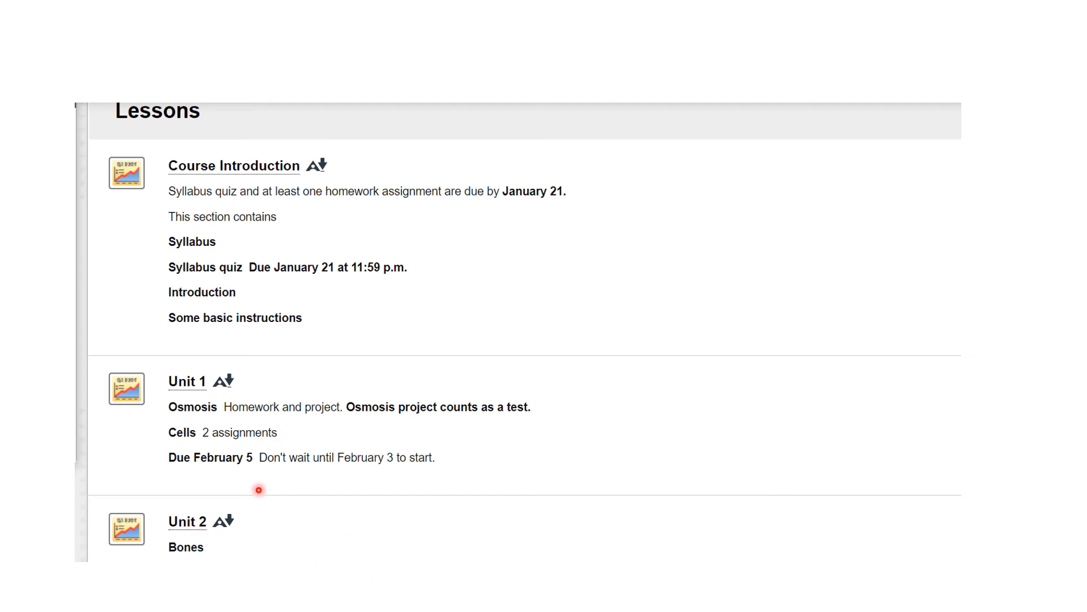
mouse_move(231, 244)
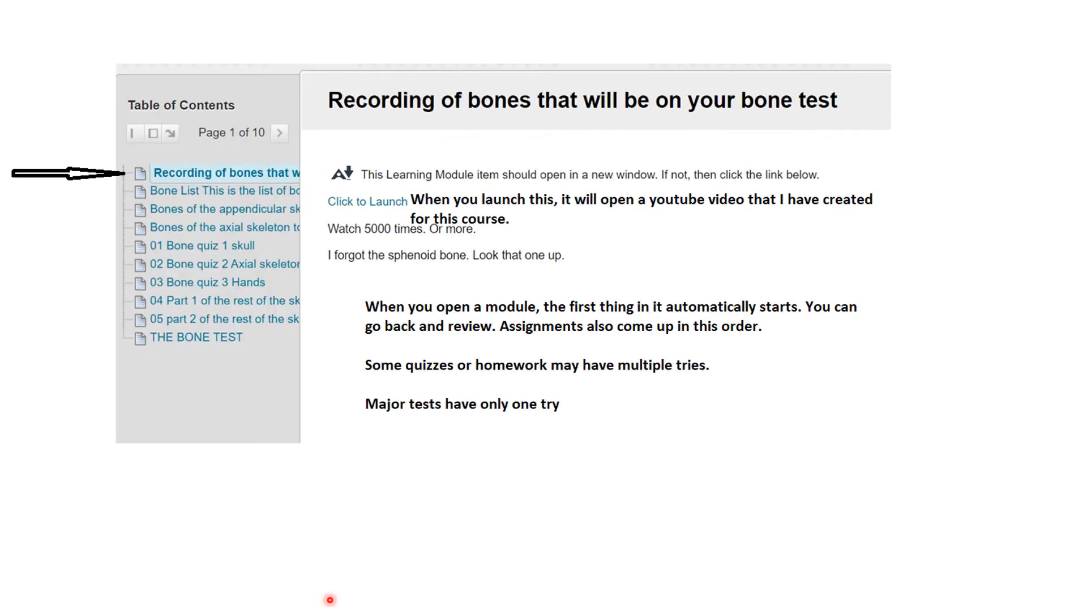
mouse_move(459, 584)
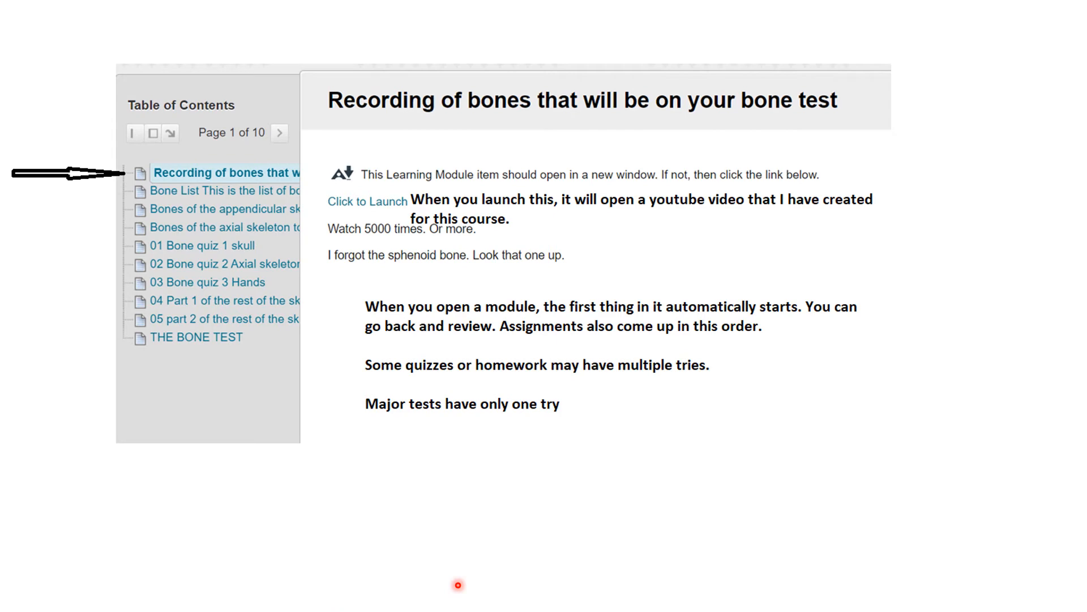
mouse_move(326, 500)
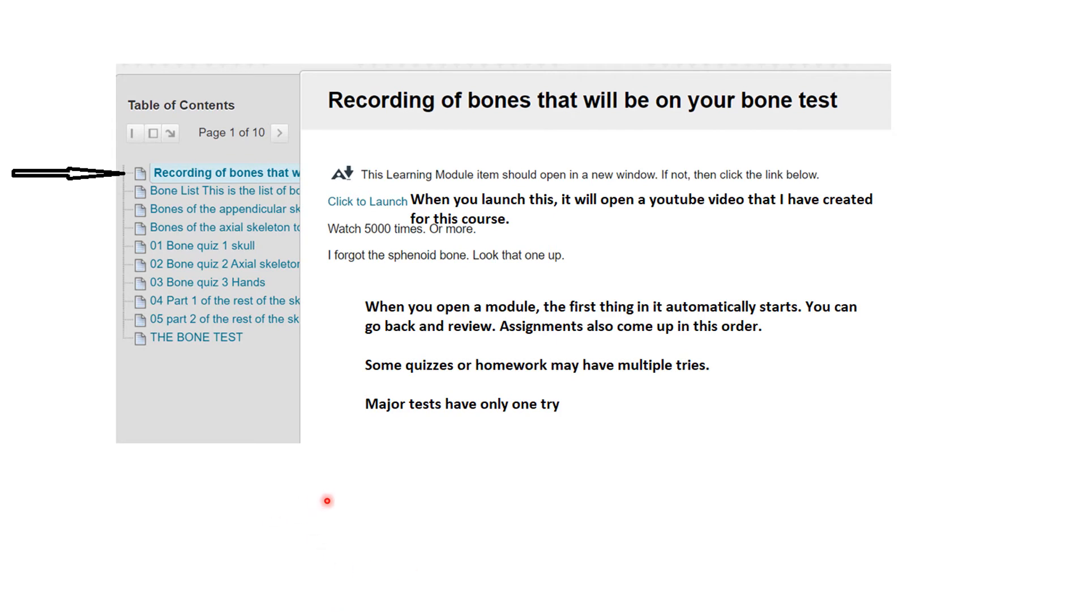
mouse_move(328, 501)
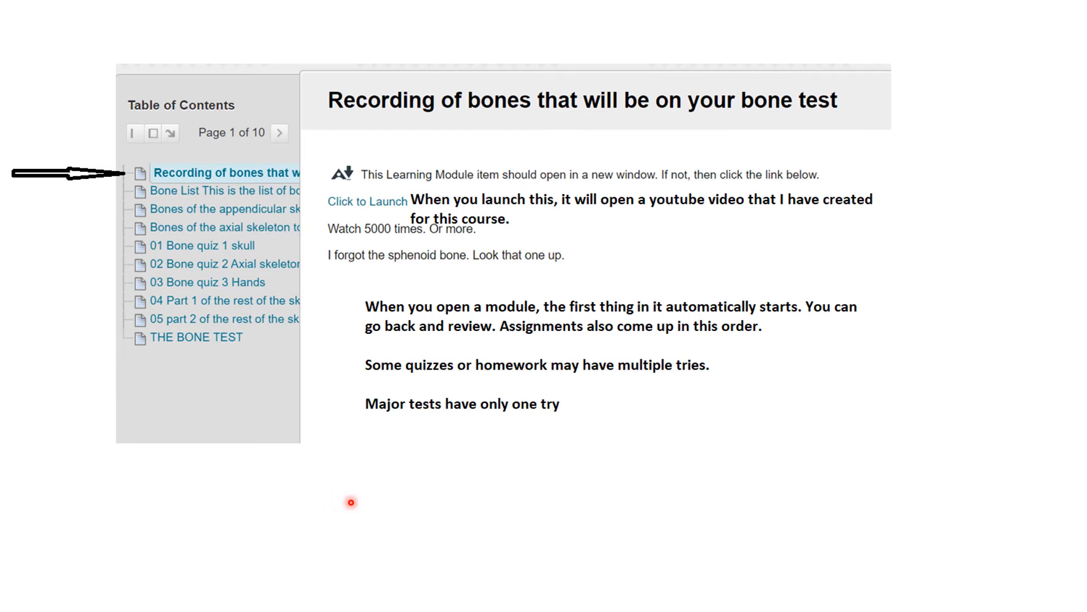
mouse_move(578, 420)
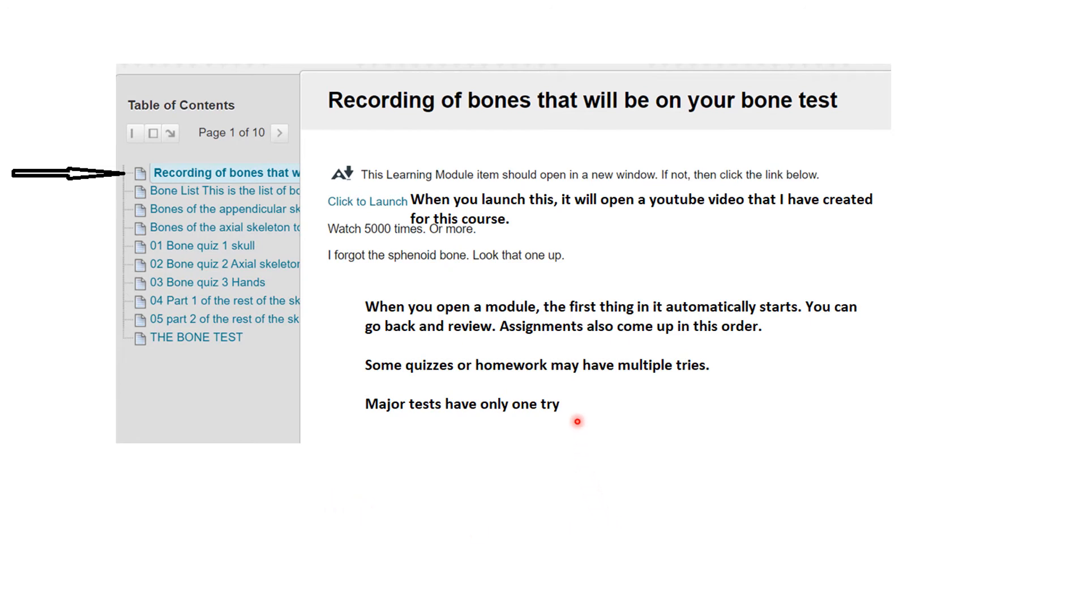
mouse_move(204, 367)
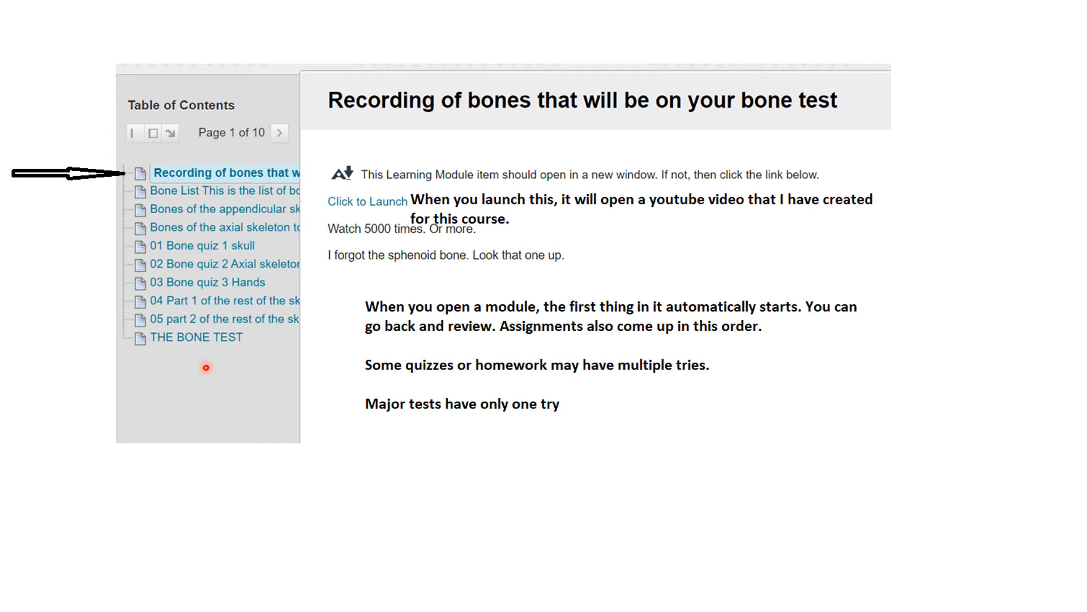
mouse_move(625, 245)
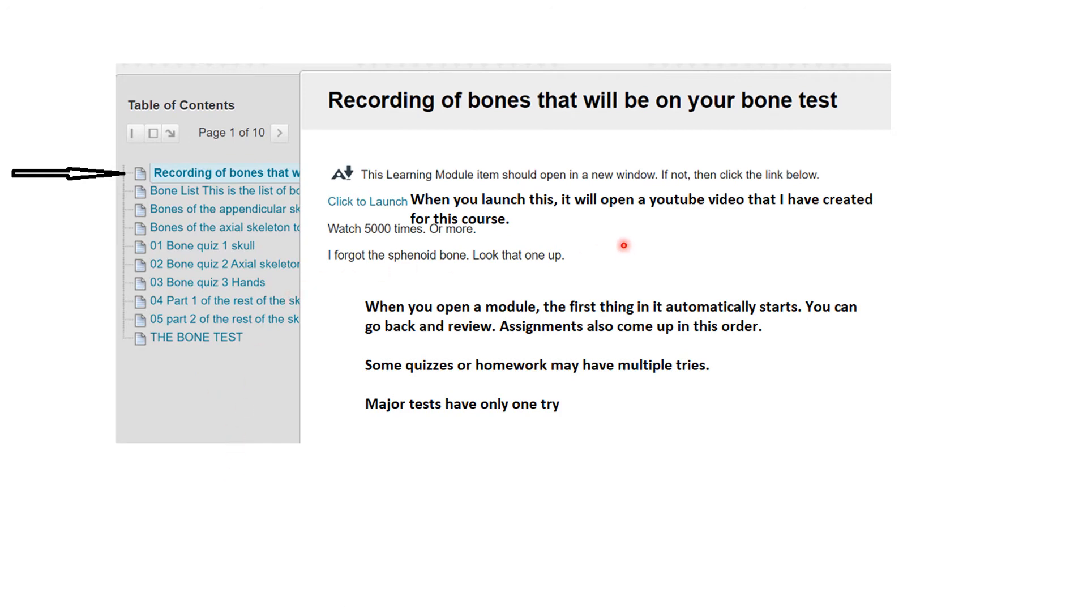
mouse_move(549, 146)
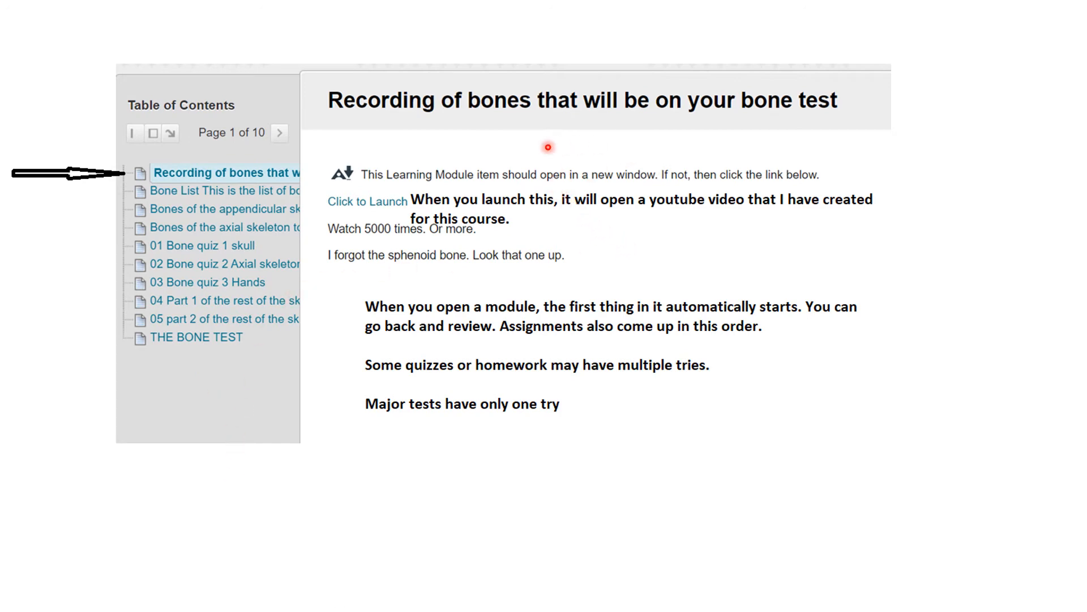
mouse_move(421, 147)
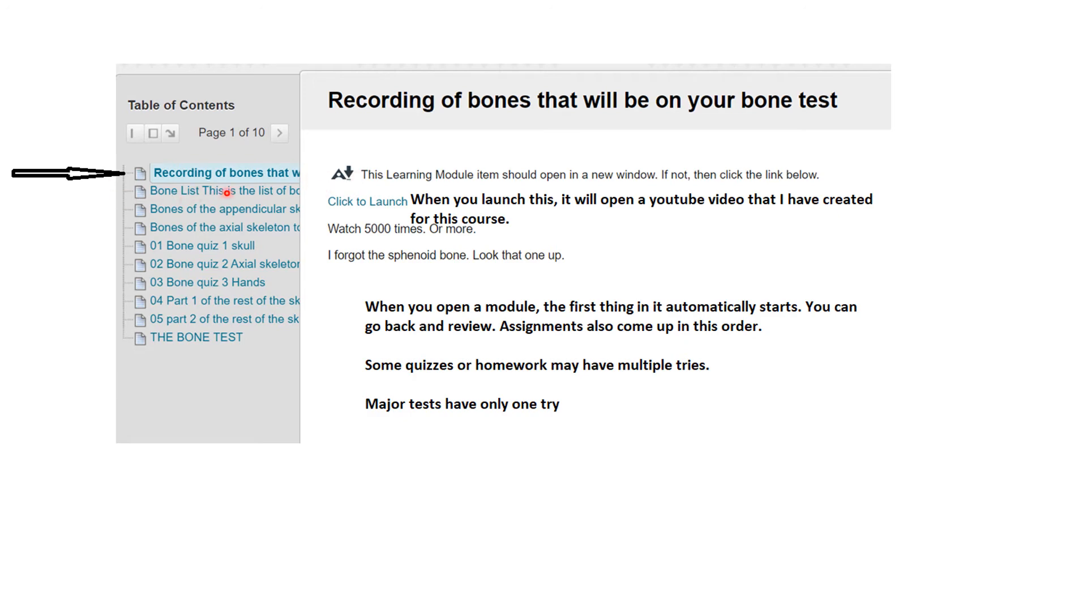
mouse_move(309, 195)
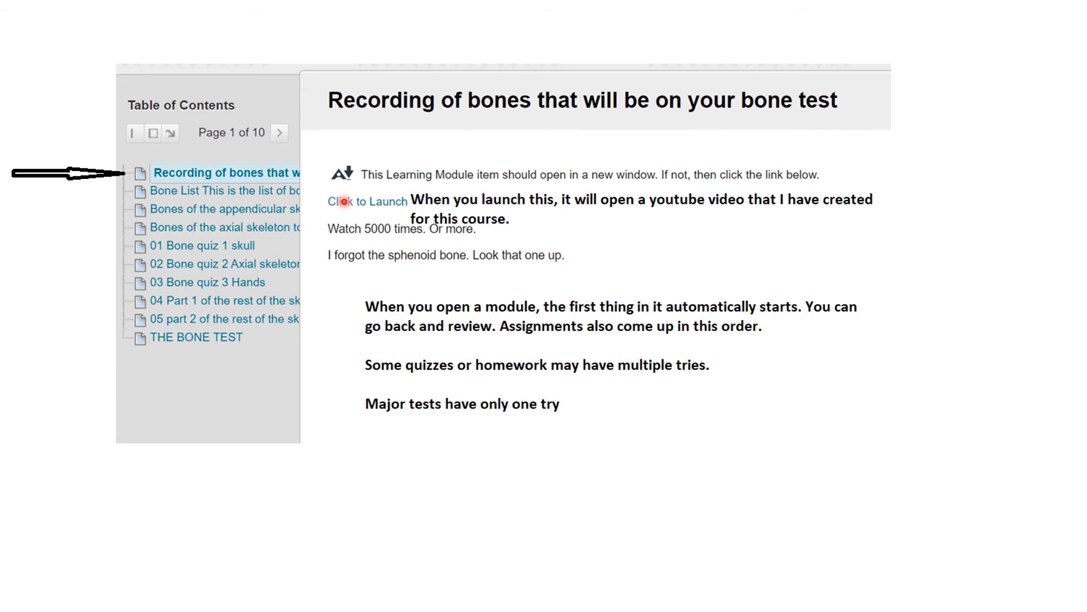
mouse_move(451, 380)
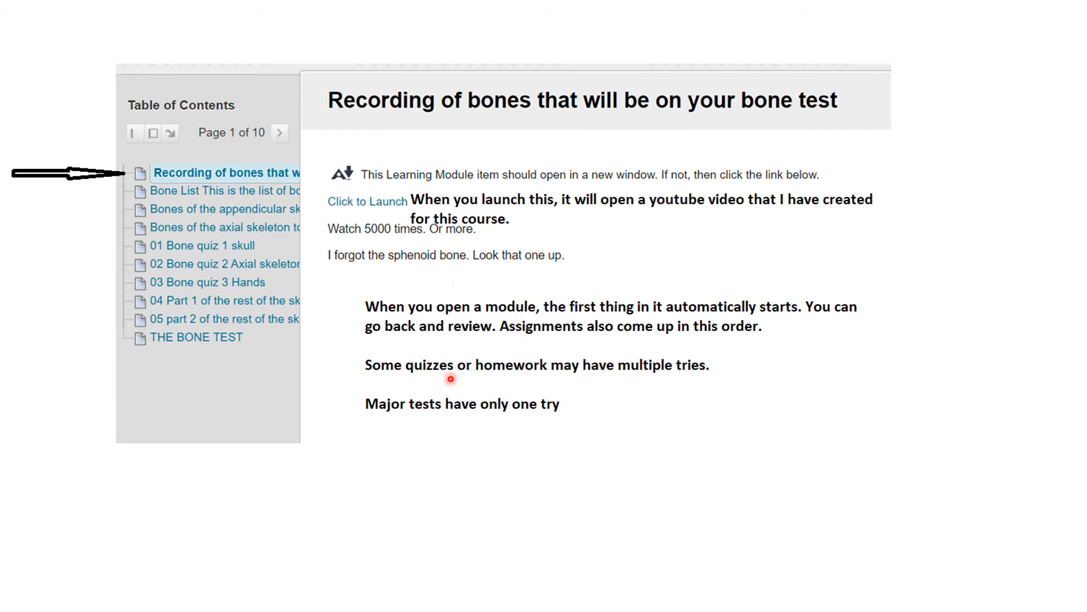
mouse_move(433, 386)
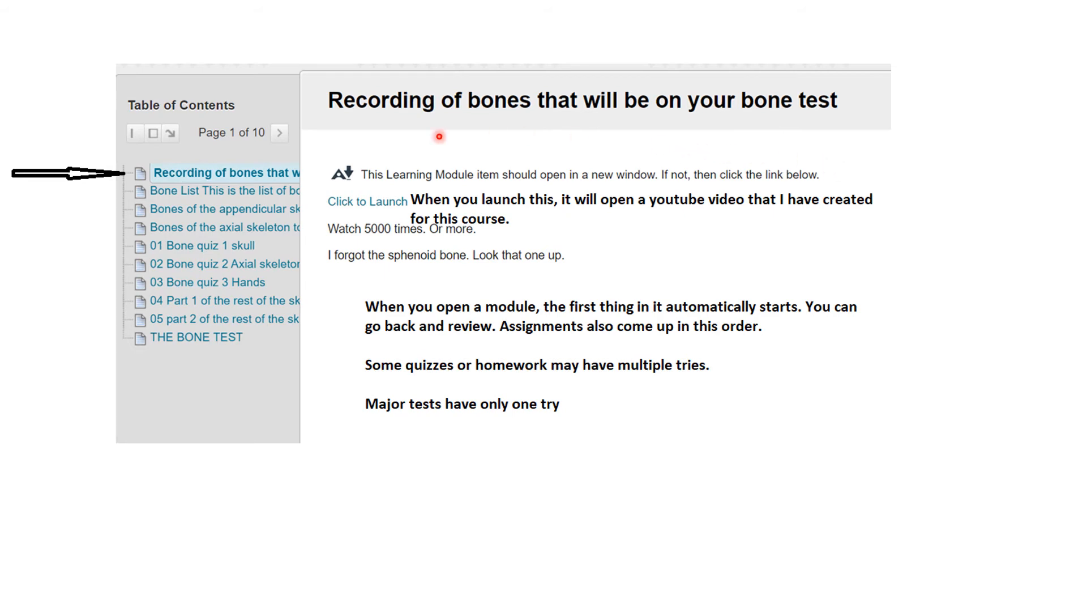
mouse_move(583, 136)
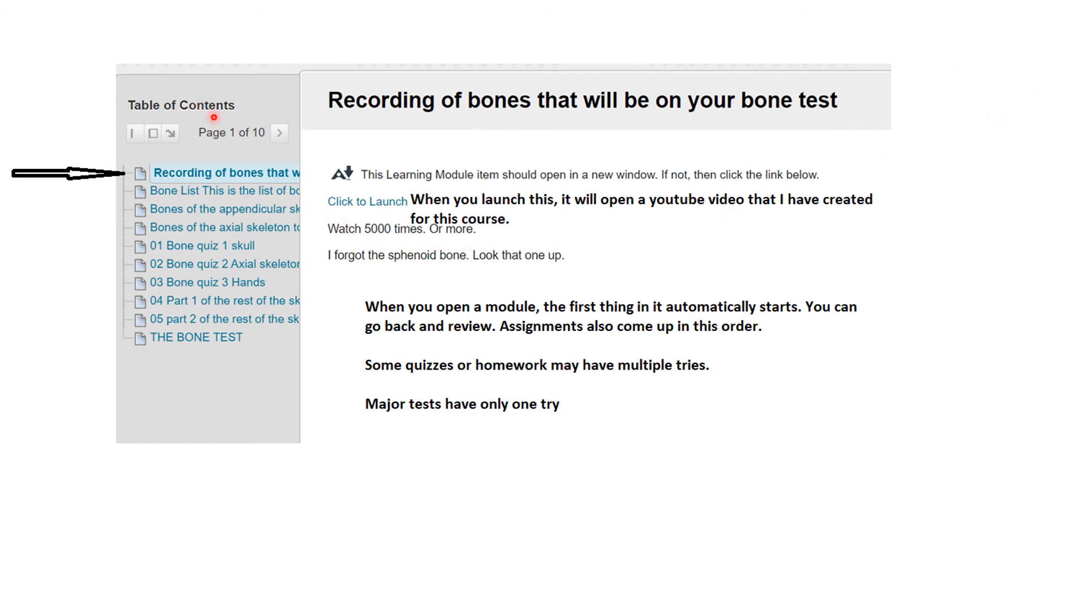
mouse_move(786, 247)
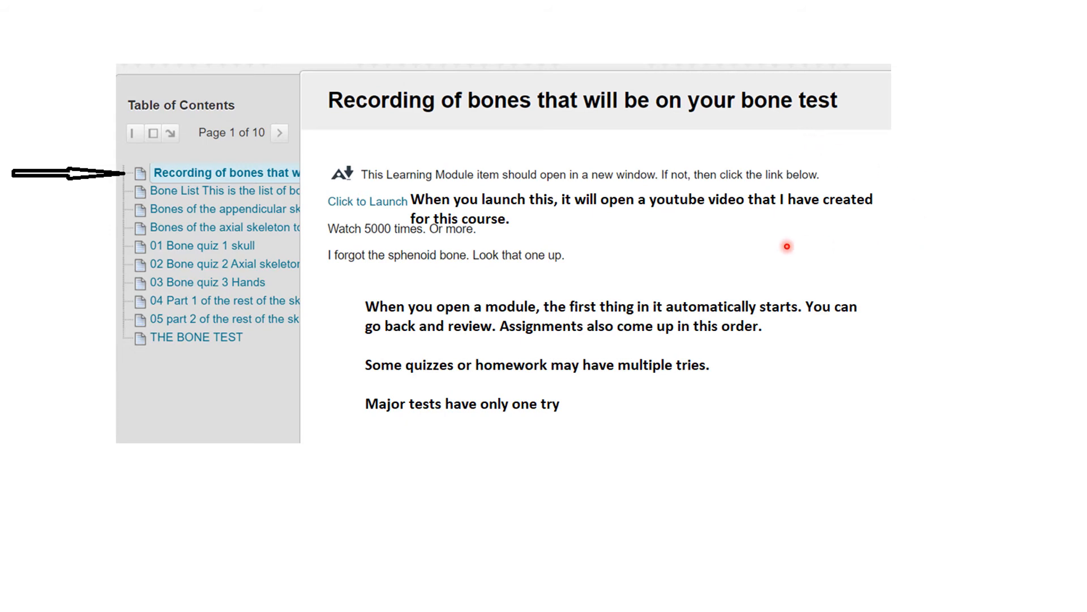
mouse_move(640, 267)
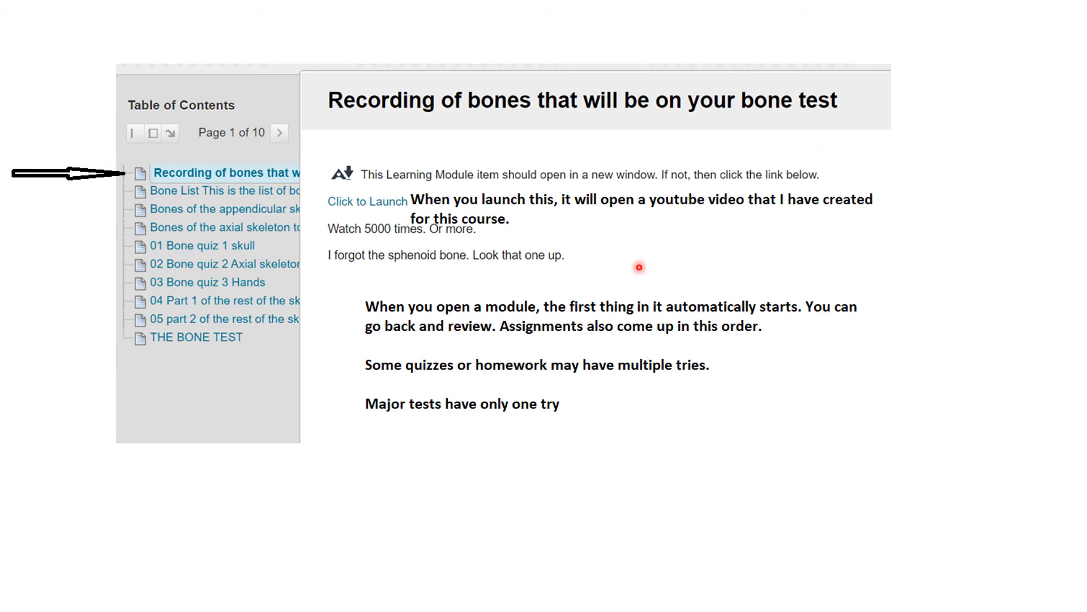
mouse_move(416, 266)
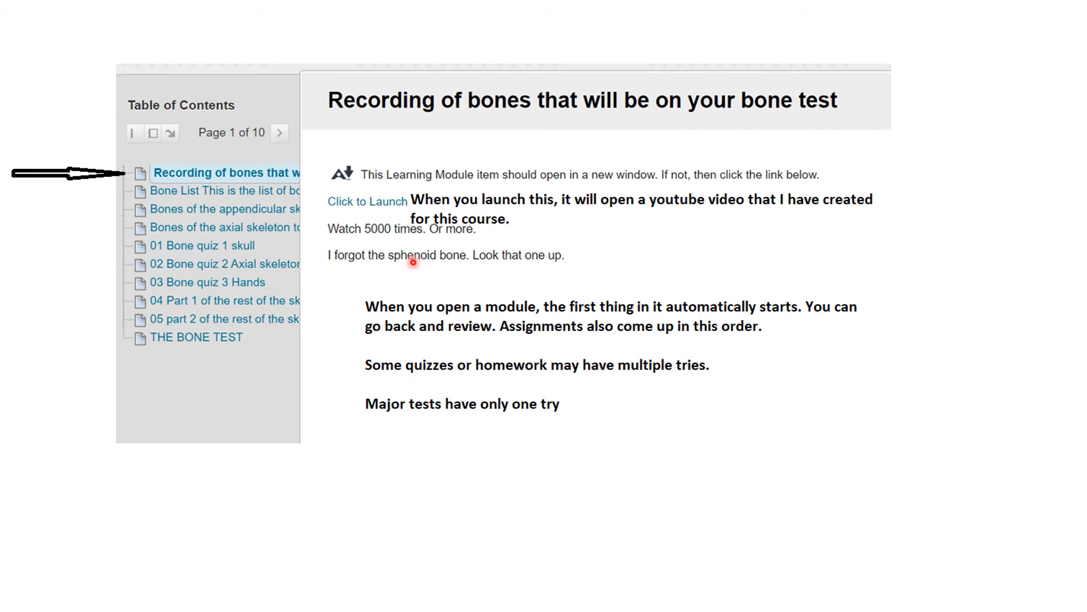
mouse_move(711, 256)
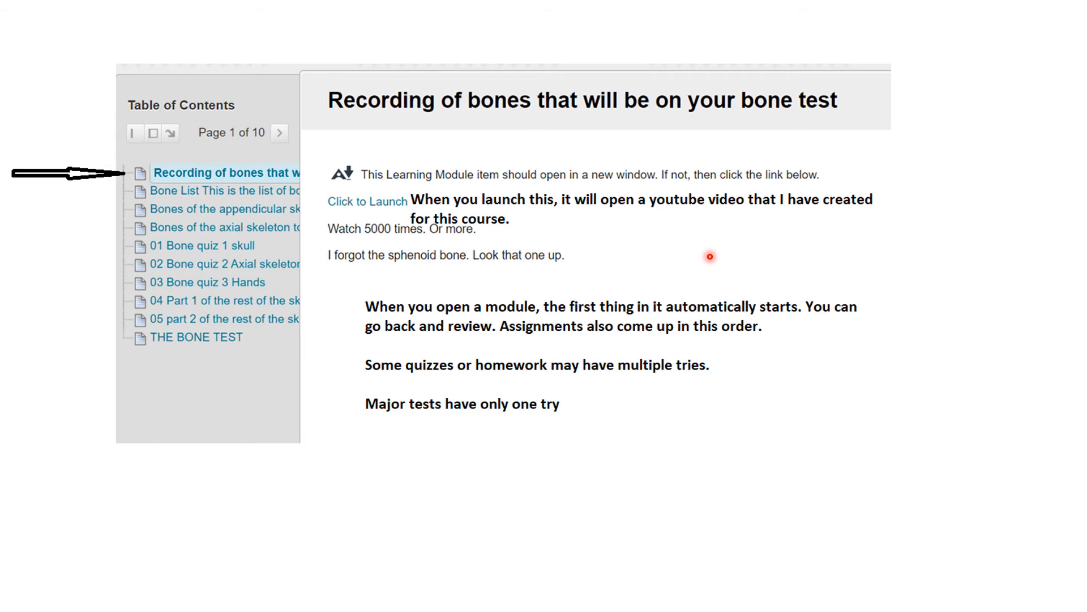
mouse_move(826, 240)
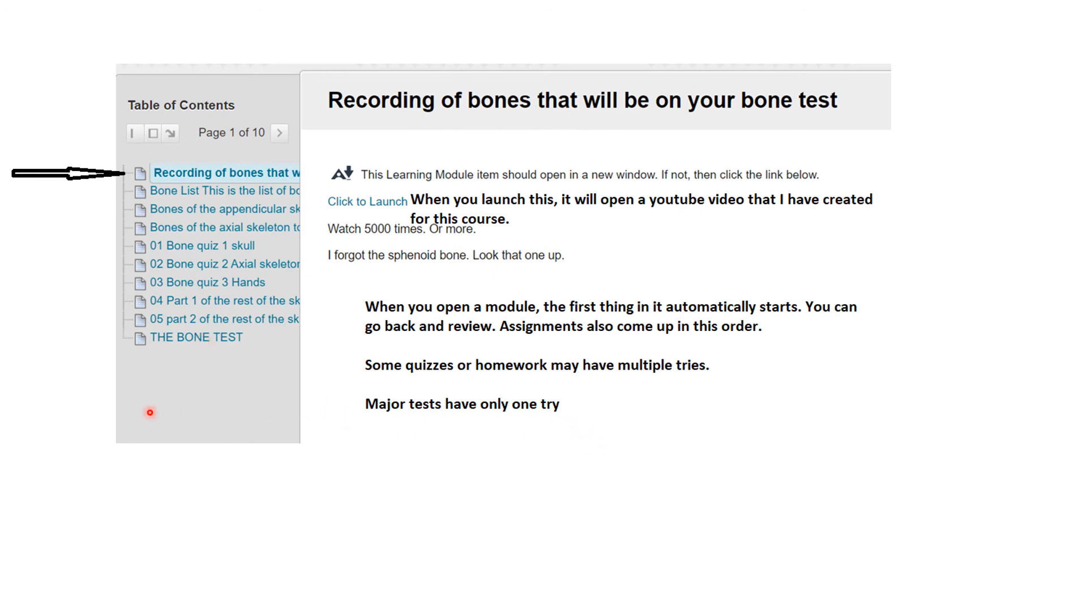
mouse_move(314, 345)
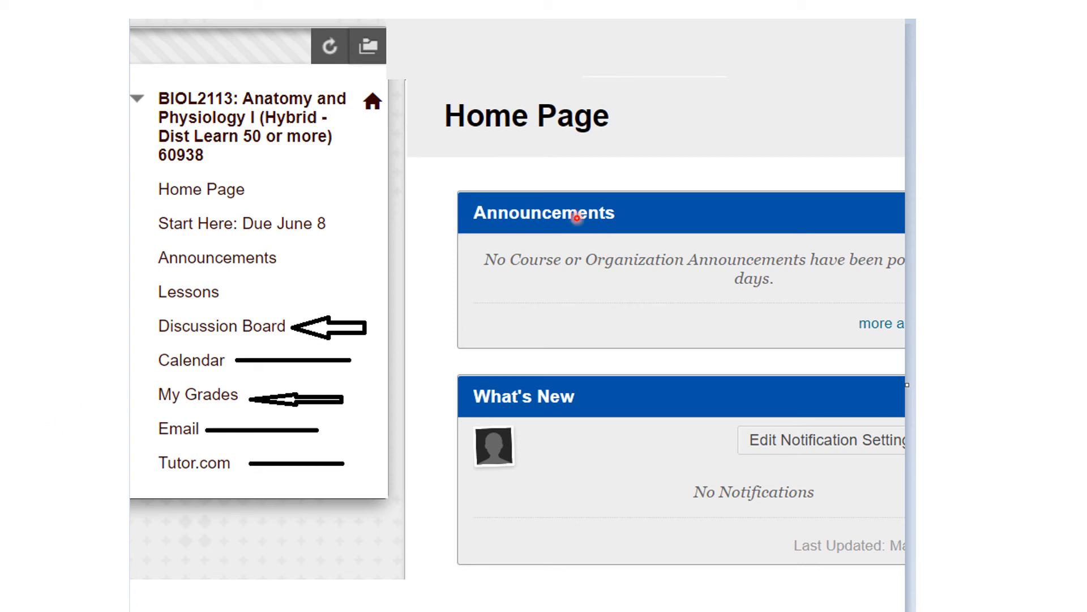
mouse_move(298, 242)
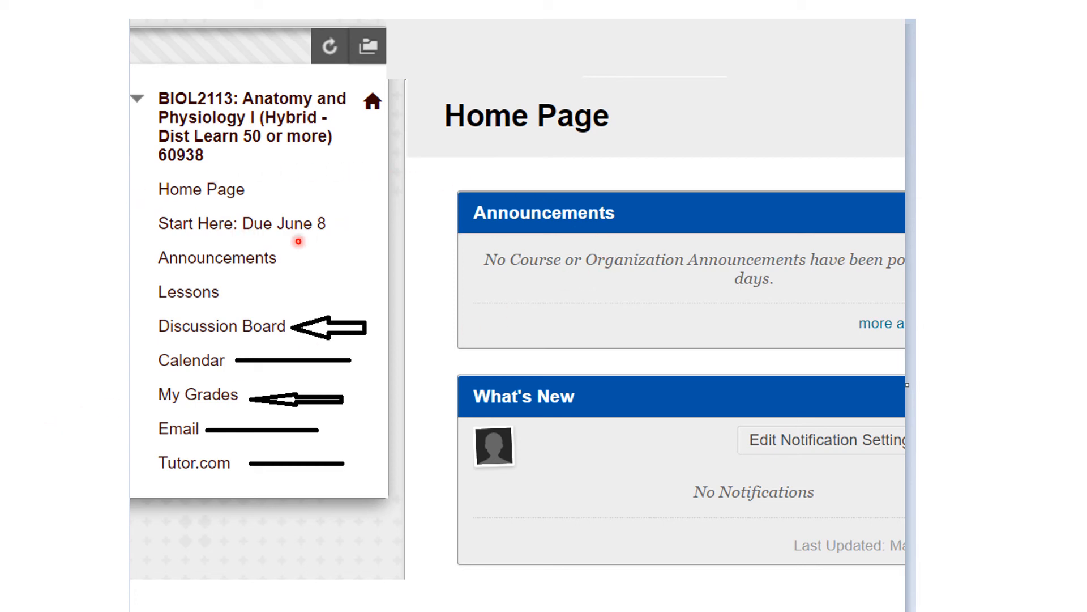
mouse_move(358, 293)
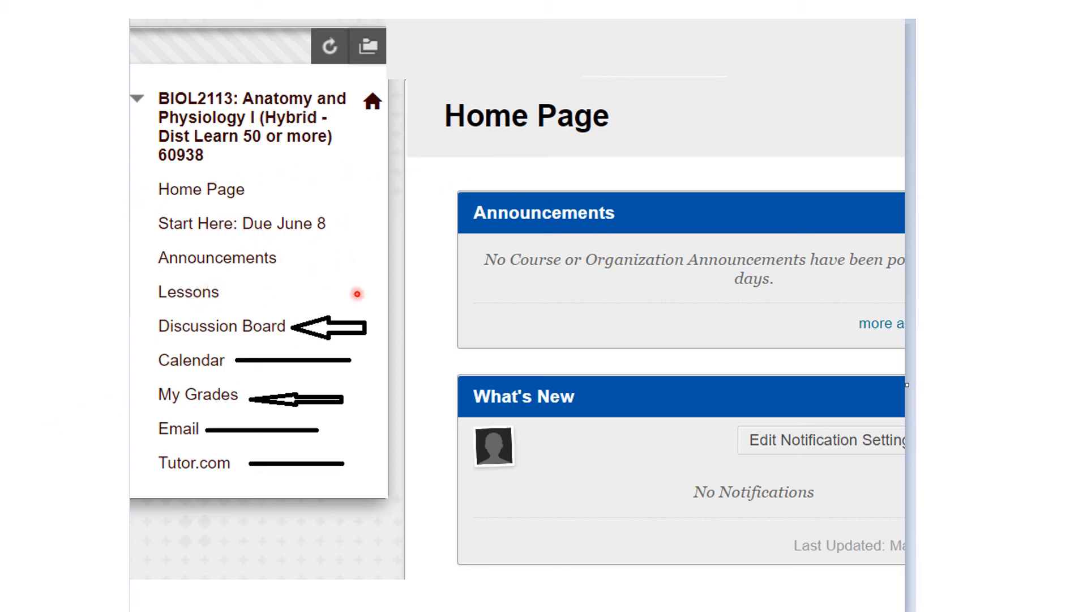
mouse_move(430, 337)
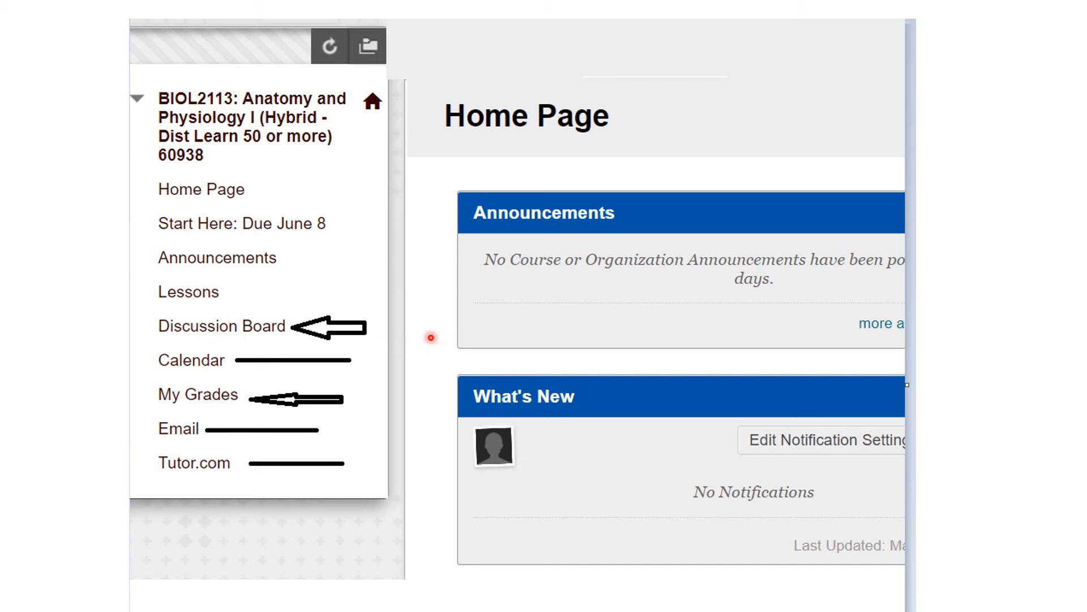
mouse_move(273, 339)
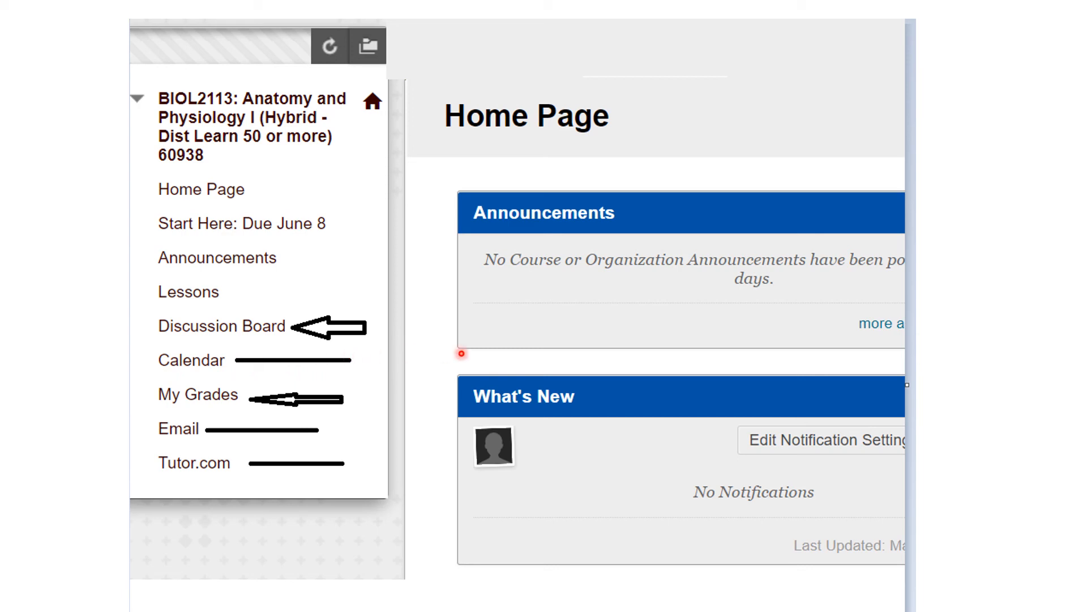
mouse_move(589, 351)
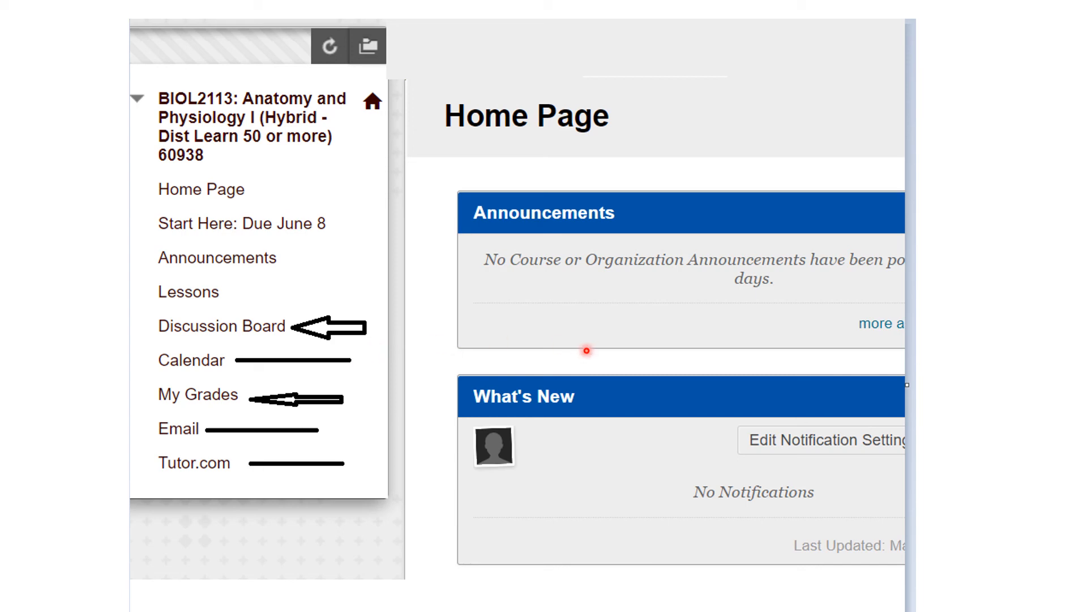
mouse_move(403, 191)
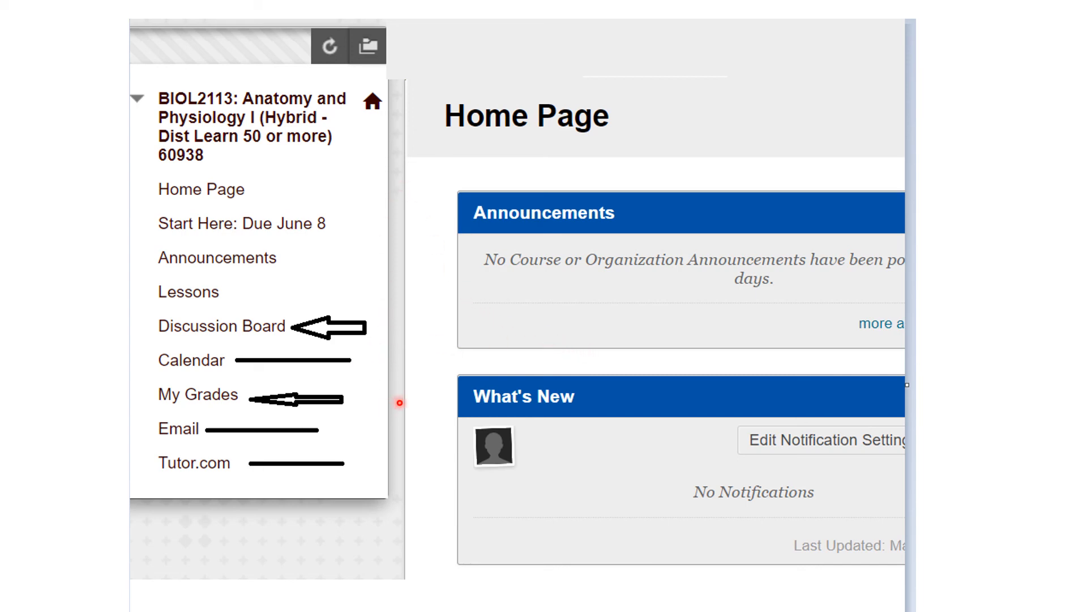
mouse_move(540, 400)
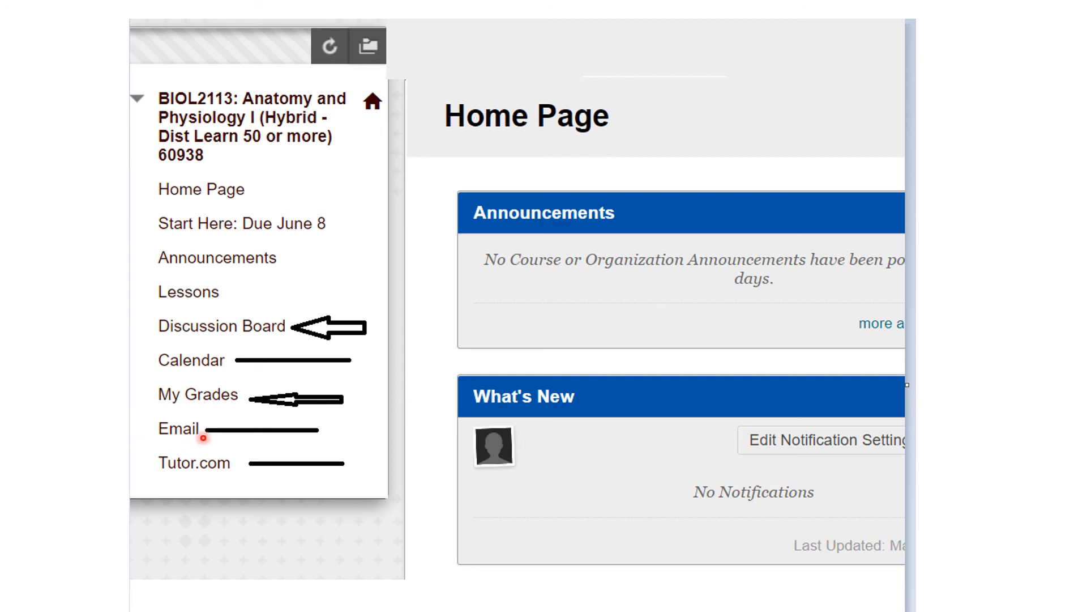
mouse_move(333, 431)
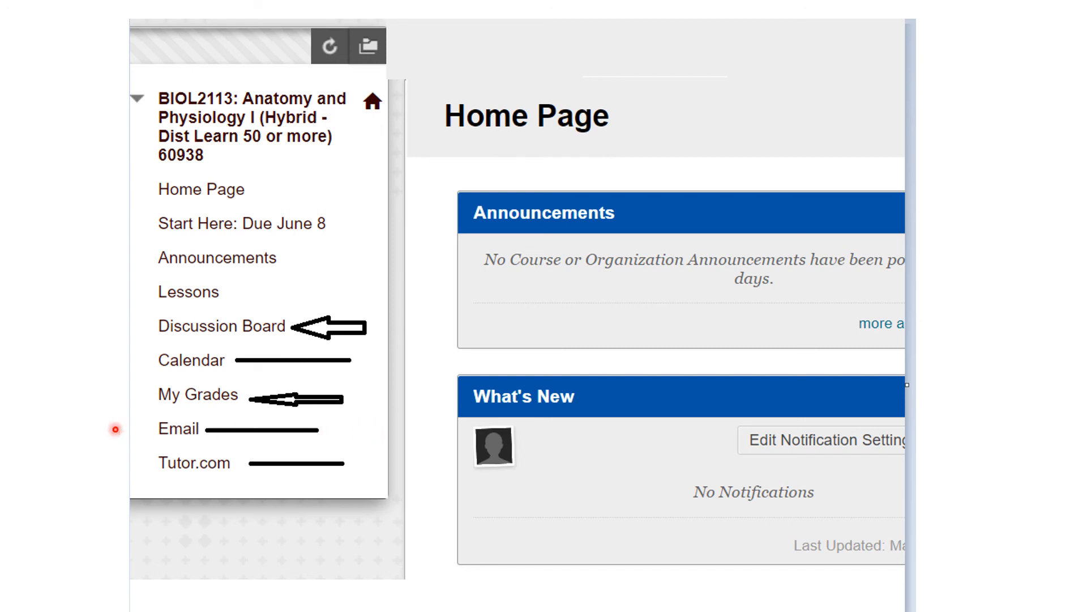
mouse_move(347, 433)
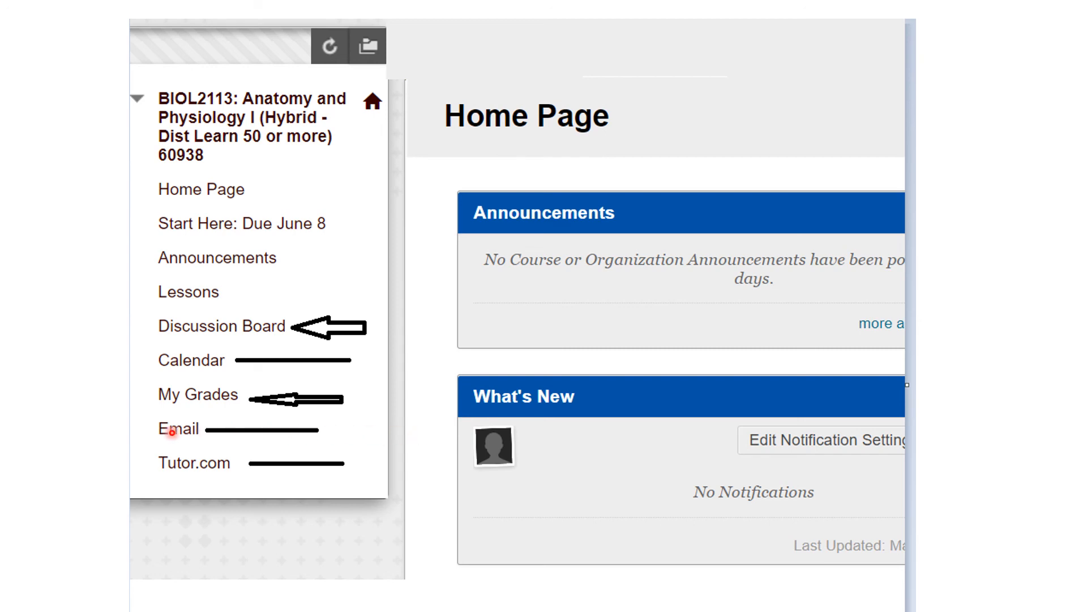
mouse_move(335, 477)
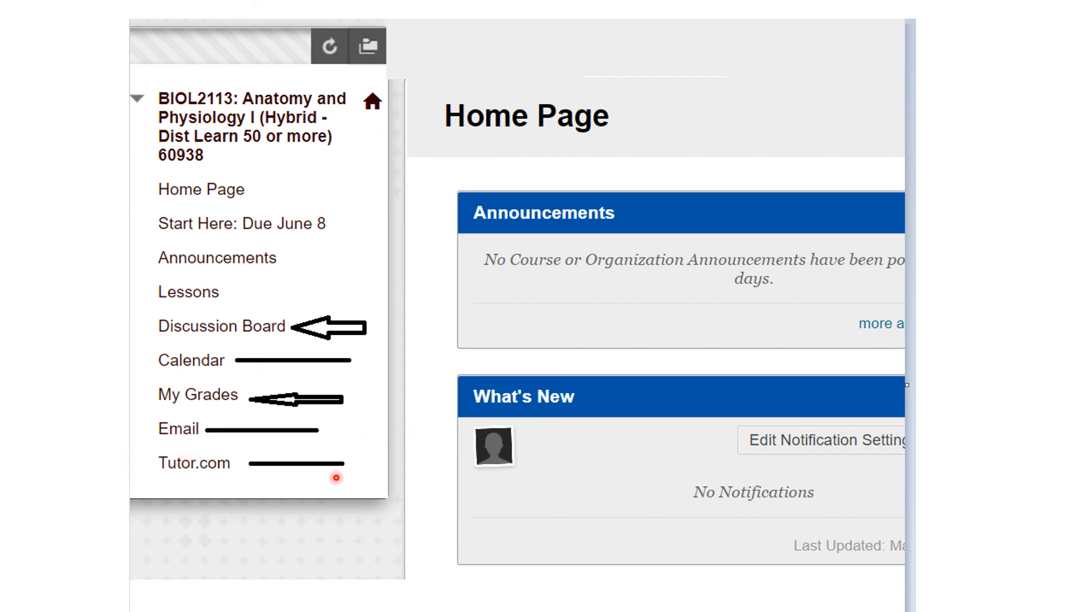